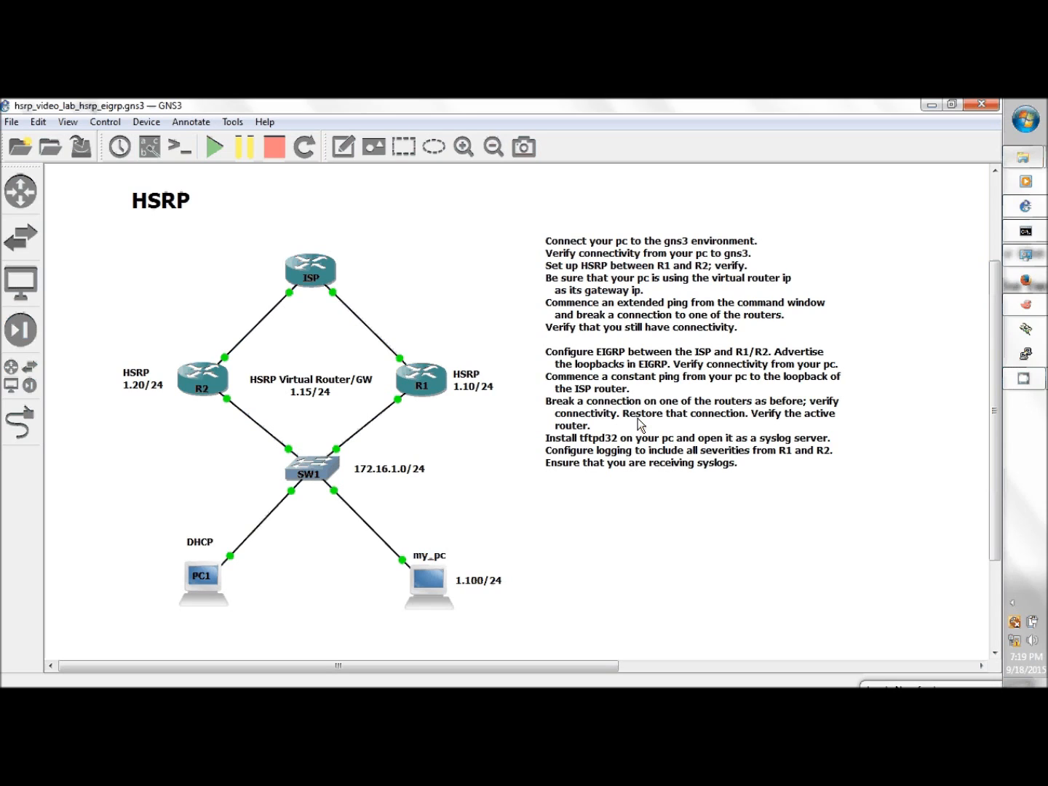
mouse_move(886, 222)
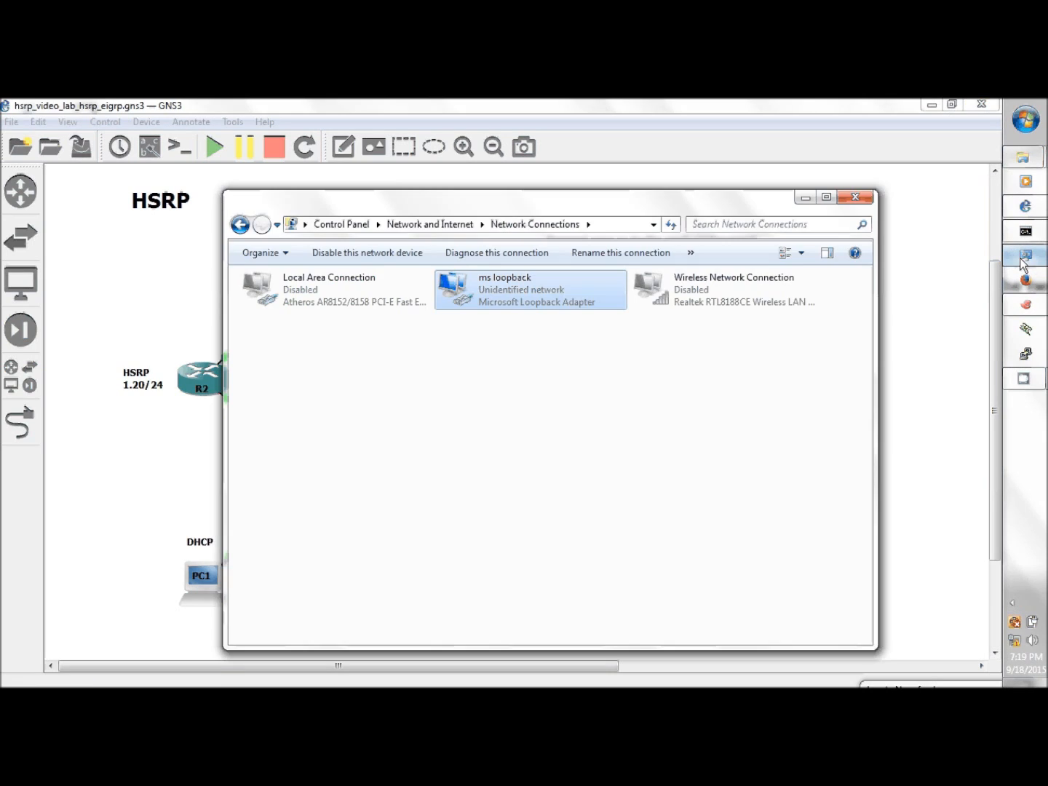
Step: Review the loopback connection's IPv4 settings and close them unchanged
right_click(529, 288)
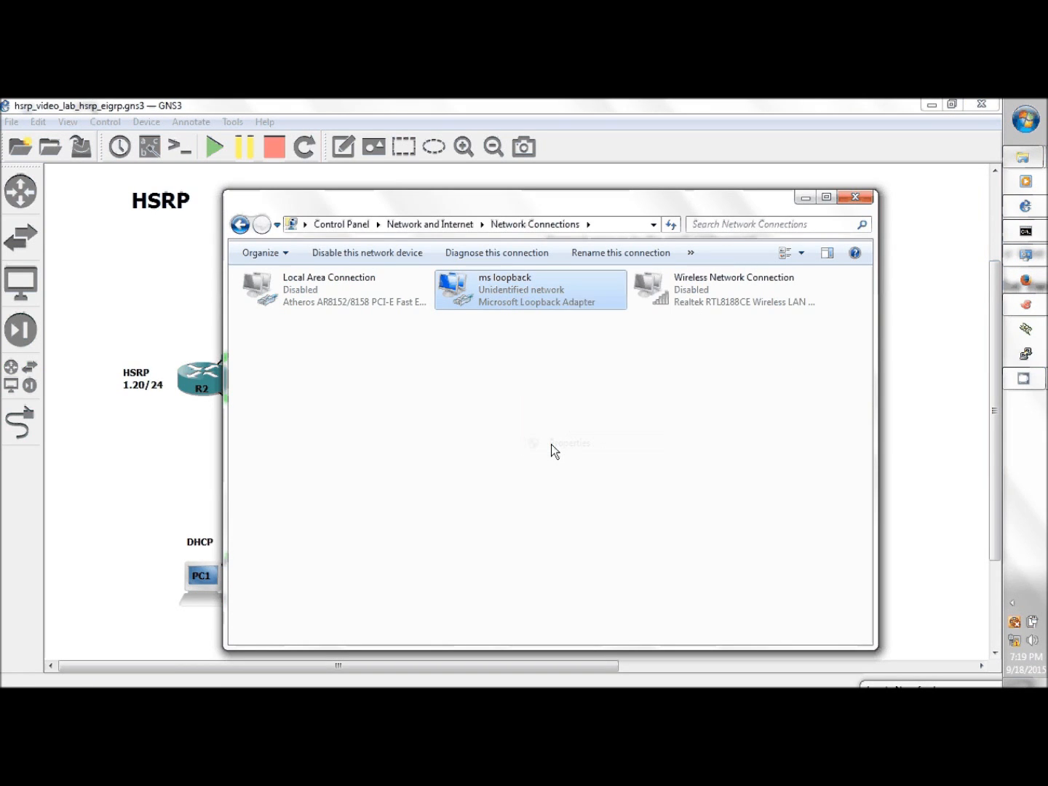
double_click(530, 288)
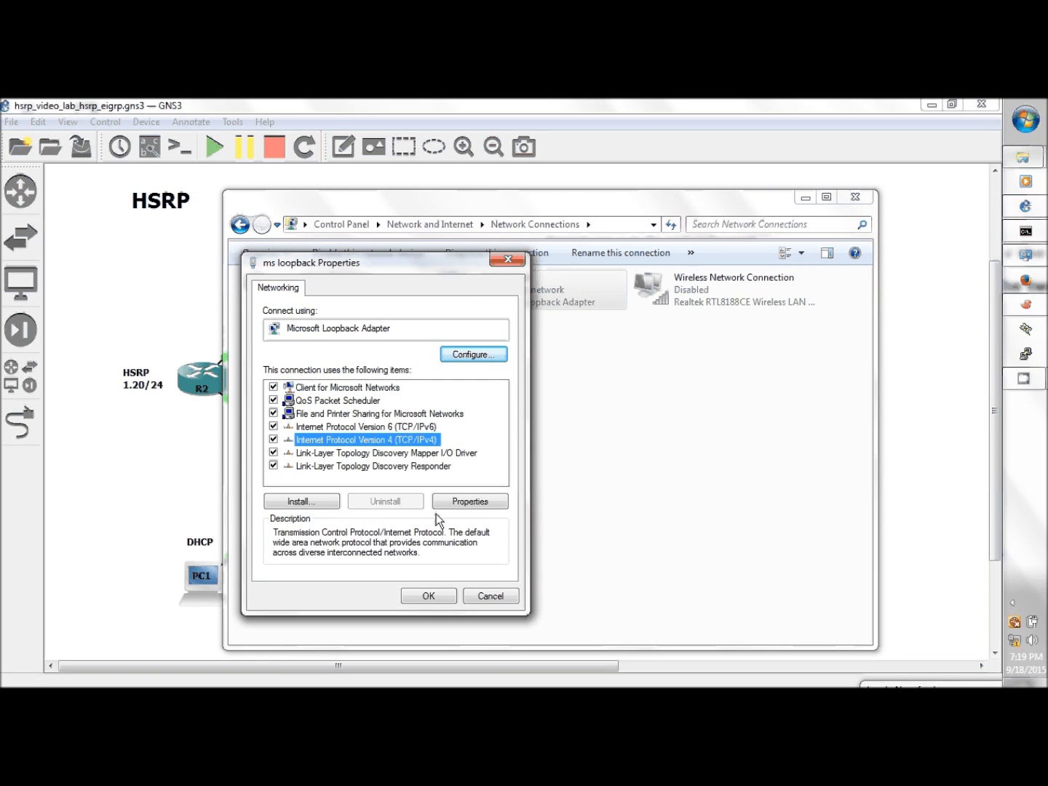
click(469, 501)
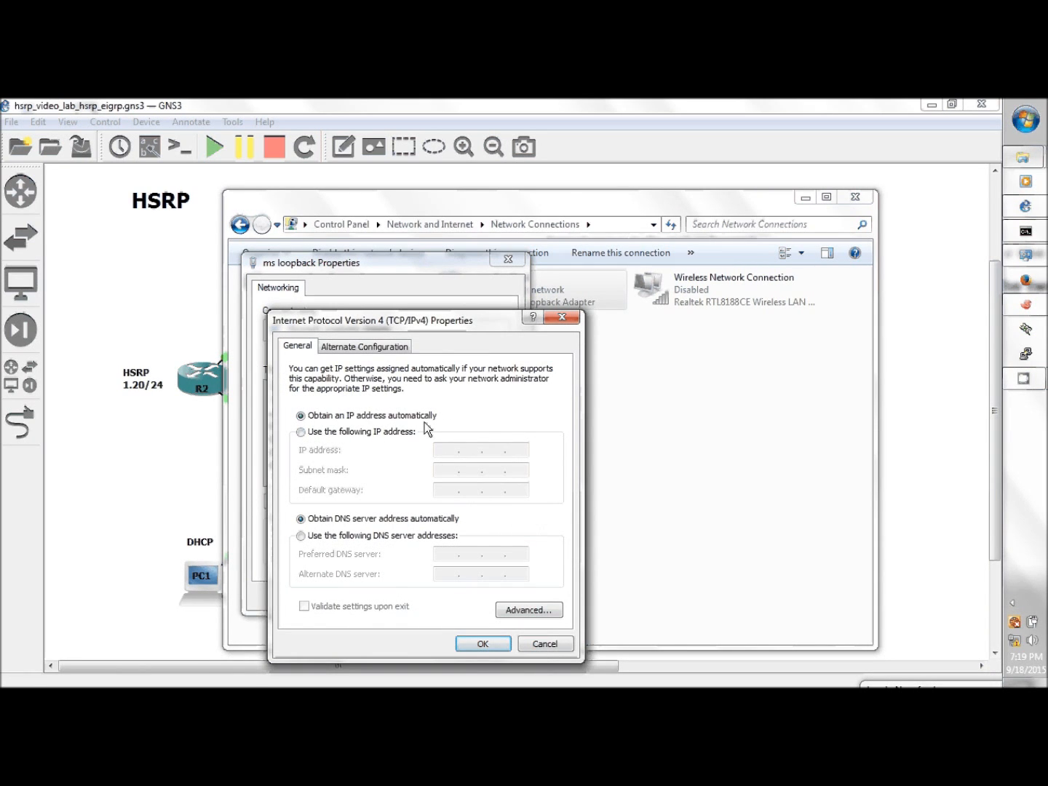
mouse_move(313, 433)
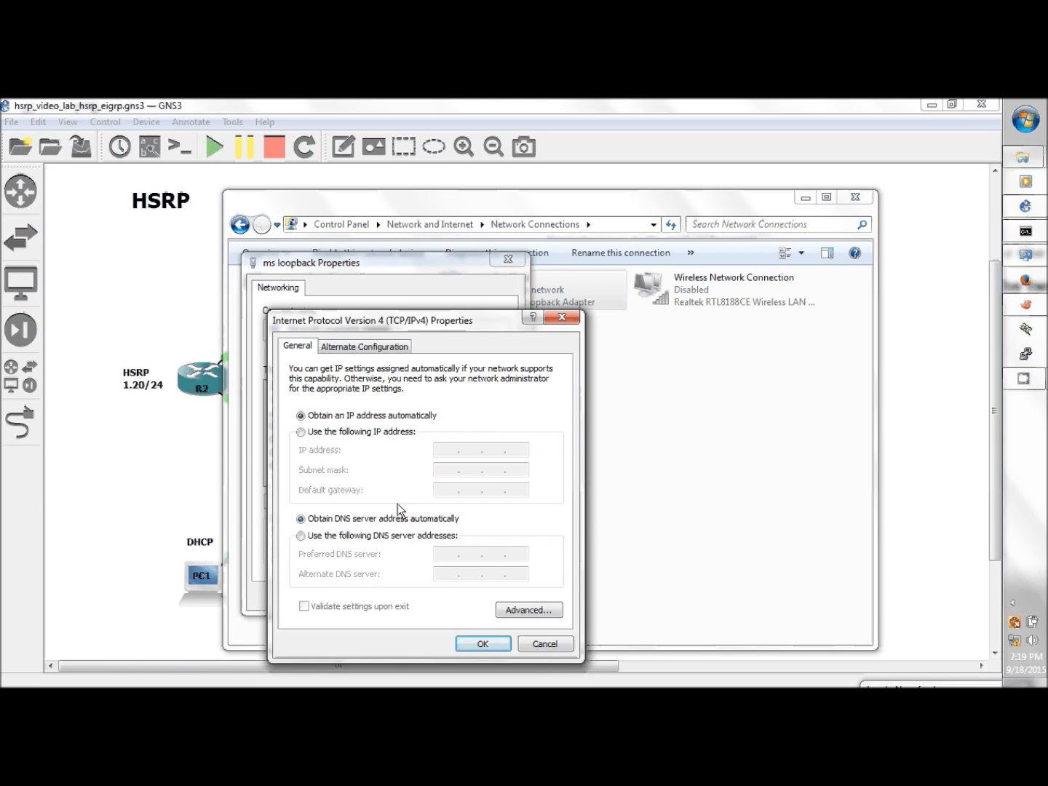
click(544, 643)
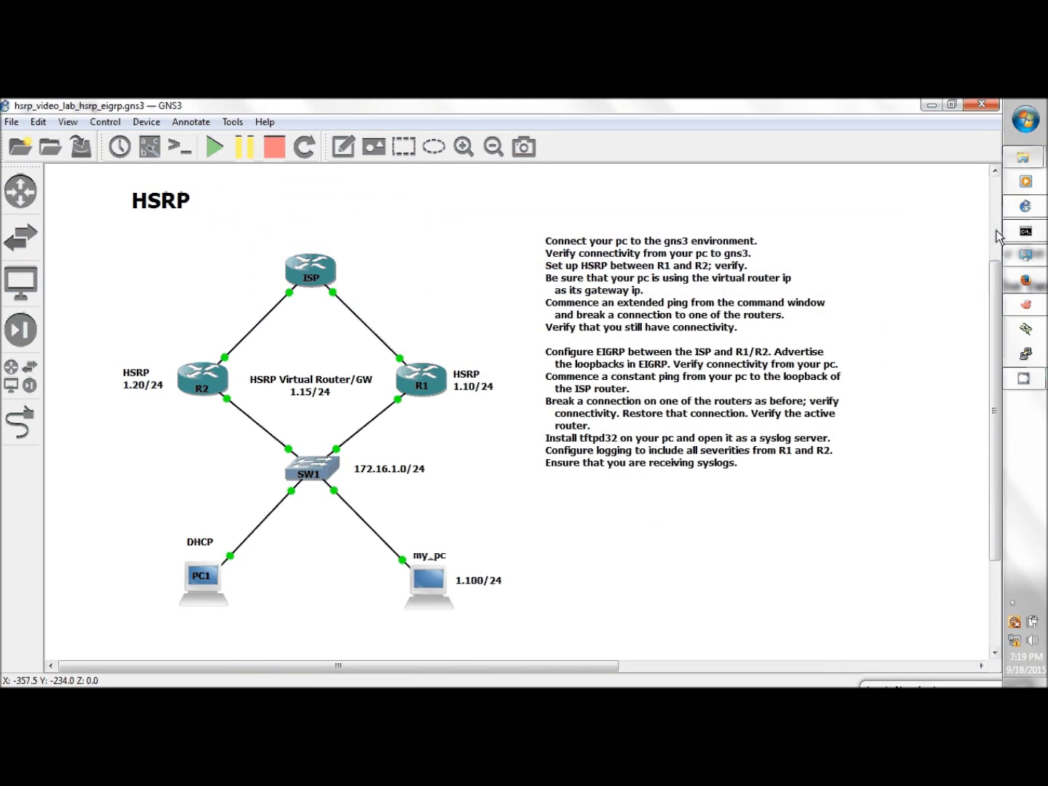
Step: Run ipconfig to show the loopback adapter's 169.254.57.252 autoconfiguration address with no gateway
click(1024, 230)
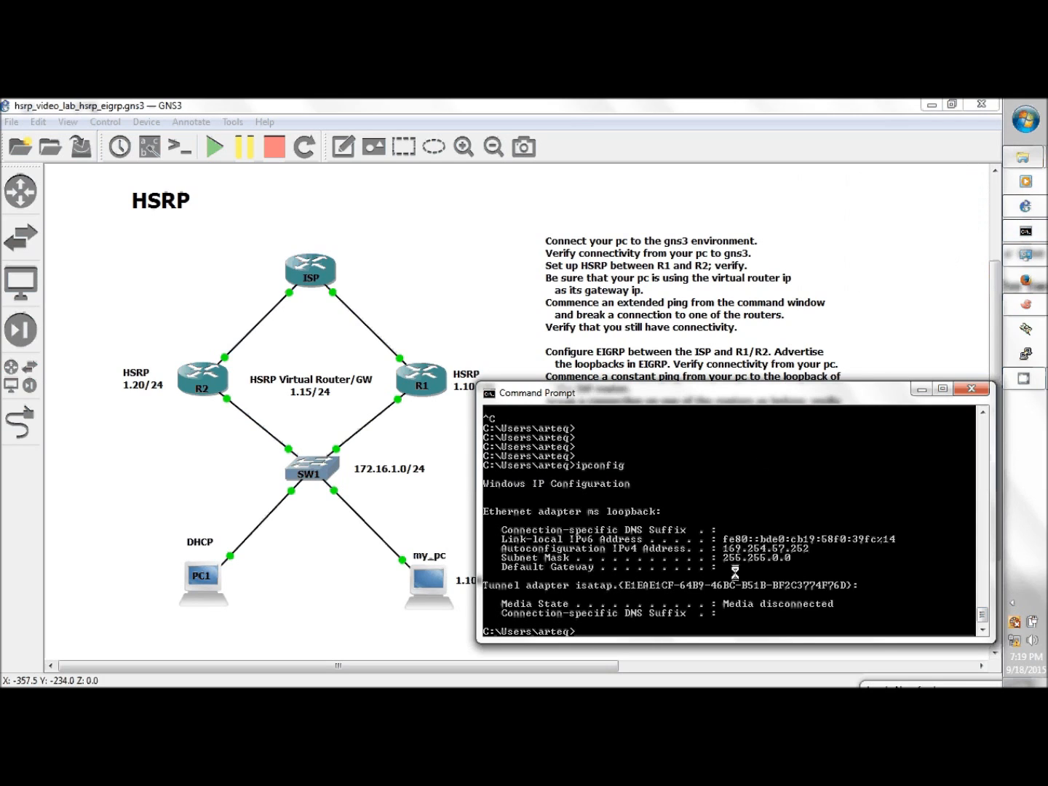
text(ip)
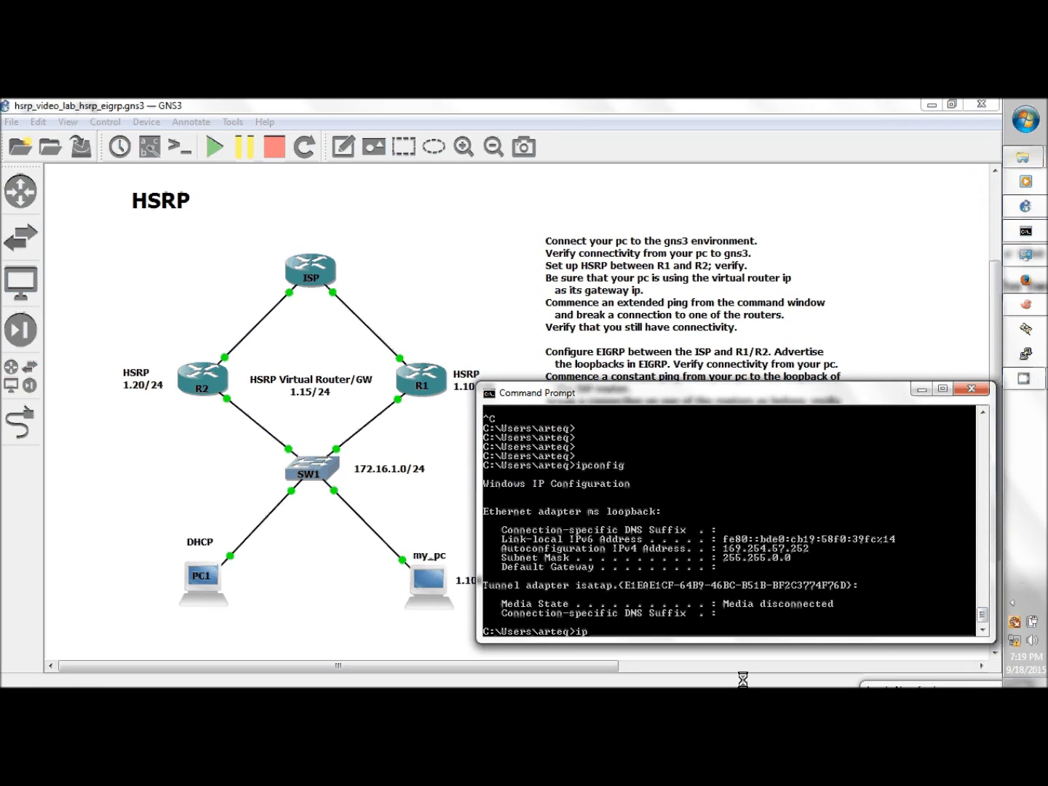
text(config)
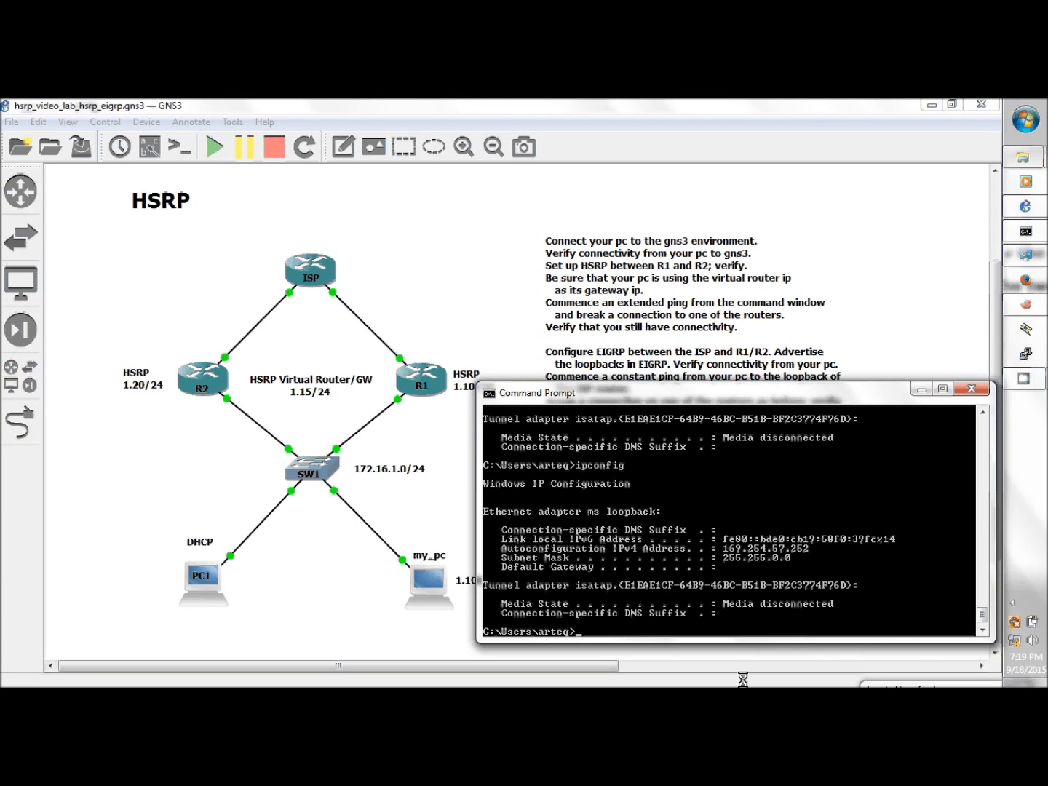
mouse_move(913, 384)
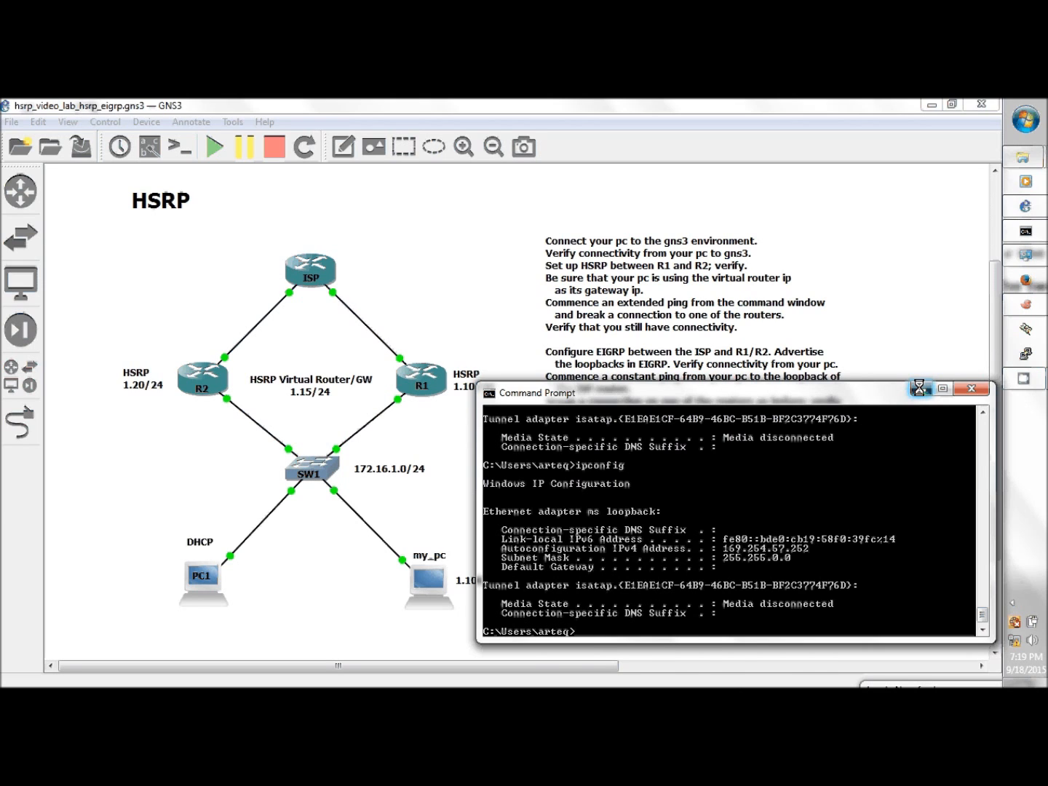
Step: Enter global configuration mode on R1 with config t
click(943, 387)
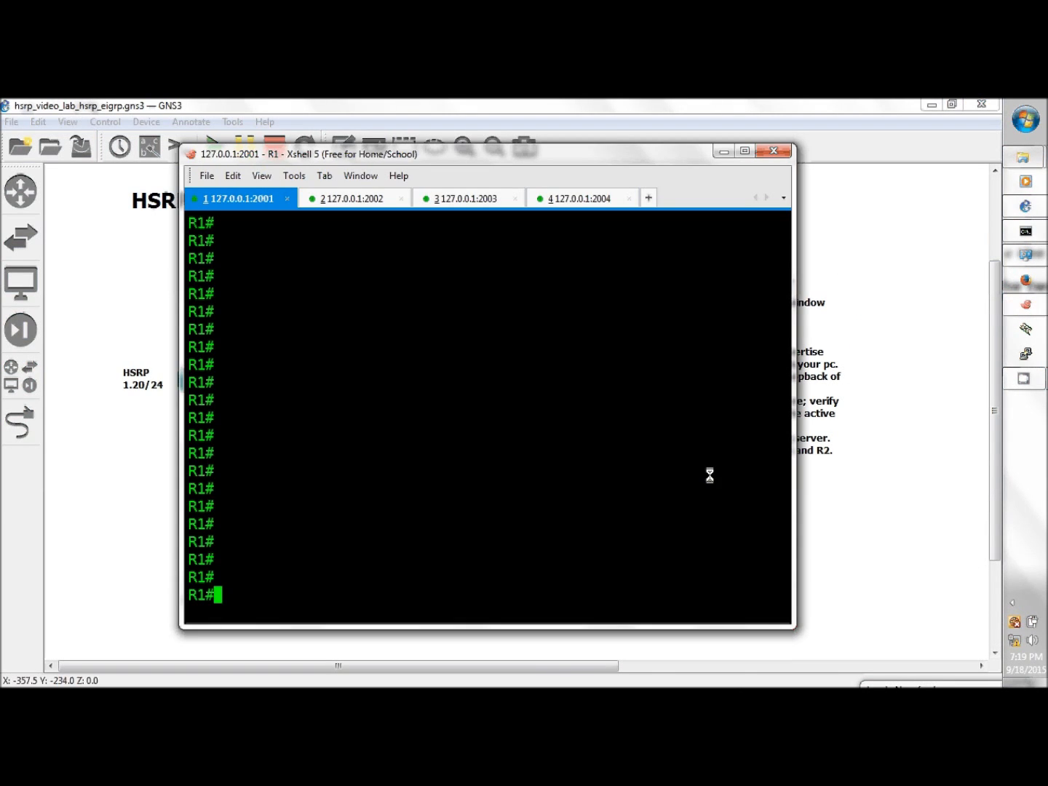
text(confi g)
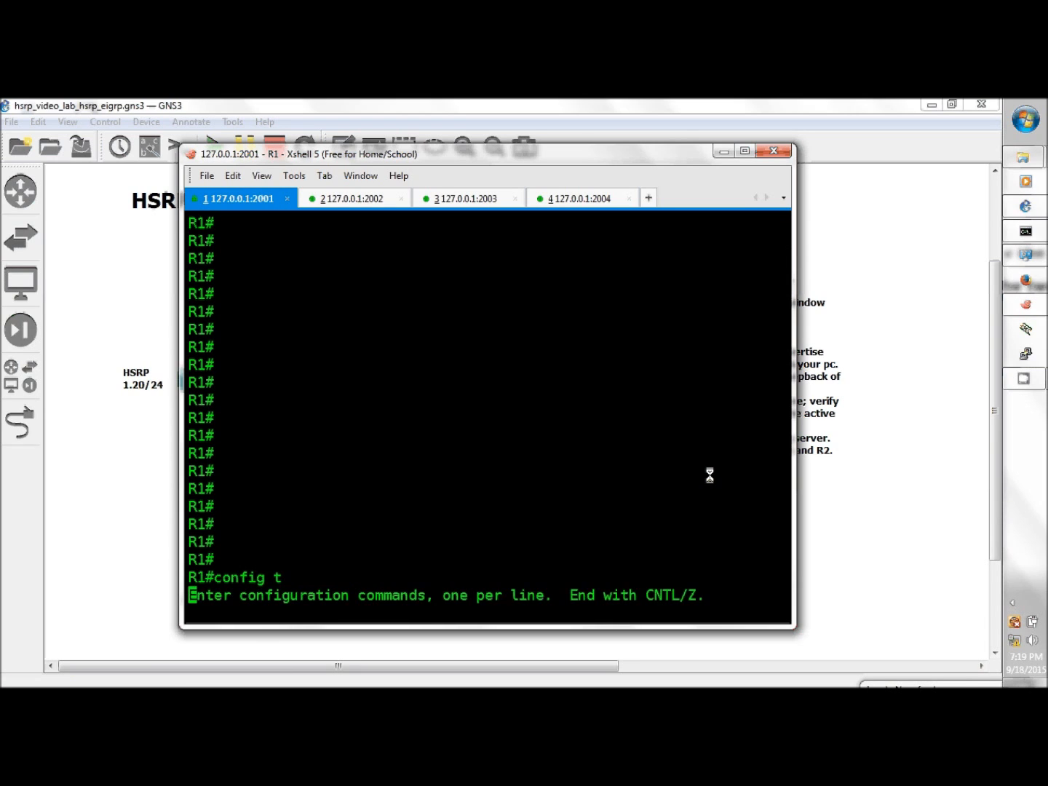
key(Return)
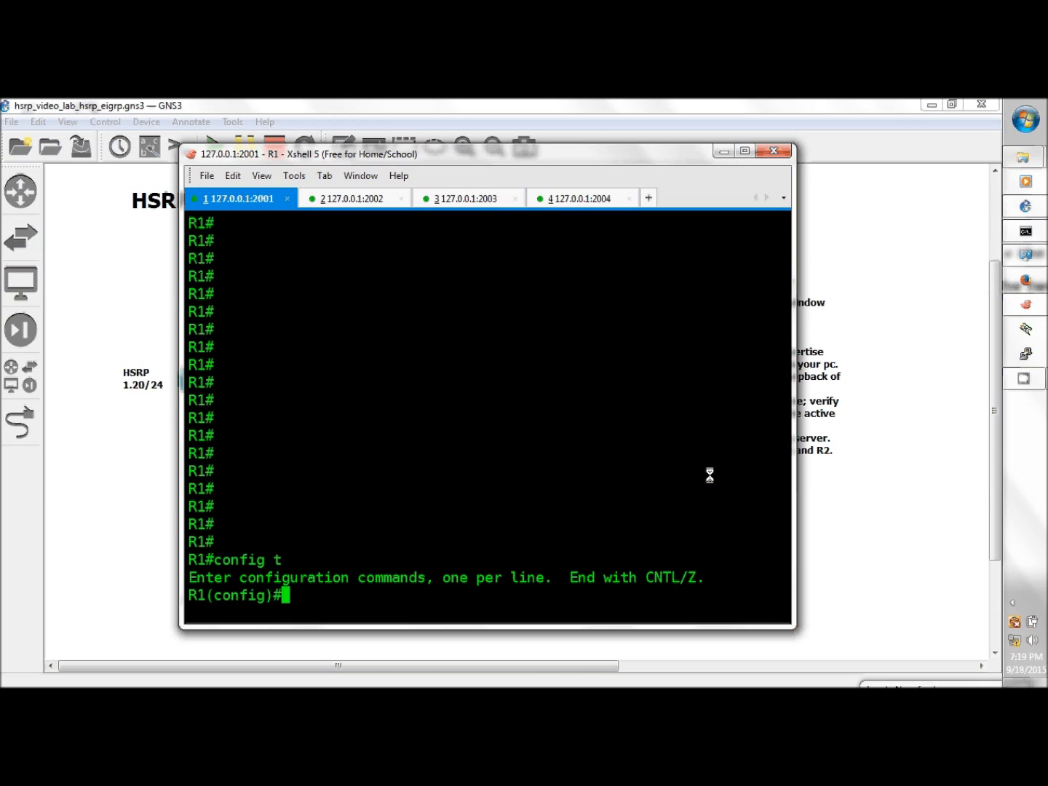
Step: Turn on DHCP server packet debugging on R1 via do debug ip dhcp server pack
text(do)
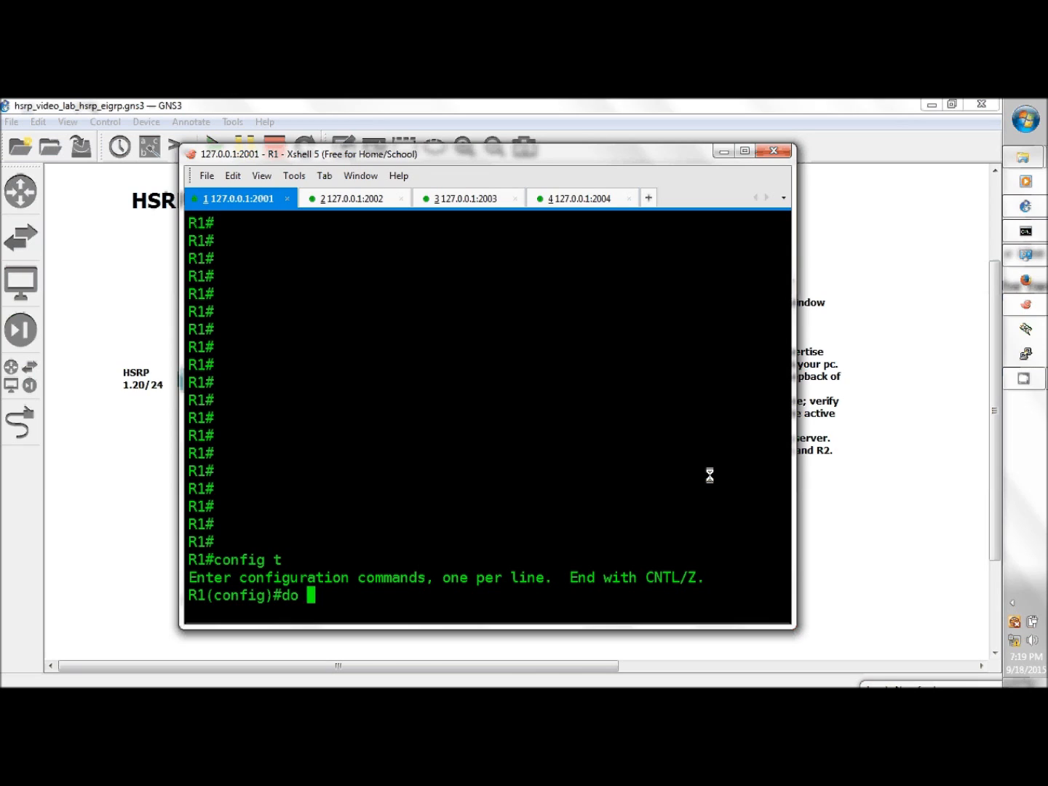
text(debug ip)
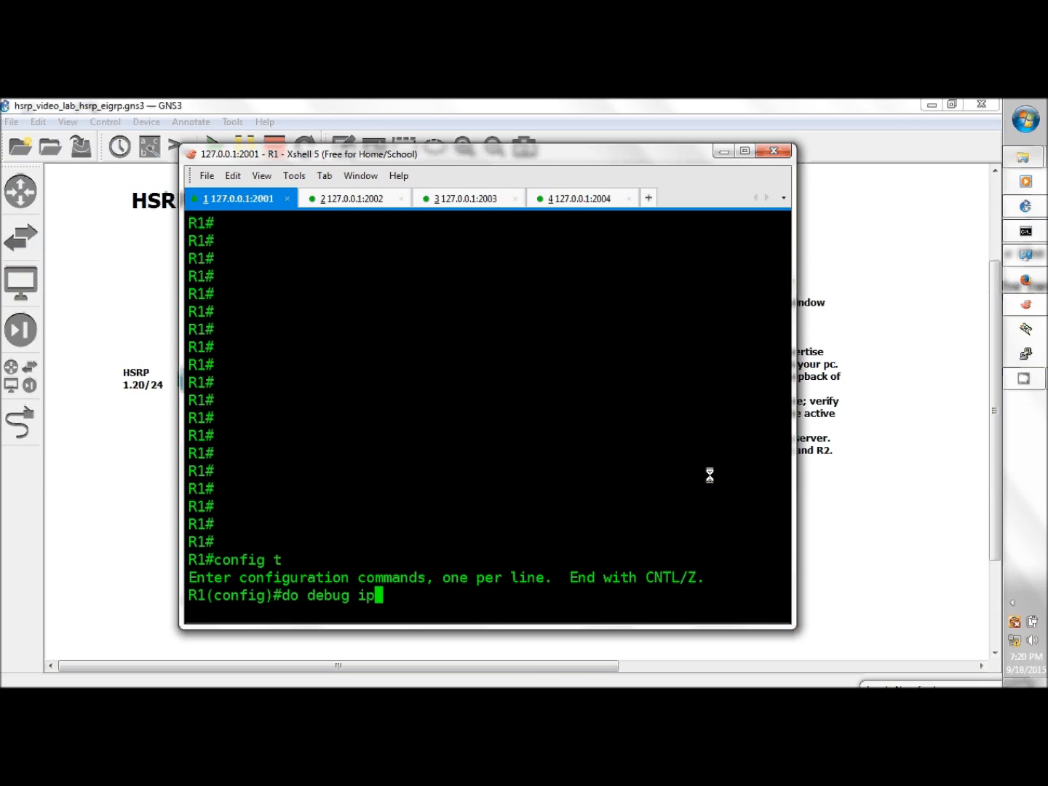
text(dhcp)
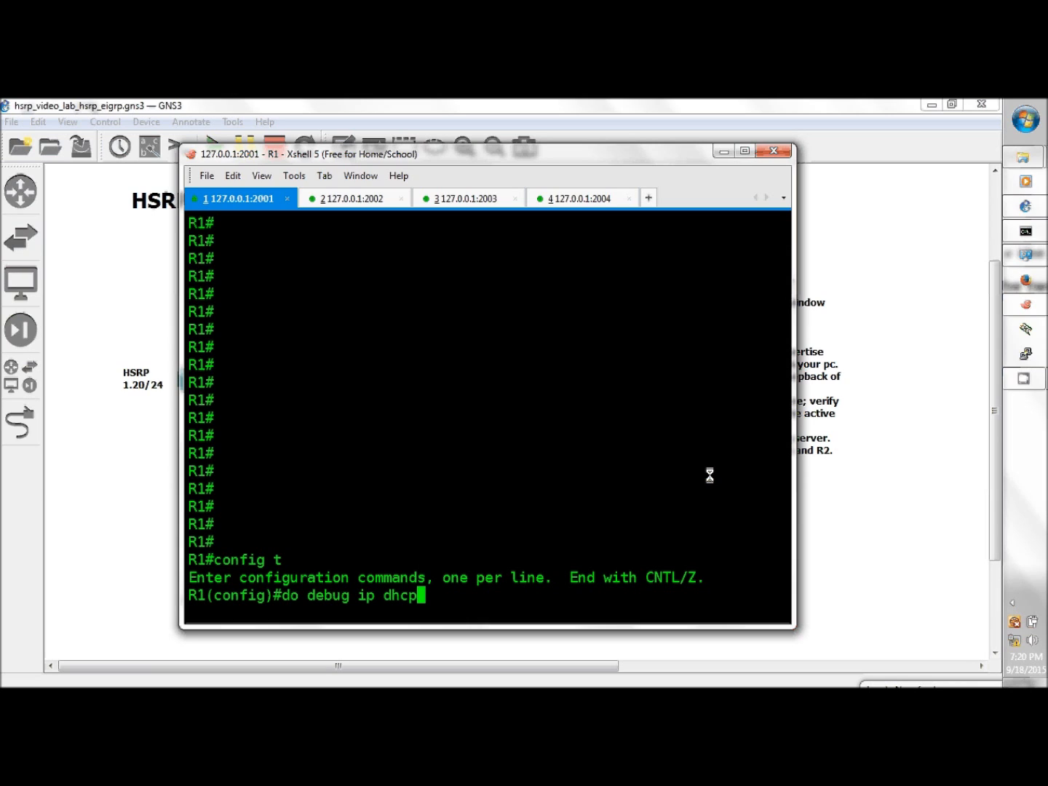
text(server)
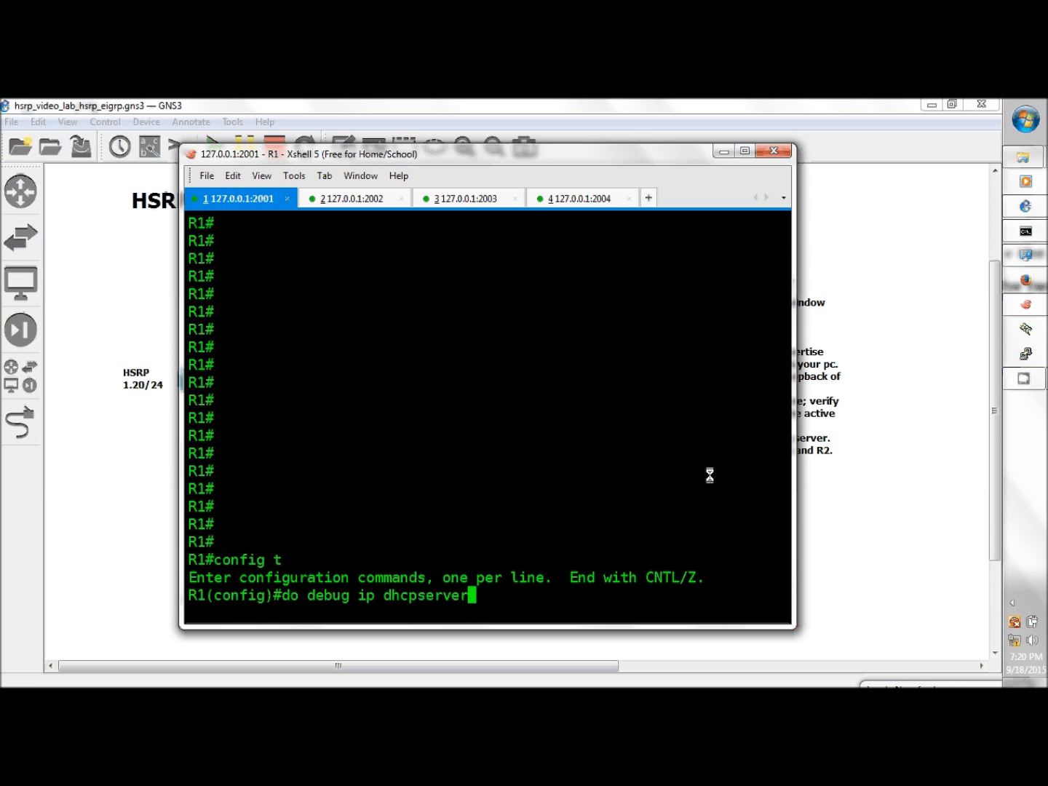
key(backspace)
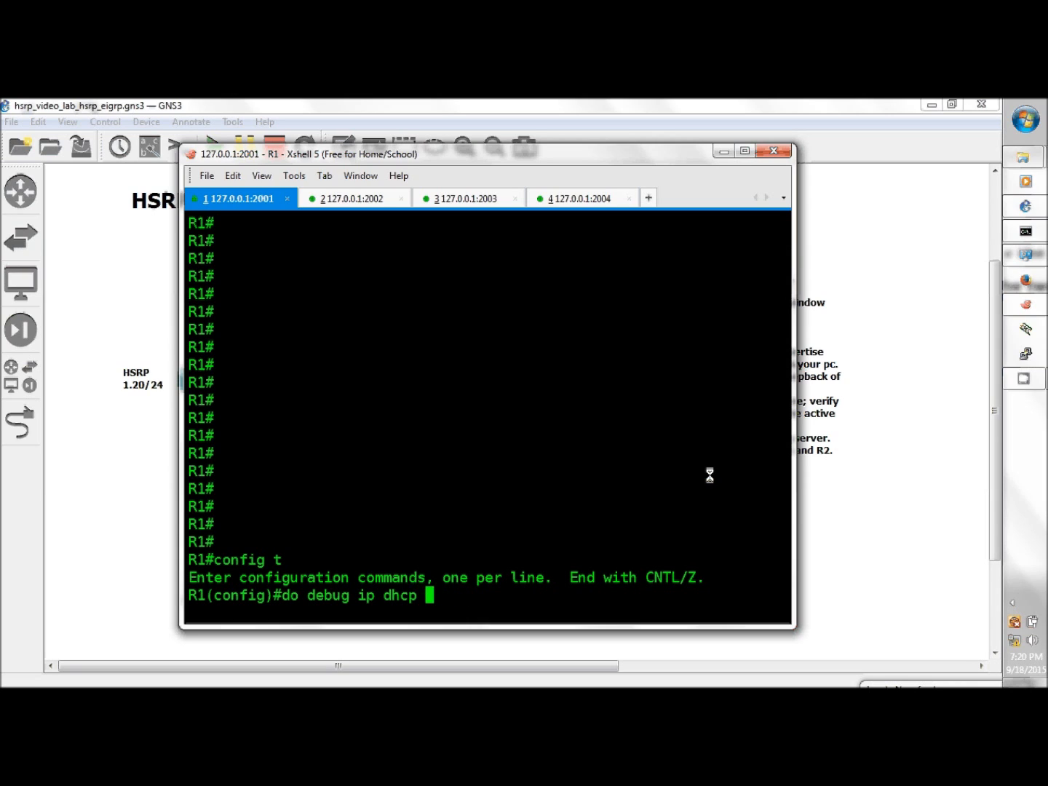
text(server pack)
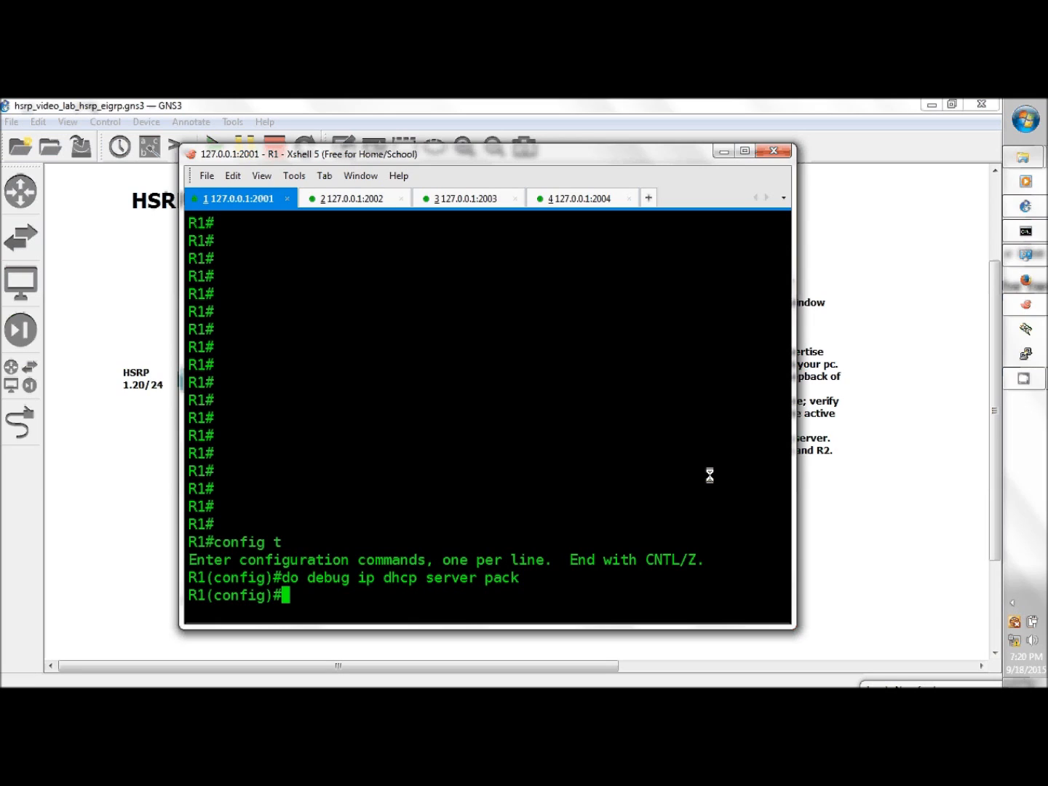
Step: Exclude 172.16.1.10, 172.16.1.15 and 172.16.1.20 from R1's DHCP assignments
text(ip)
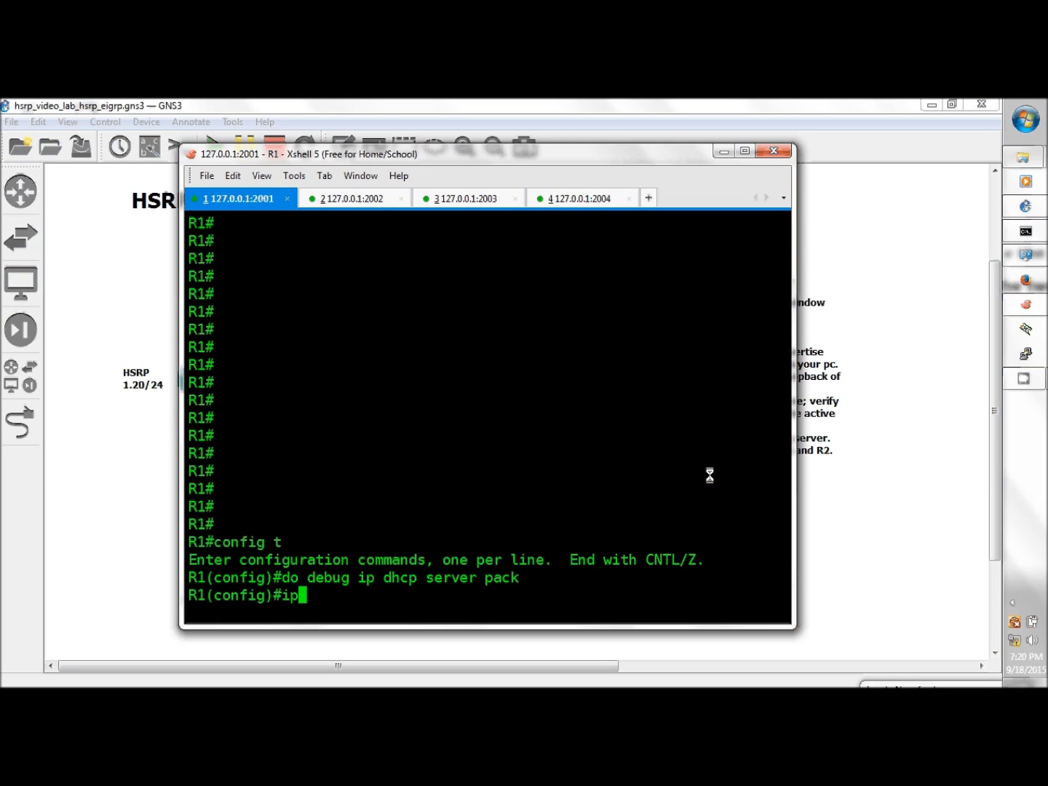
text(dhcp)
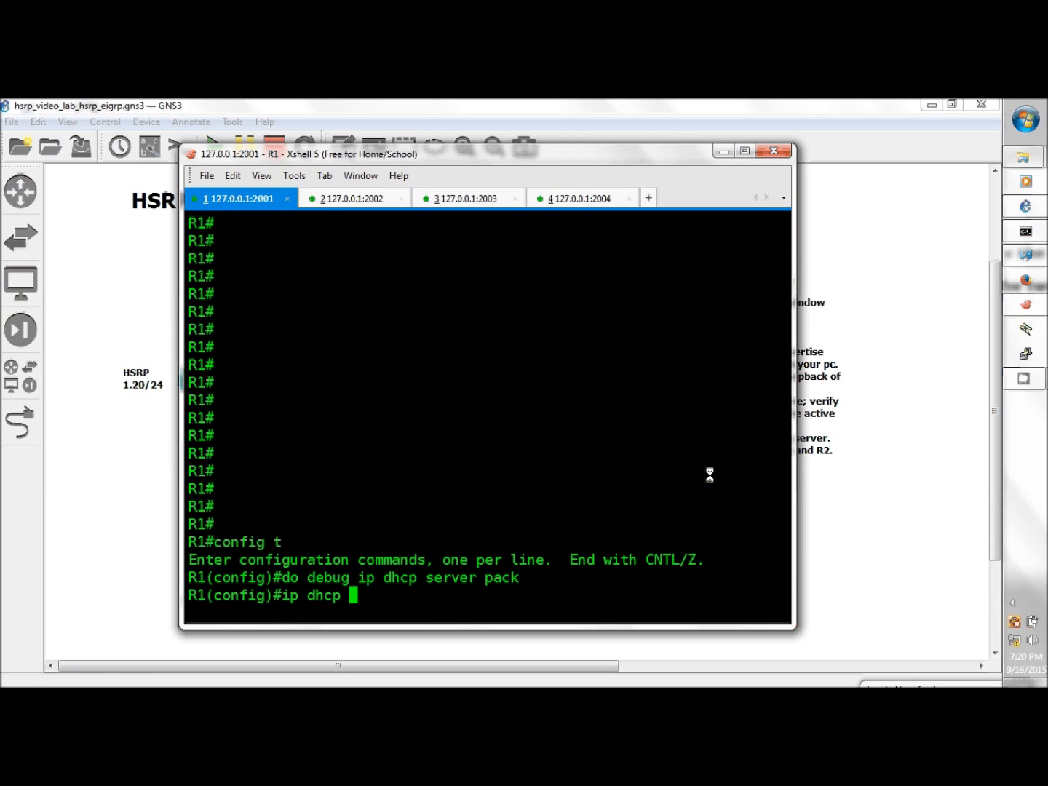
text(excl 17)
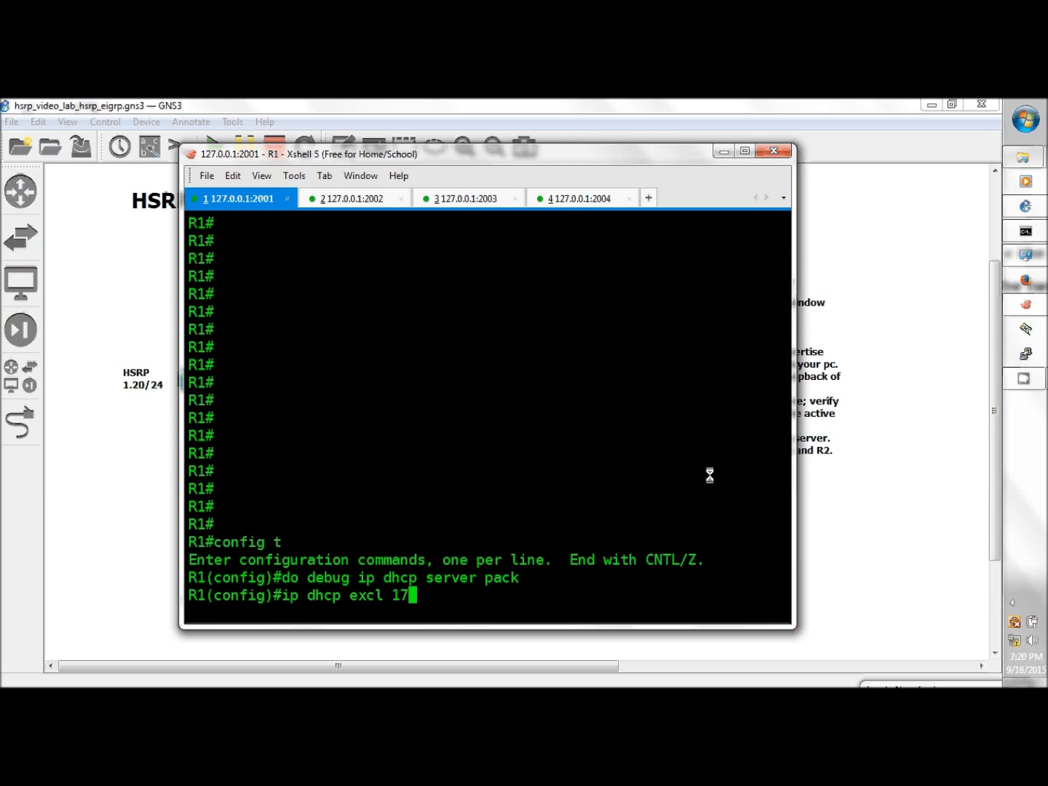
text(2.16.1.10)
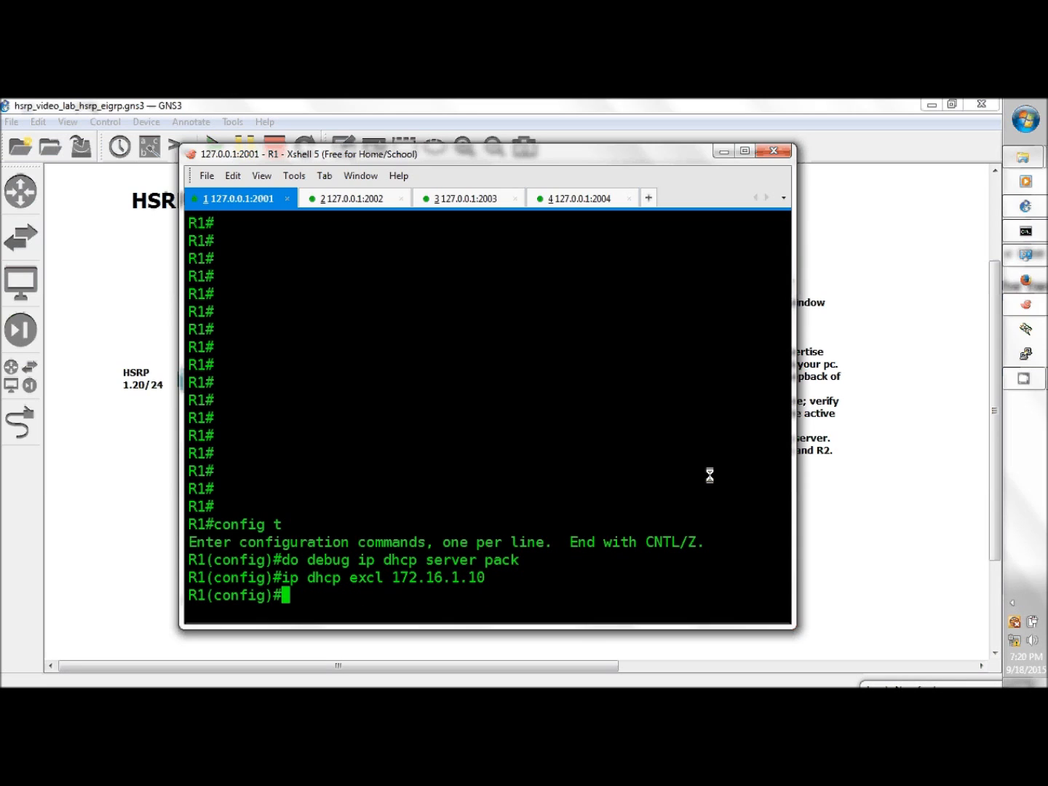
text(ip dhcp excl 172.16.1.)
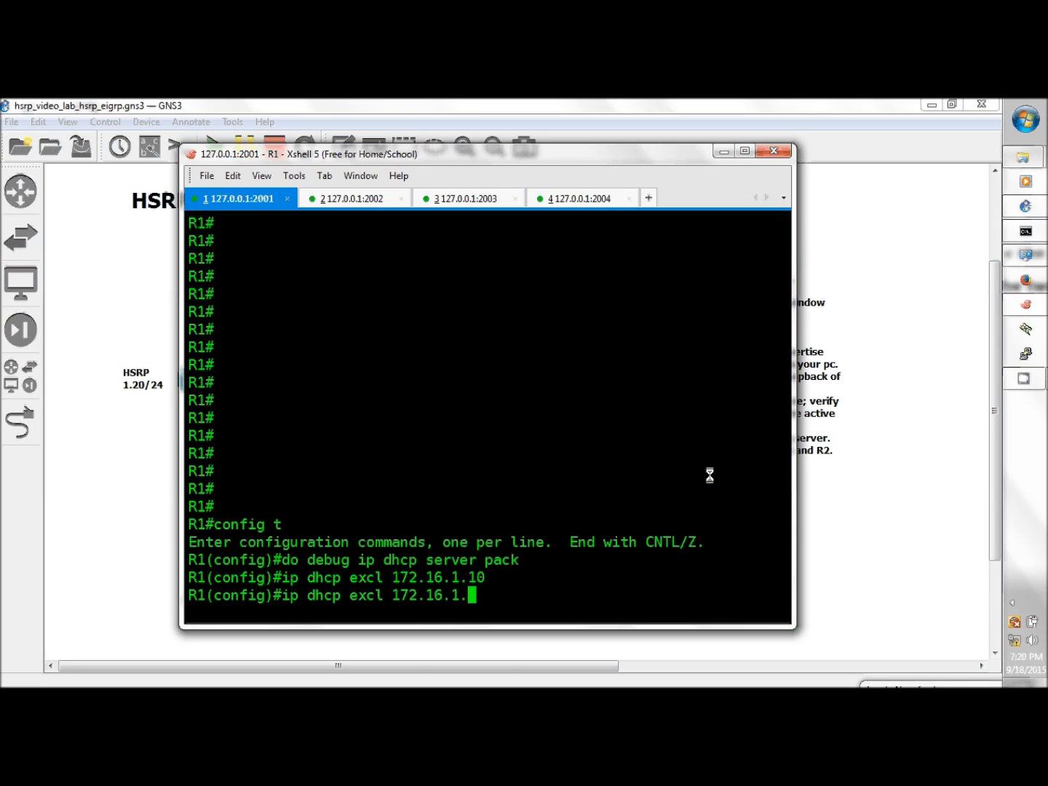
key(Return)
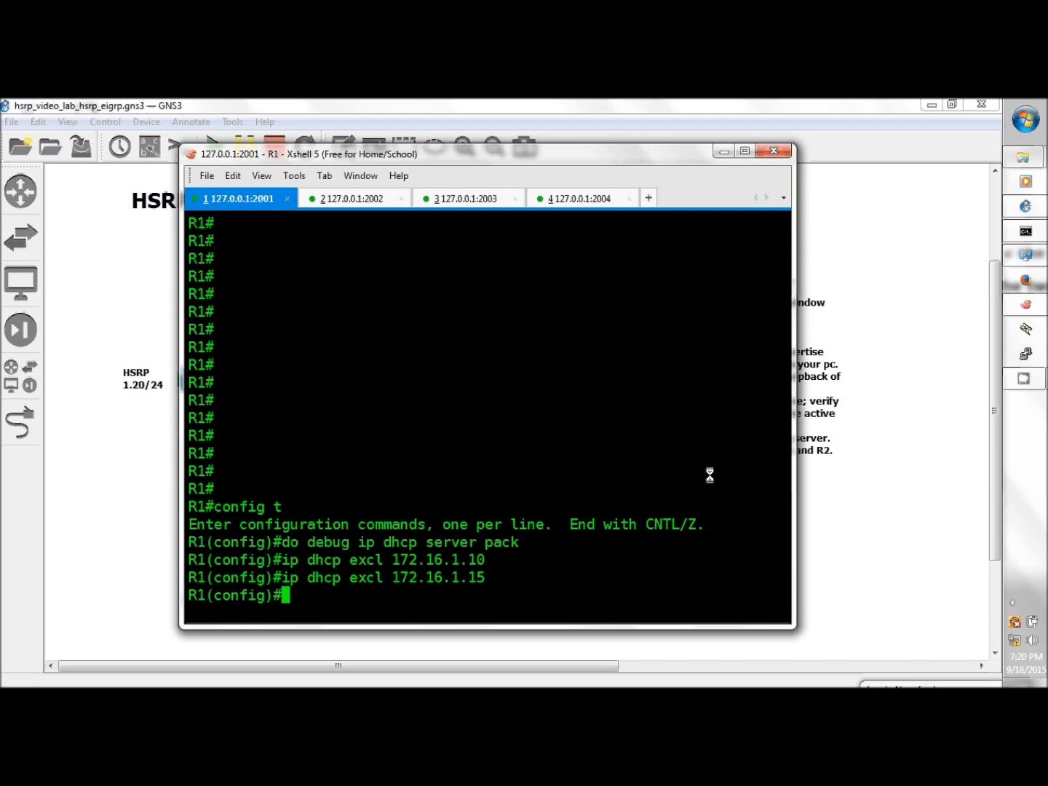
text(ip dhcp excl 172.16.1.15)
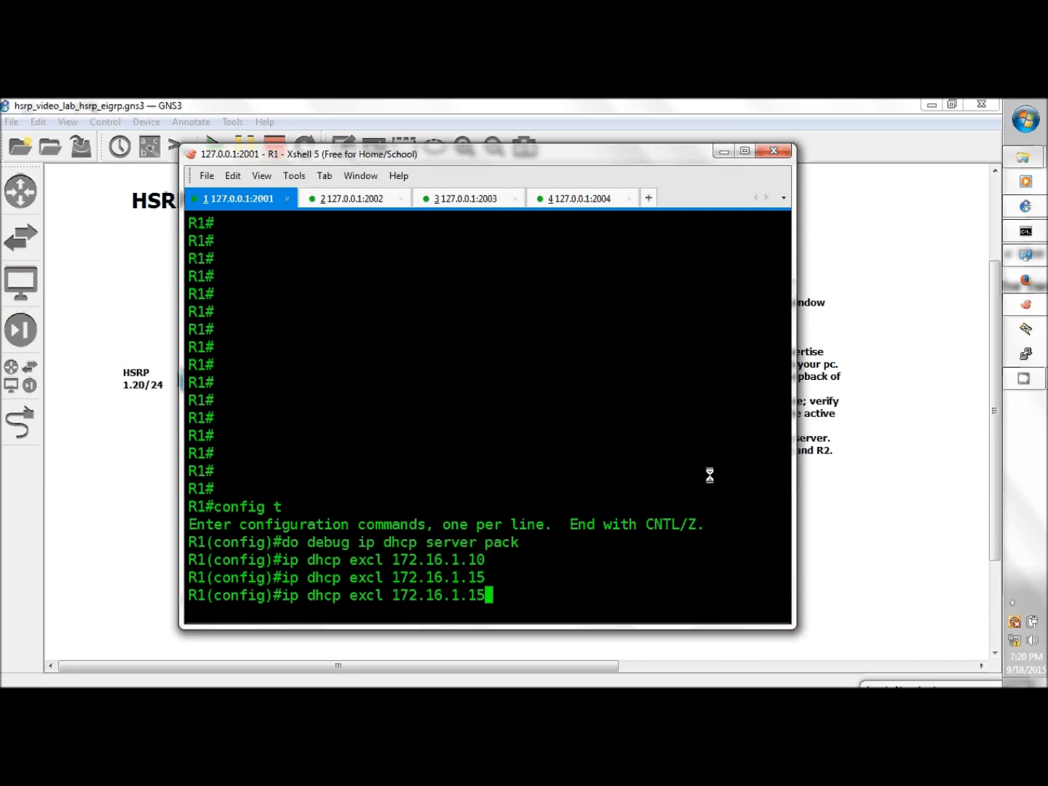
text(20)
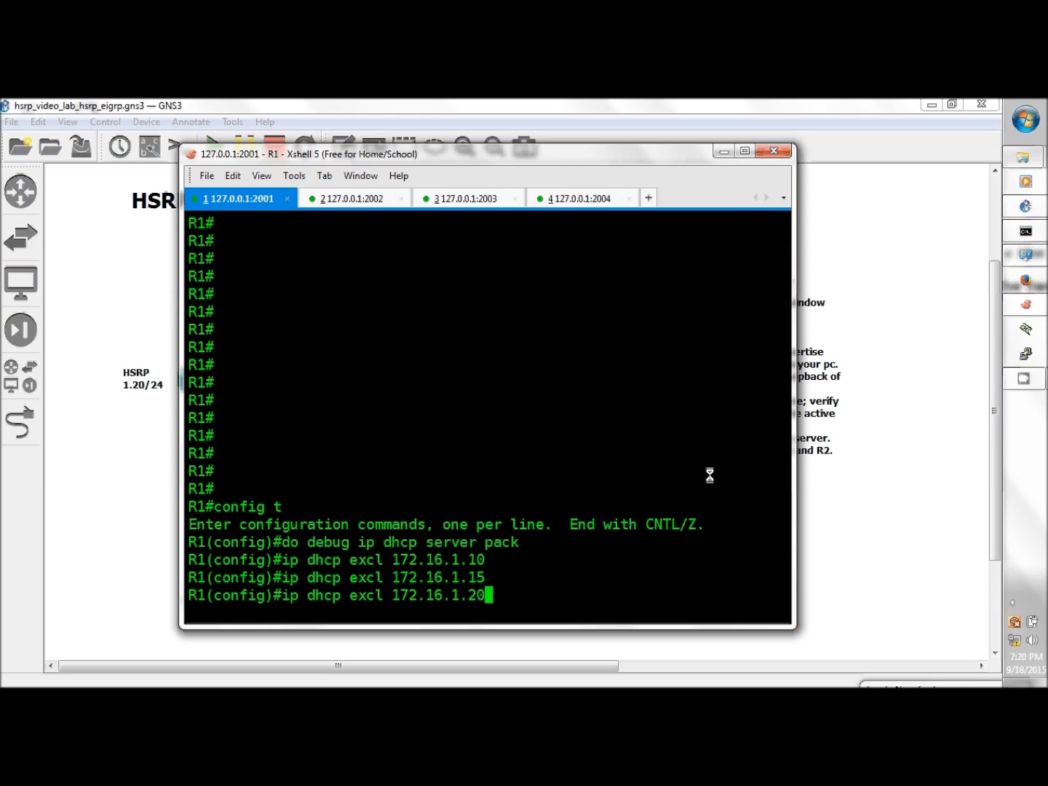
key(Return)
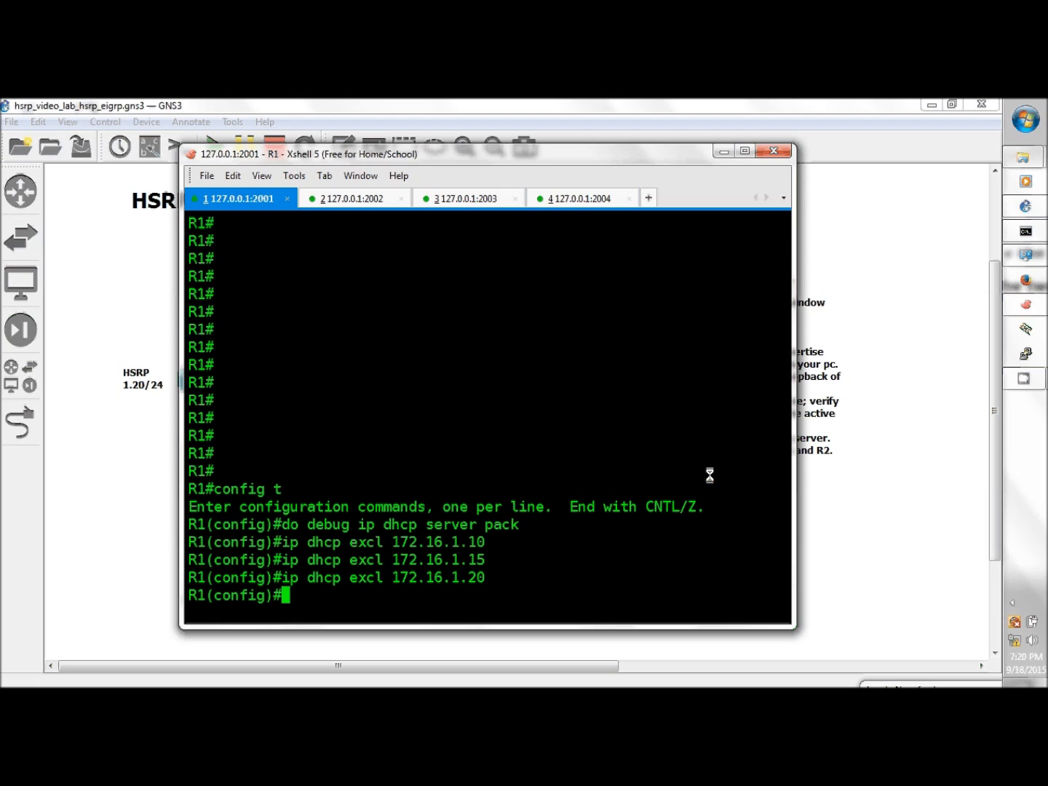
Step: Set R1's DHCP server address to 172.16.1.15 with ip dhcp-server
text(ip dhc)
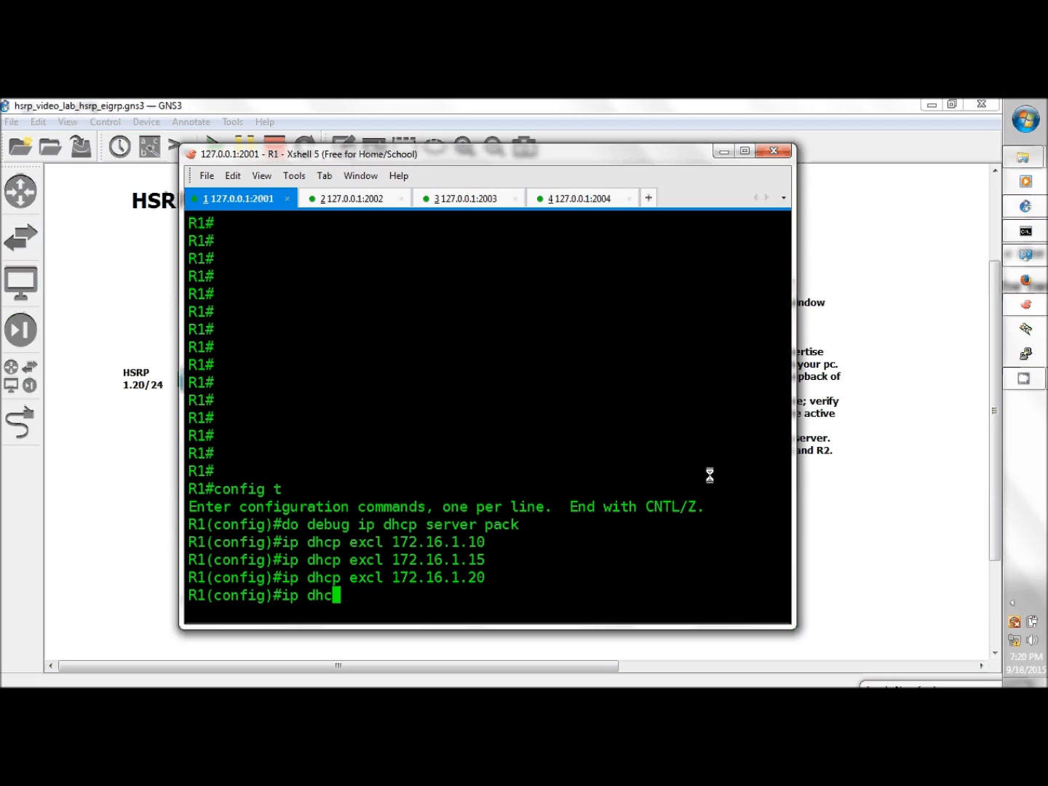
text(p)
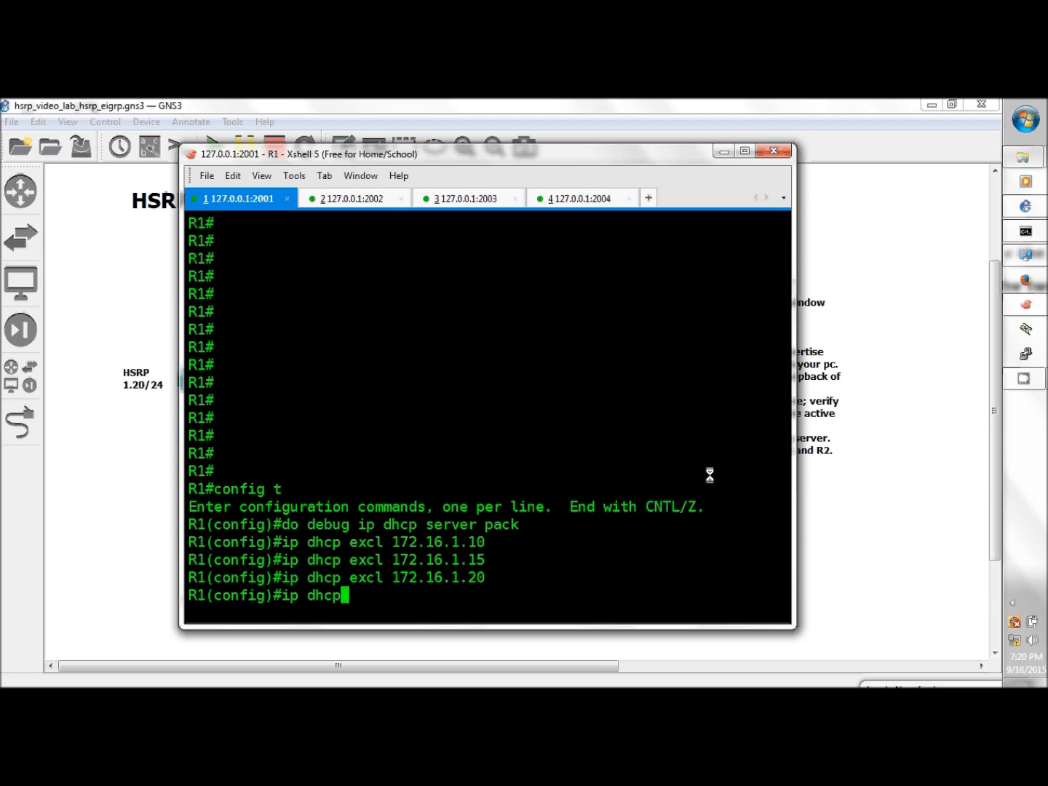
text(-server 172,)
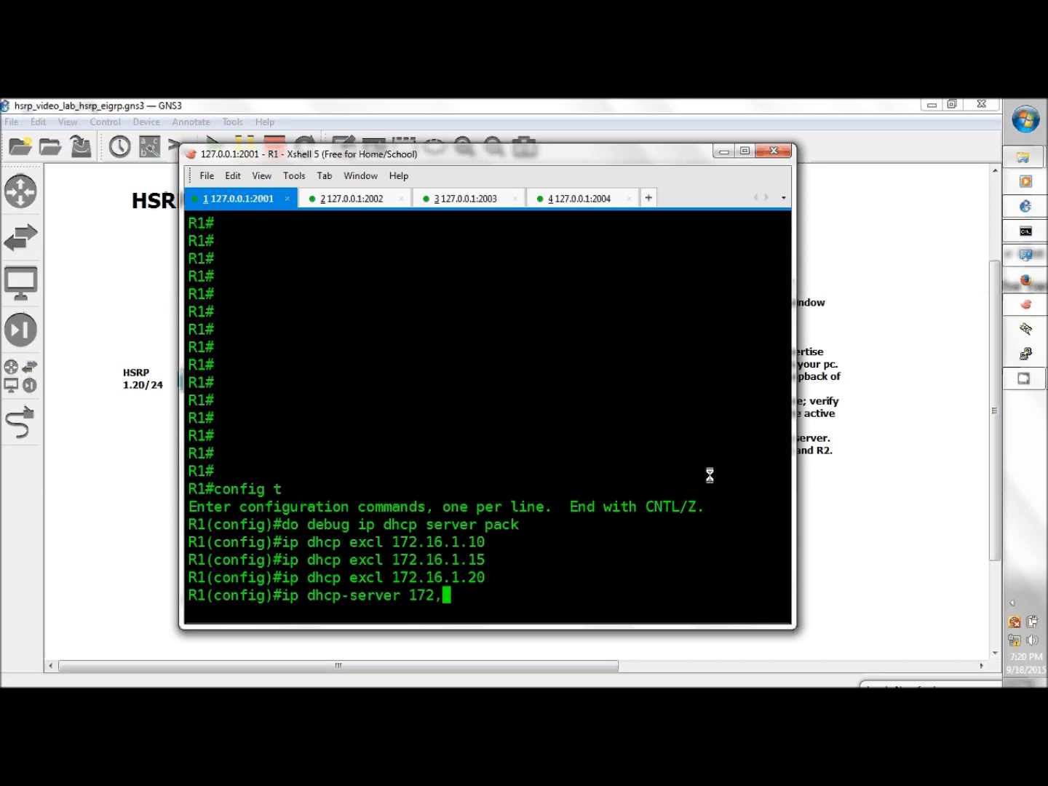
text(16.1.1)
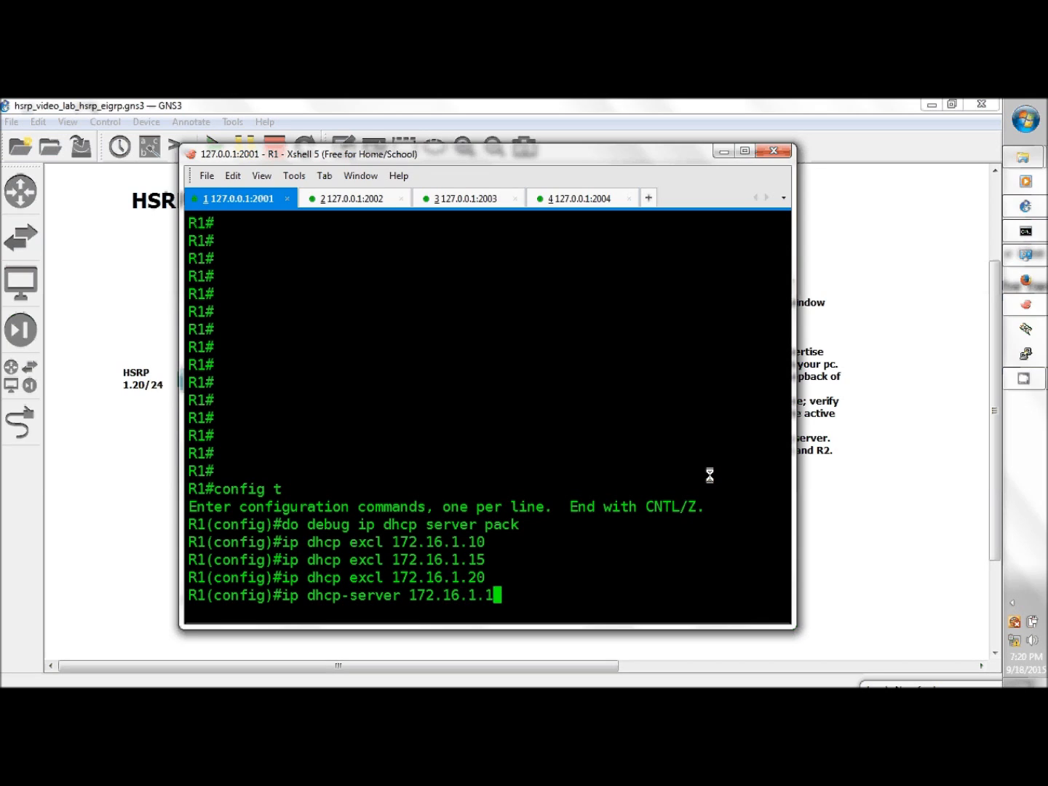
text(5)
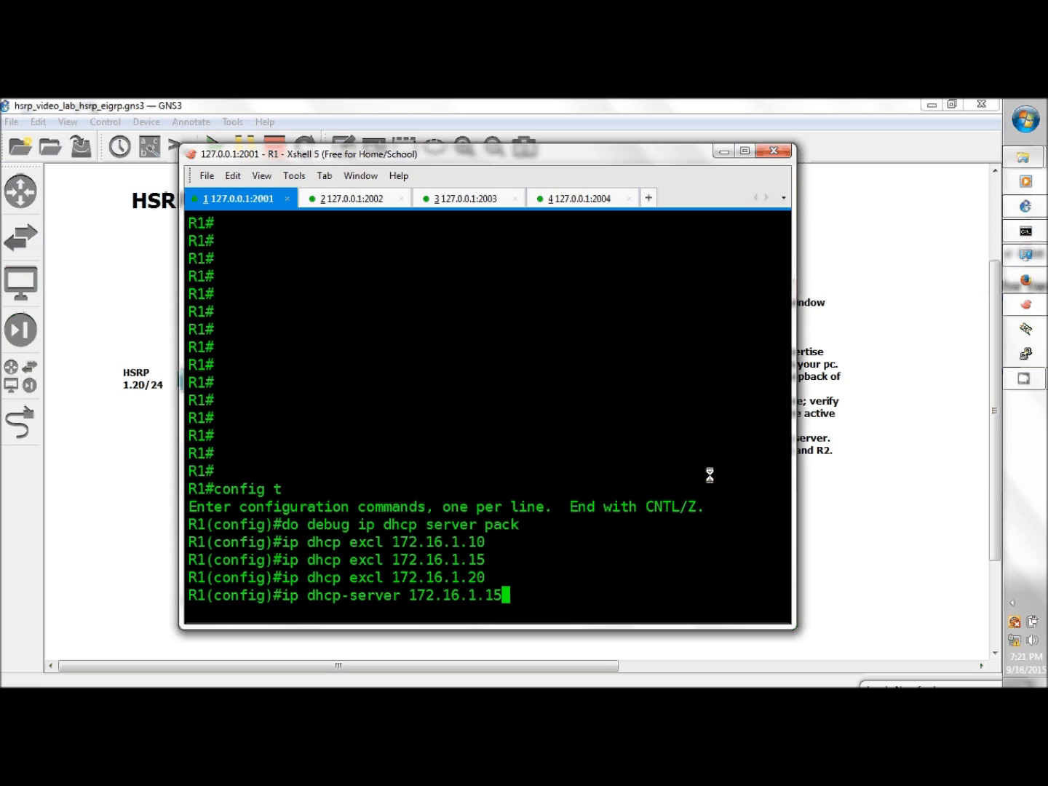
key(Return)
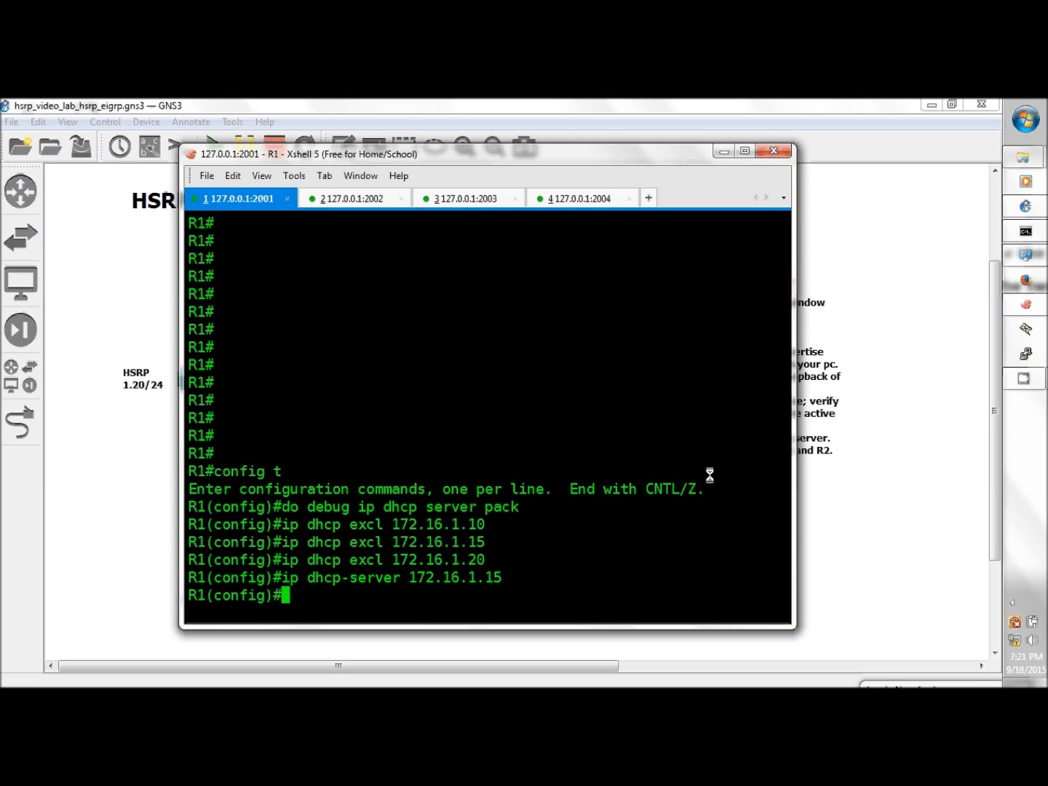
Step: Create DHCP pool DHCP covering network 172.16.1.0 /24
text(ip dh)
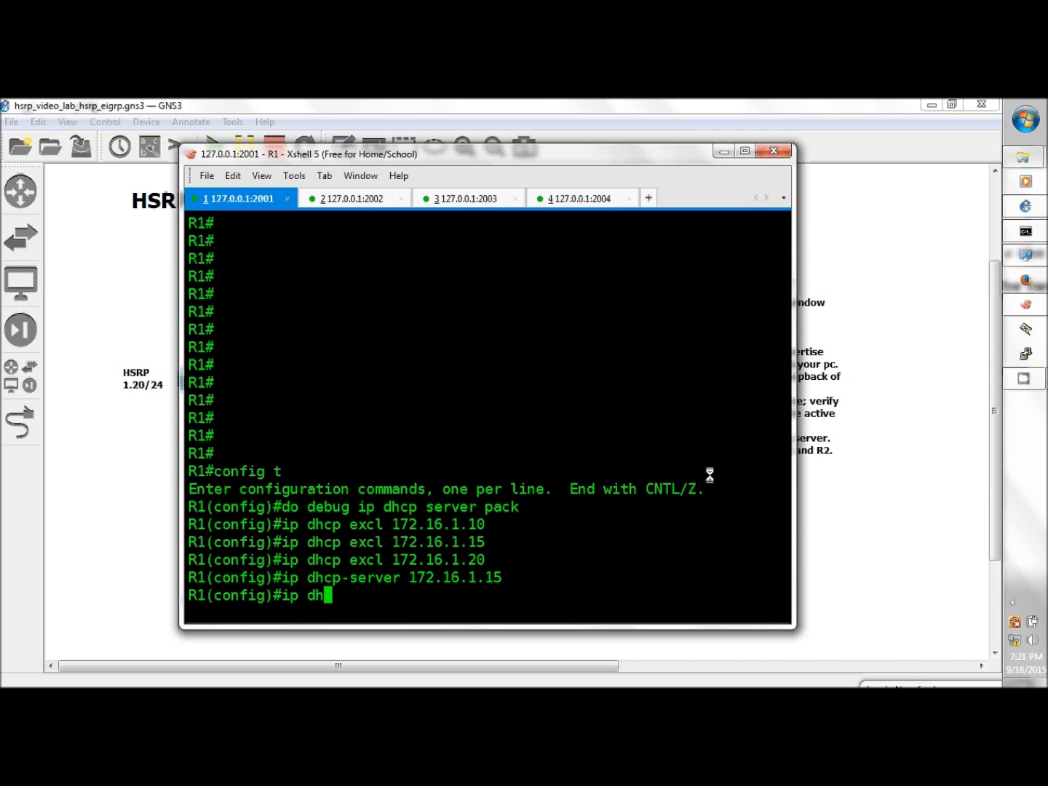
text(cp)
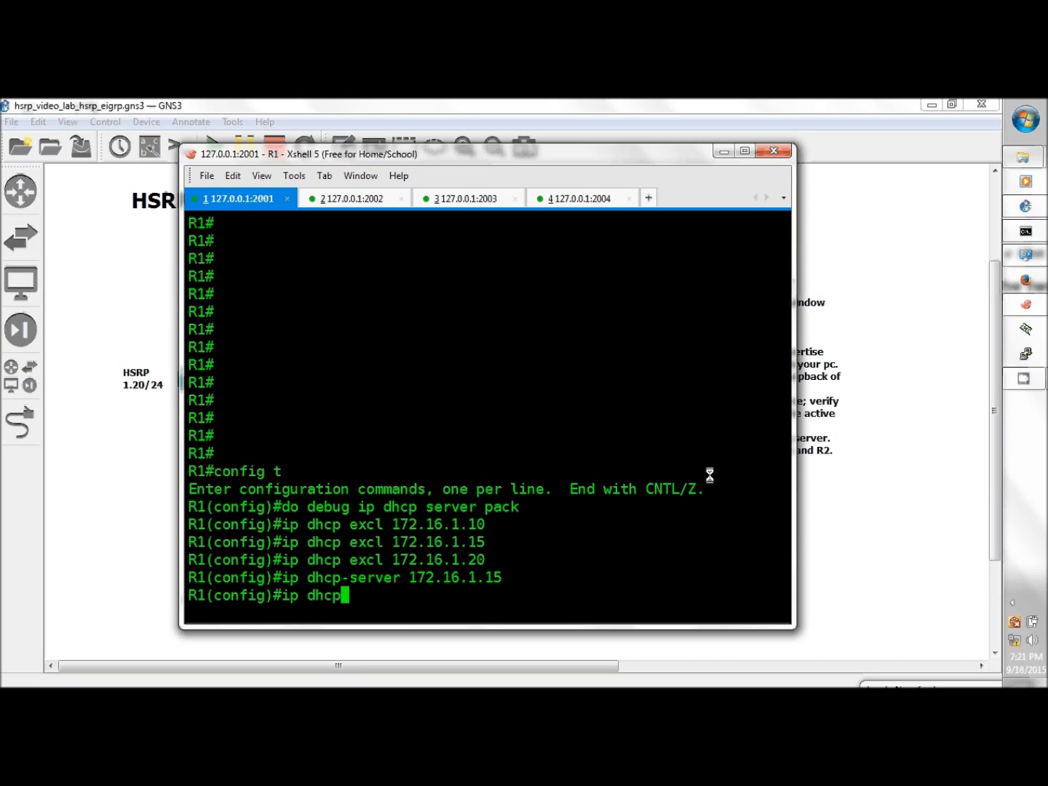
text(p)
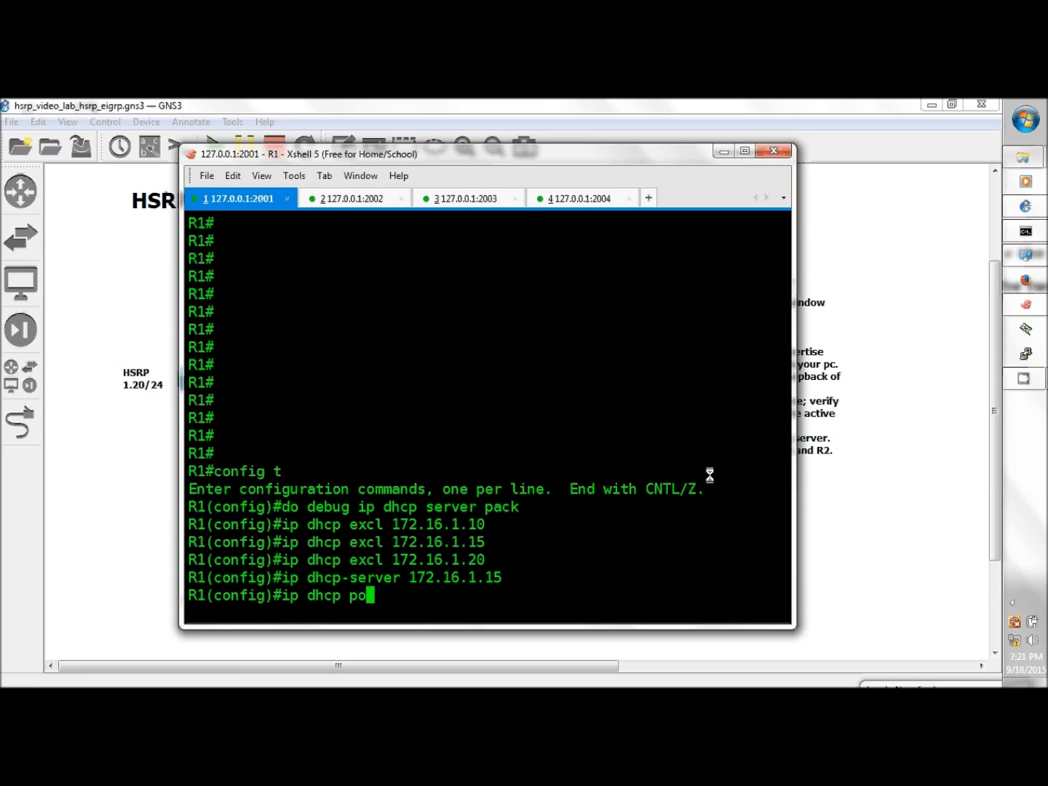
text(ol)
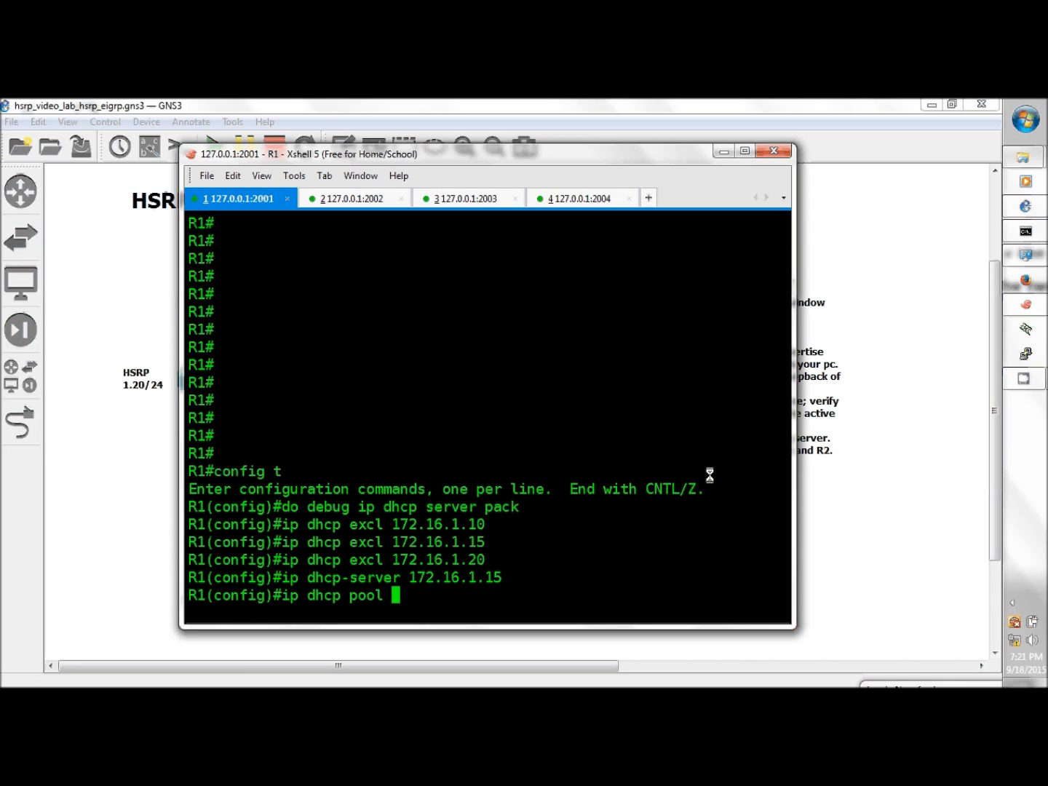
text(DHCP)
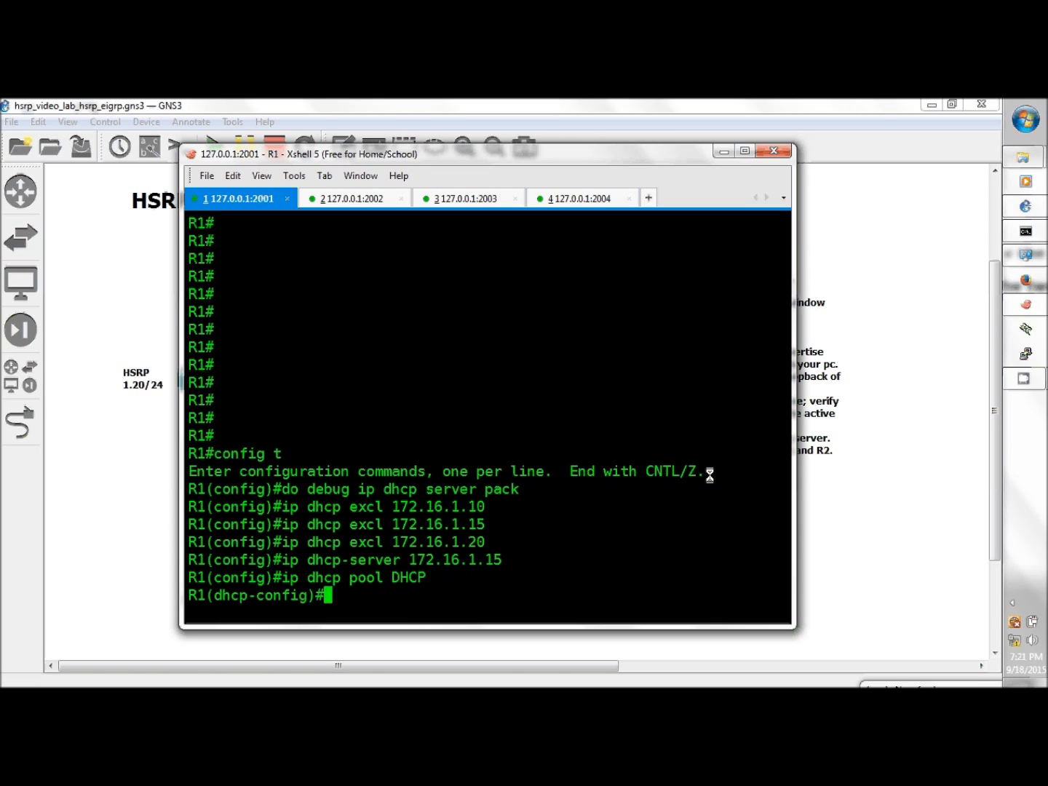
text(netw 172)
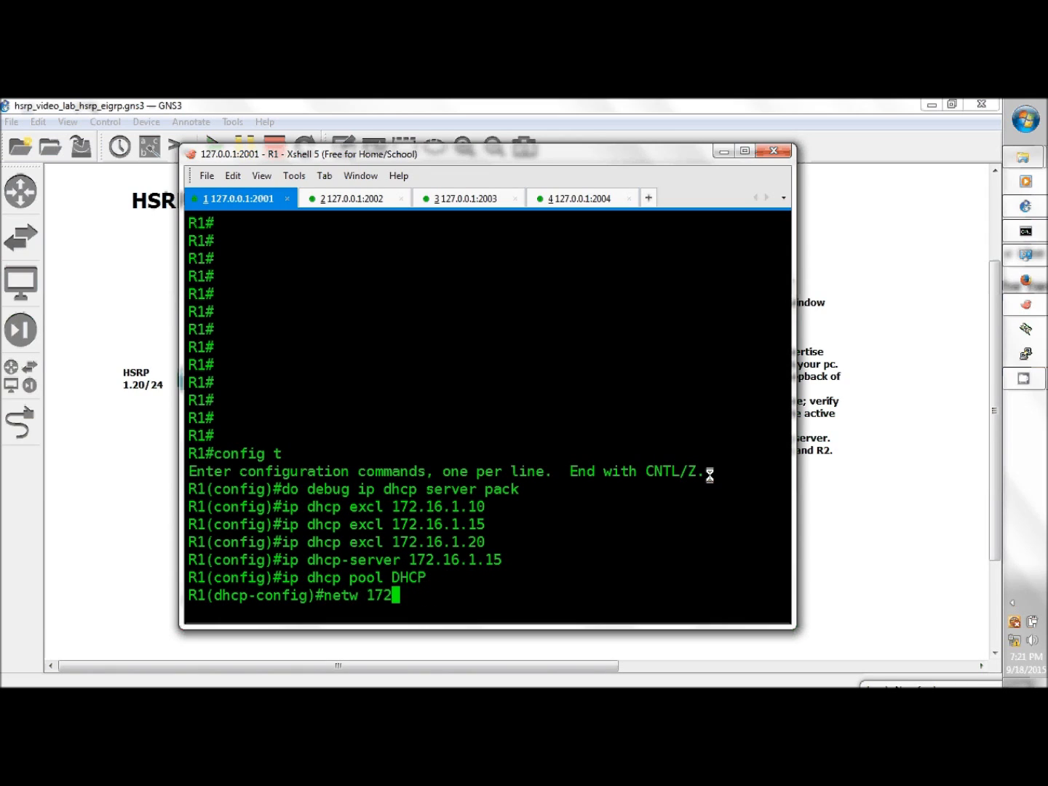
text(16.1.)
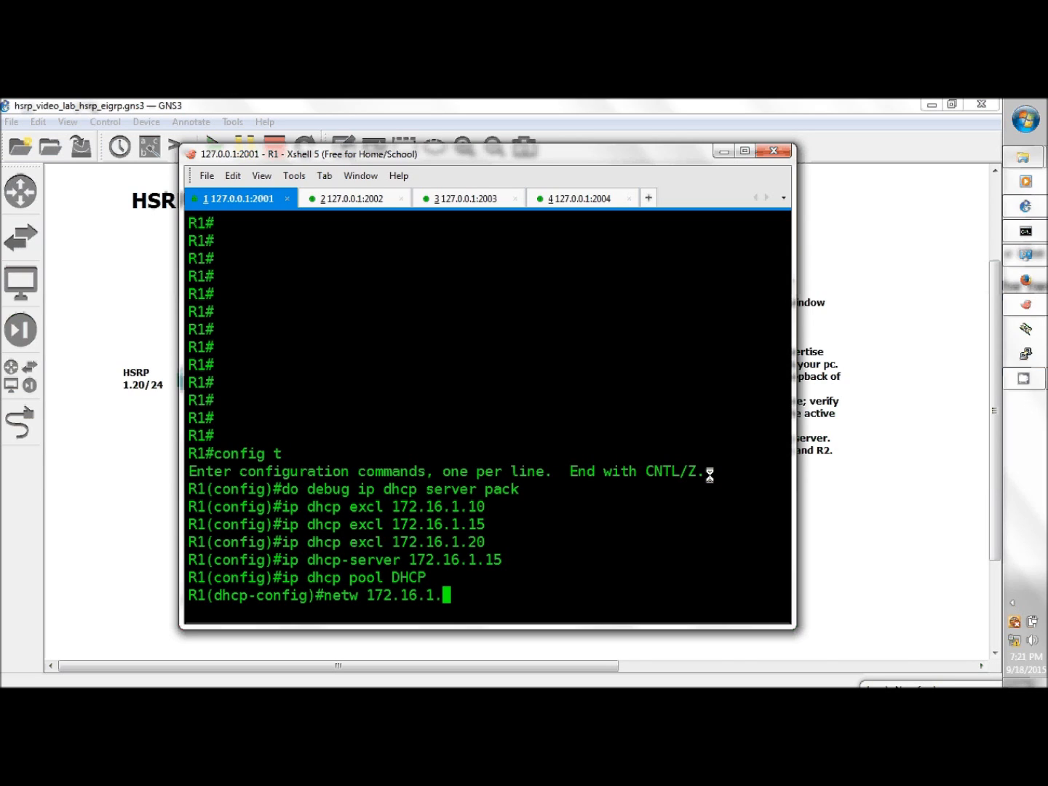
text(0 /24)
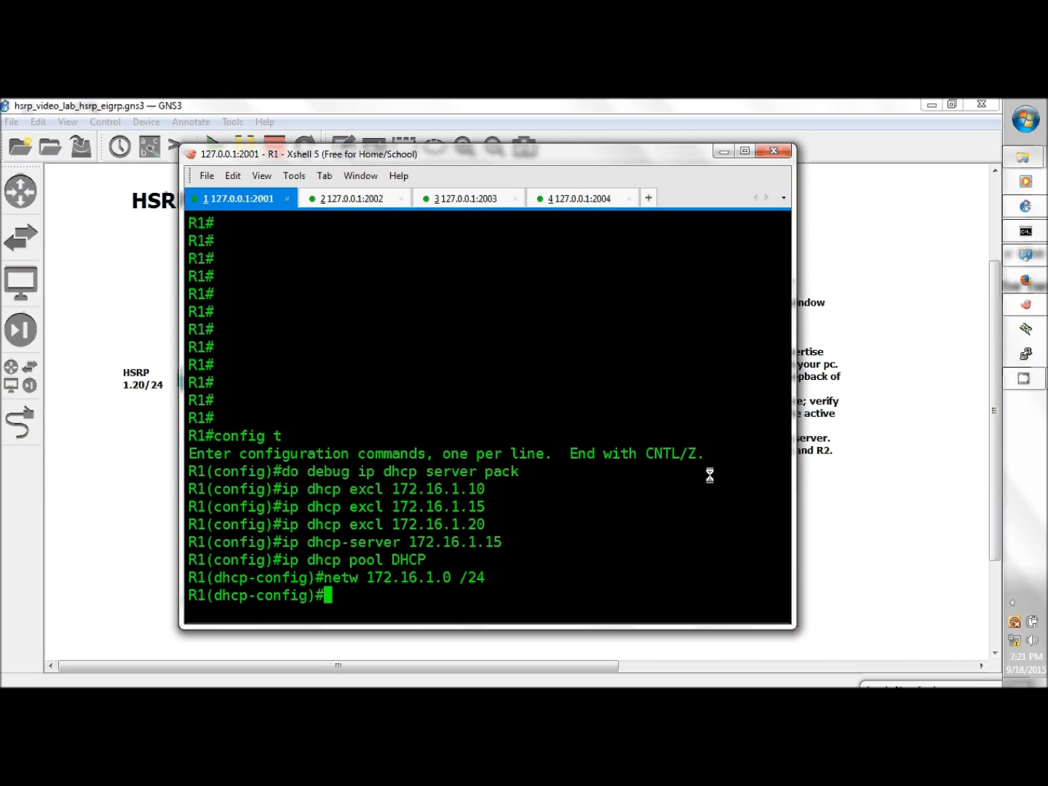
Step: Set the pool's default router to 172.16.1.15
text(d)
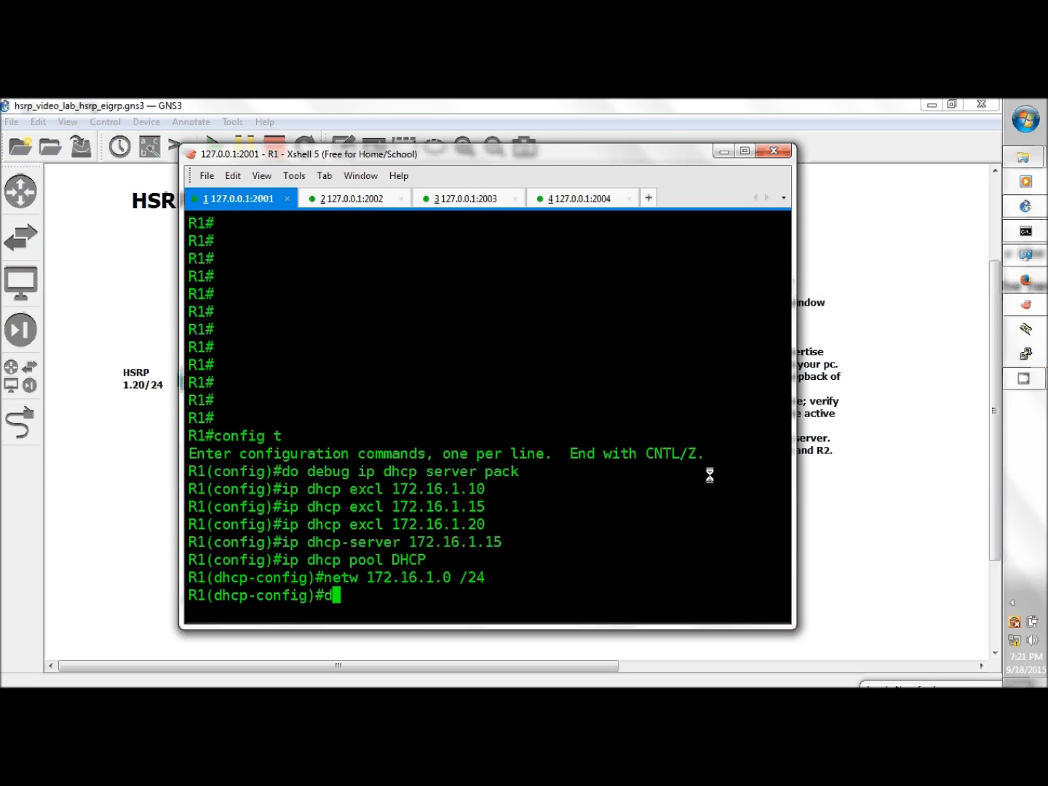
text(efault-)
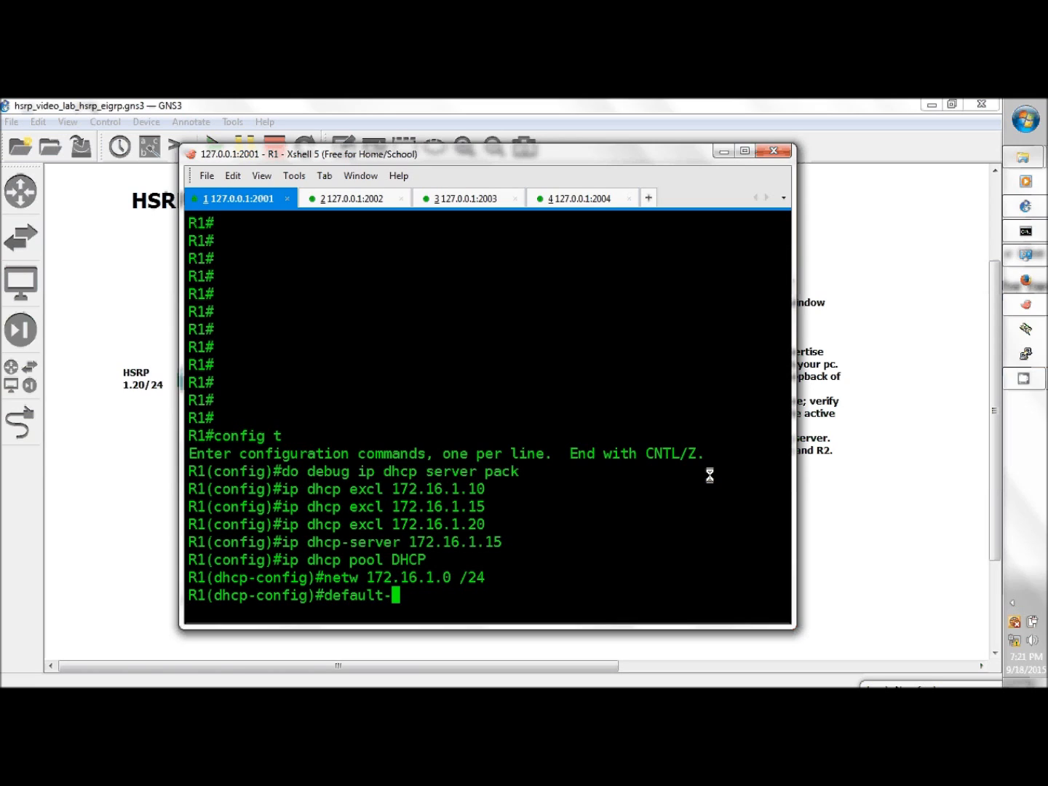
text(r)
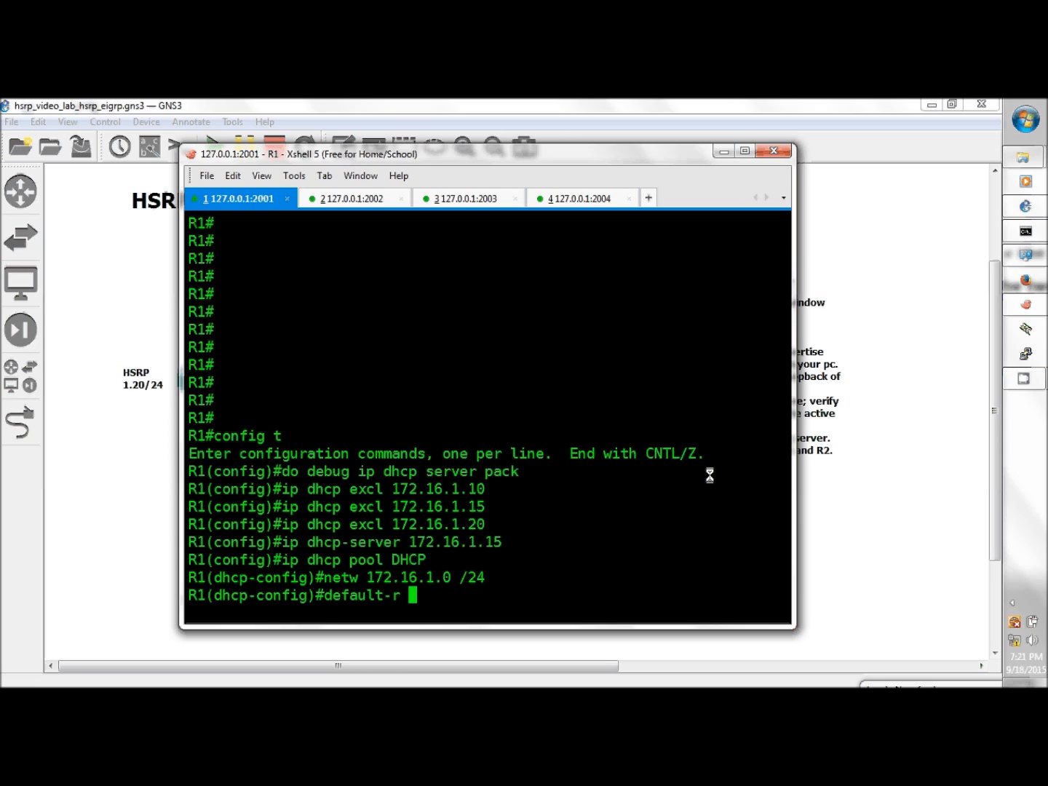
text(172.16)
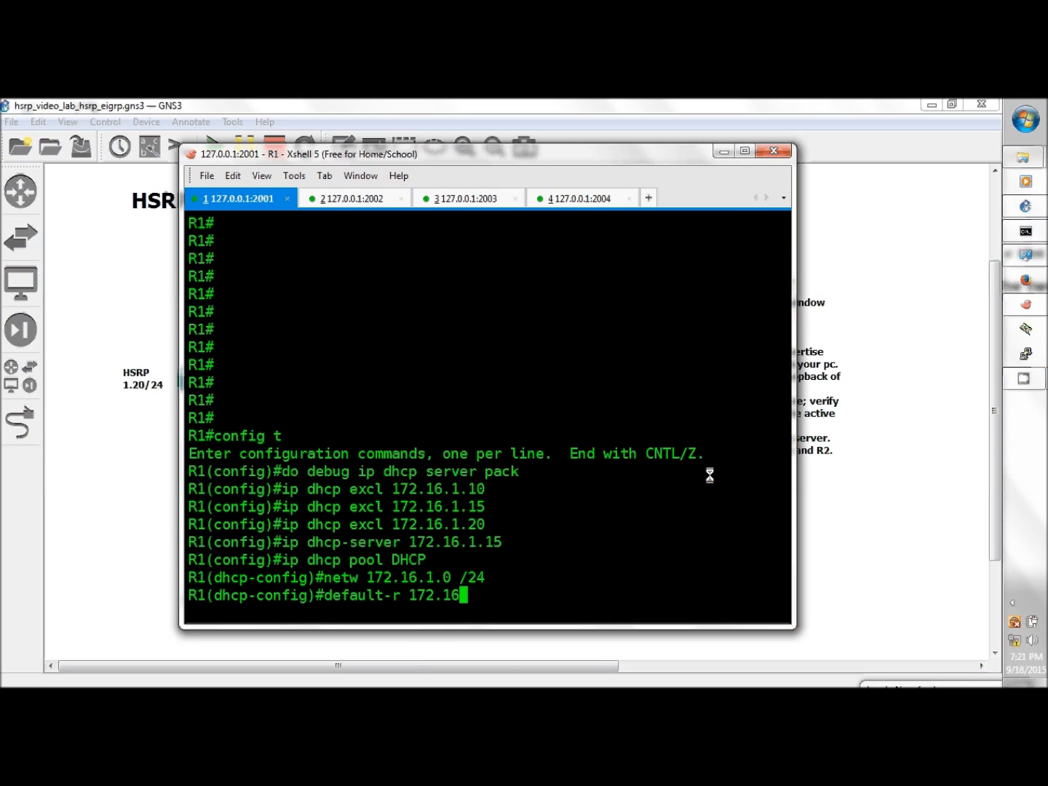
text(.1.15)
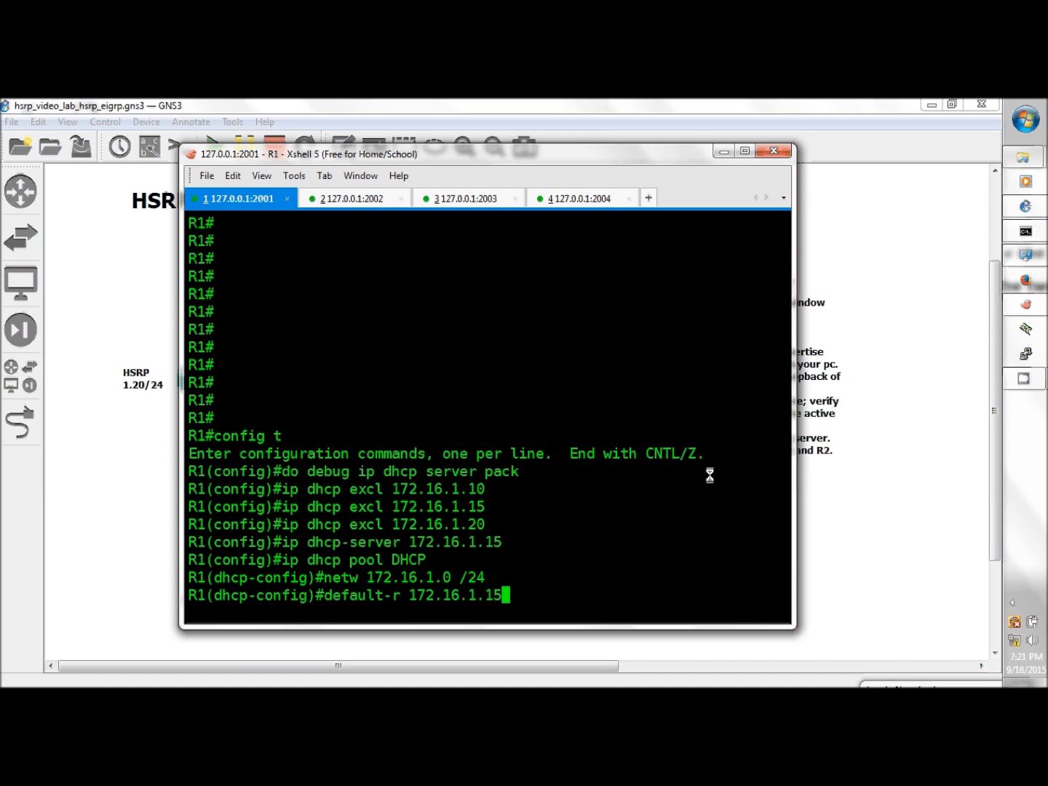
key(Return)
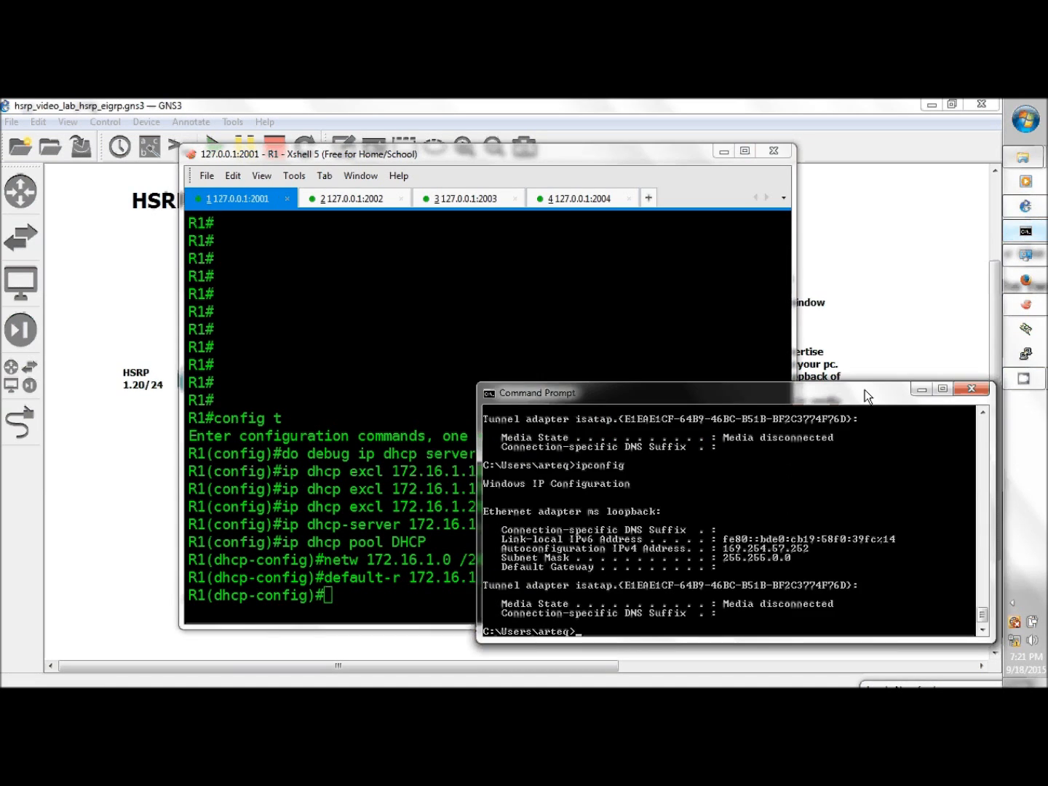
mouse_move(725, 594)
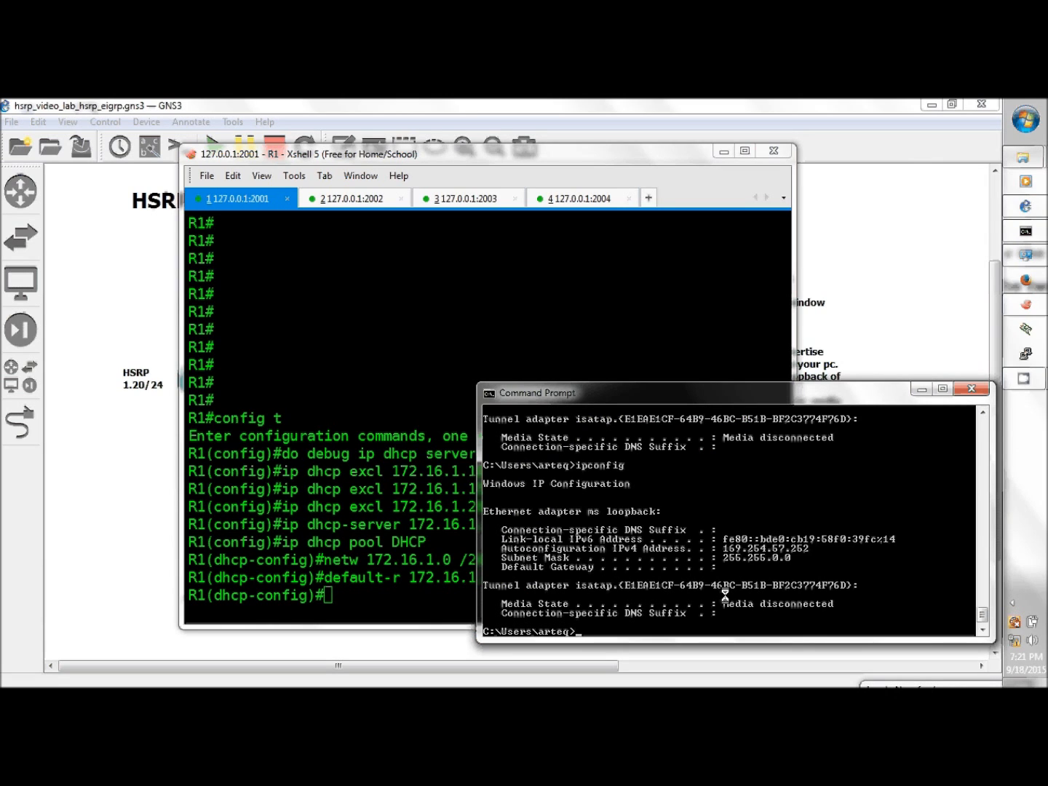
Step: Run ipconfig /release then ipconfig /renew to obtain a fresh lease for the host PC
text(ipconfig)
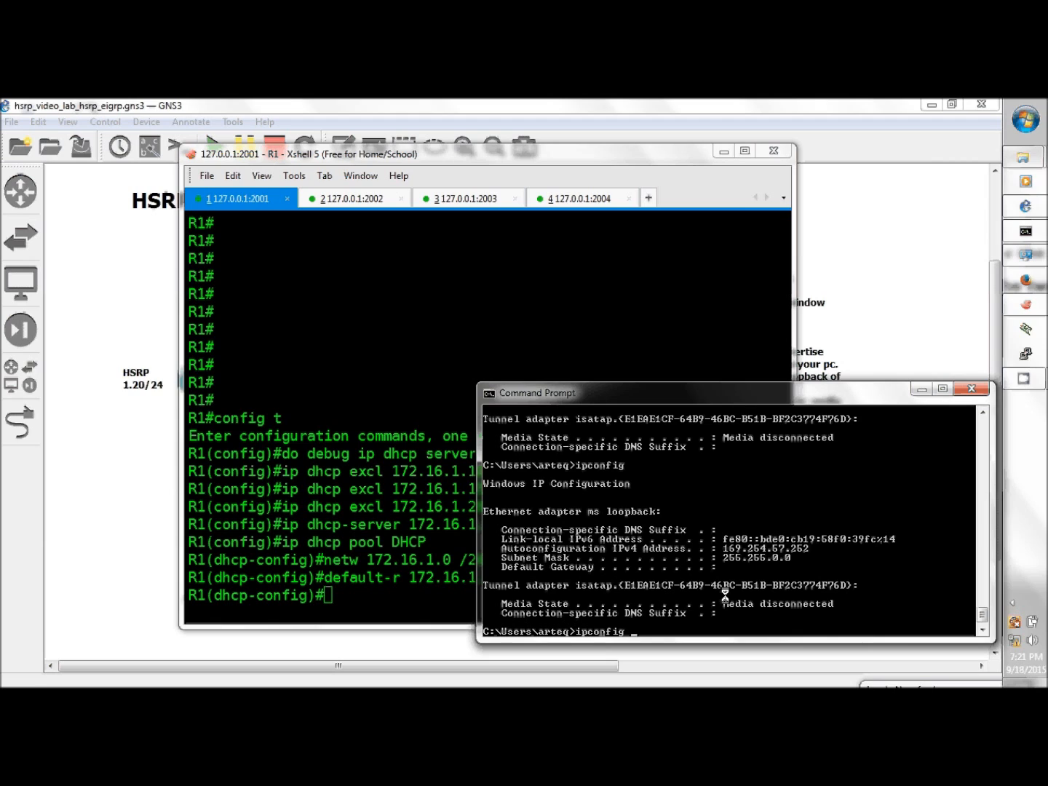
text(/release)
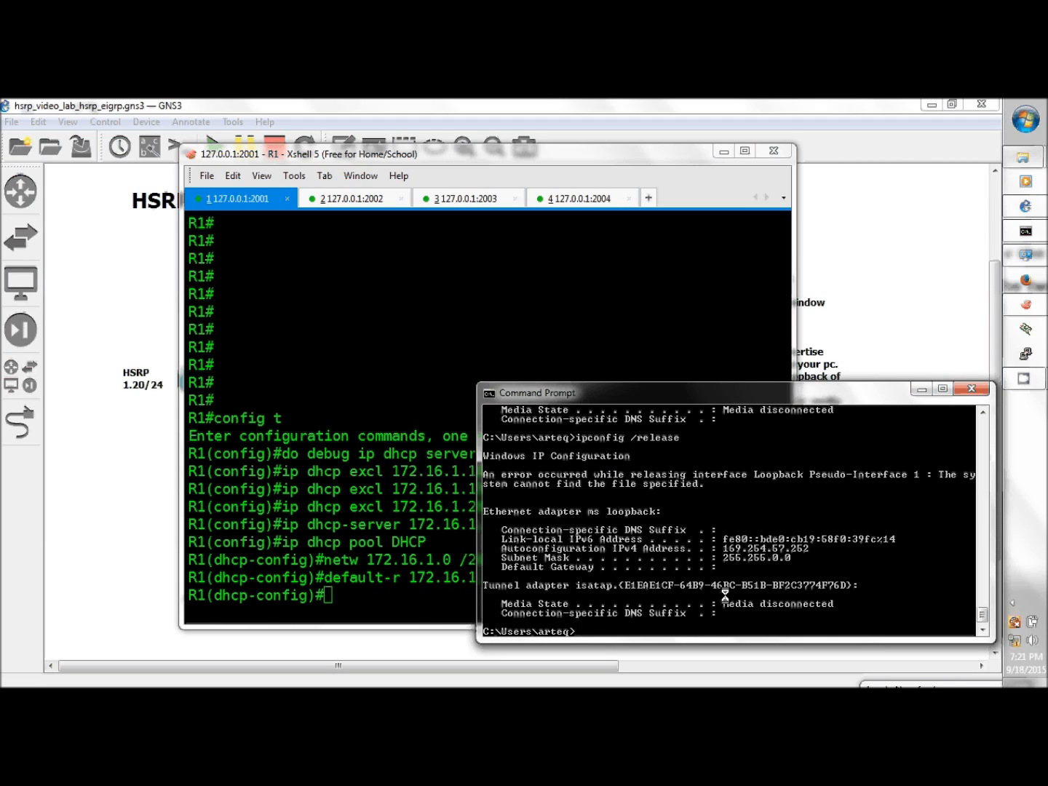
text(ipconfig /r)
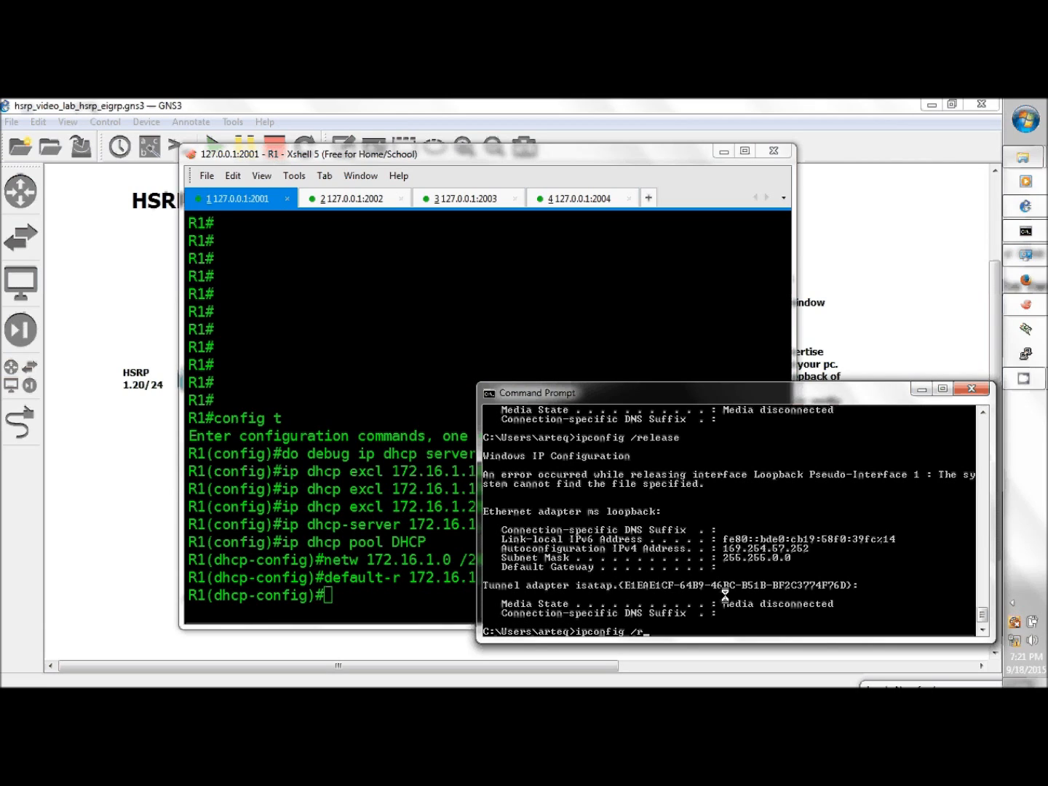
text(enew)
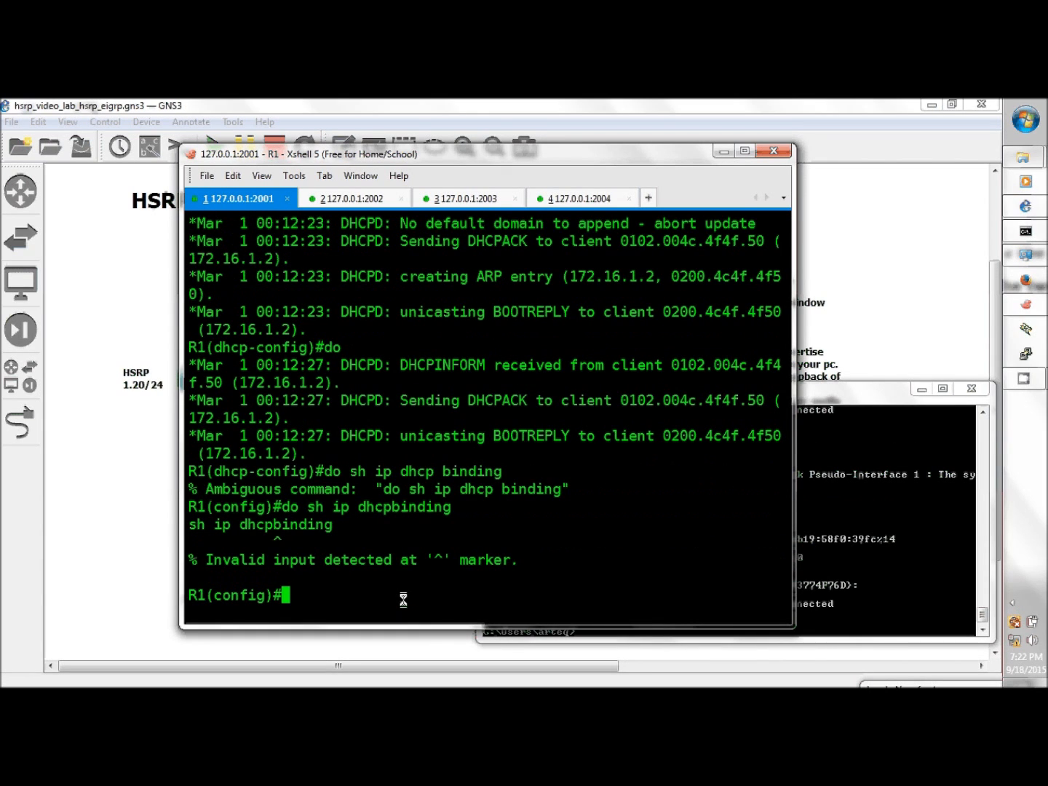
Step: List R1's DHCP bindings showing 172.16.1.2 leased automatically, then move to PC1's console
text(do s)
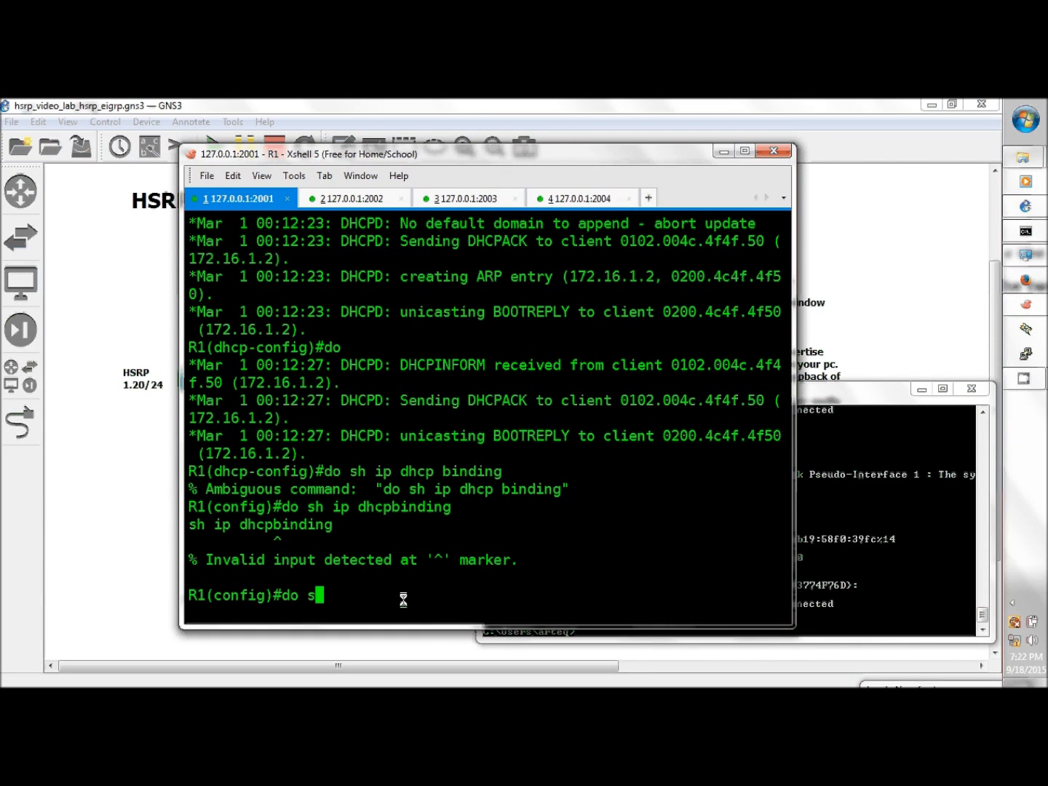
text(h ip dhc)
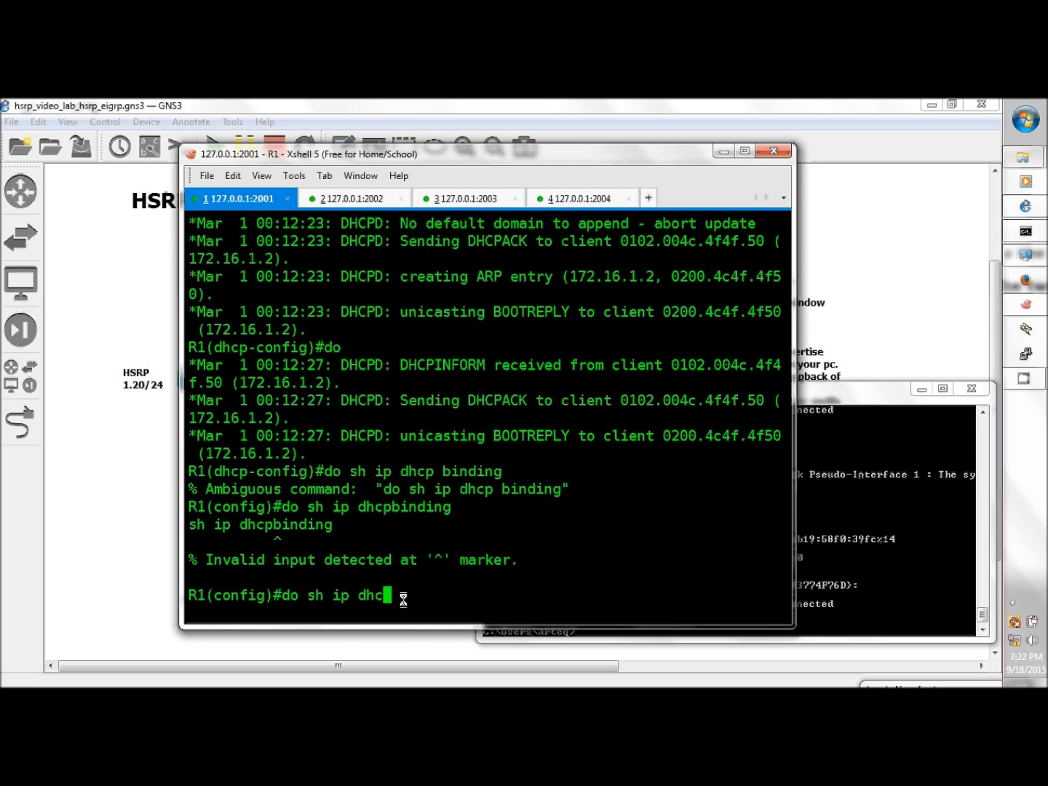
text(binding)
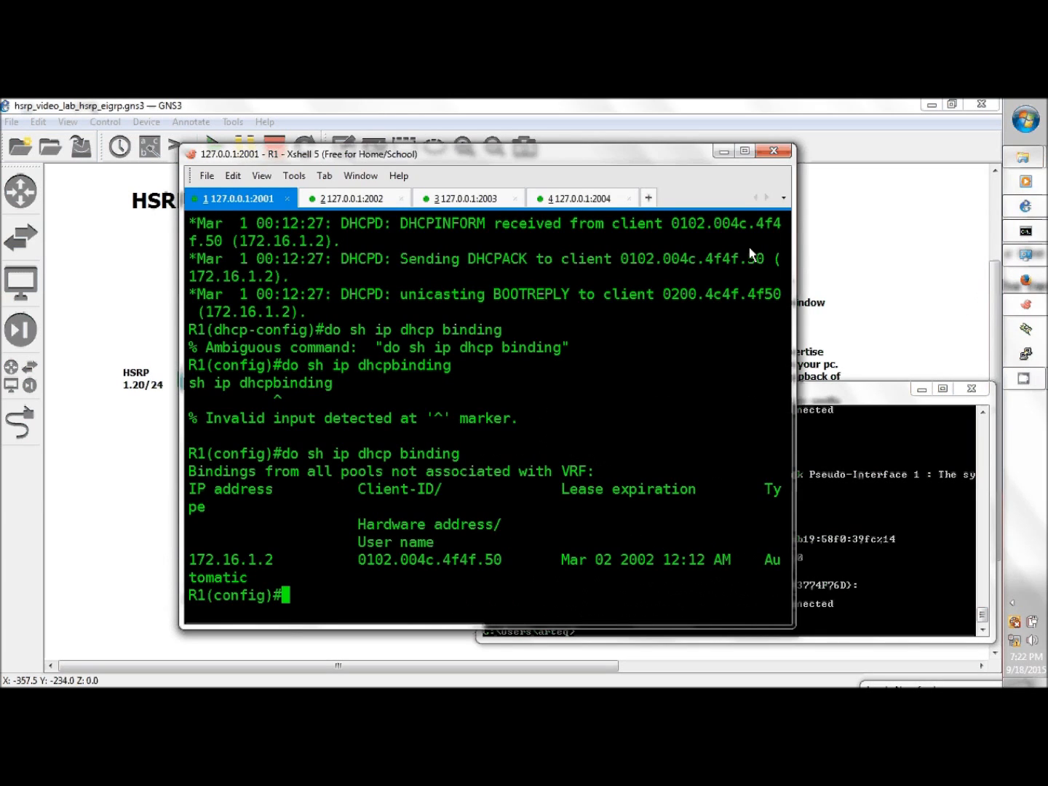
click(579, 198)
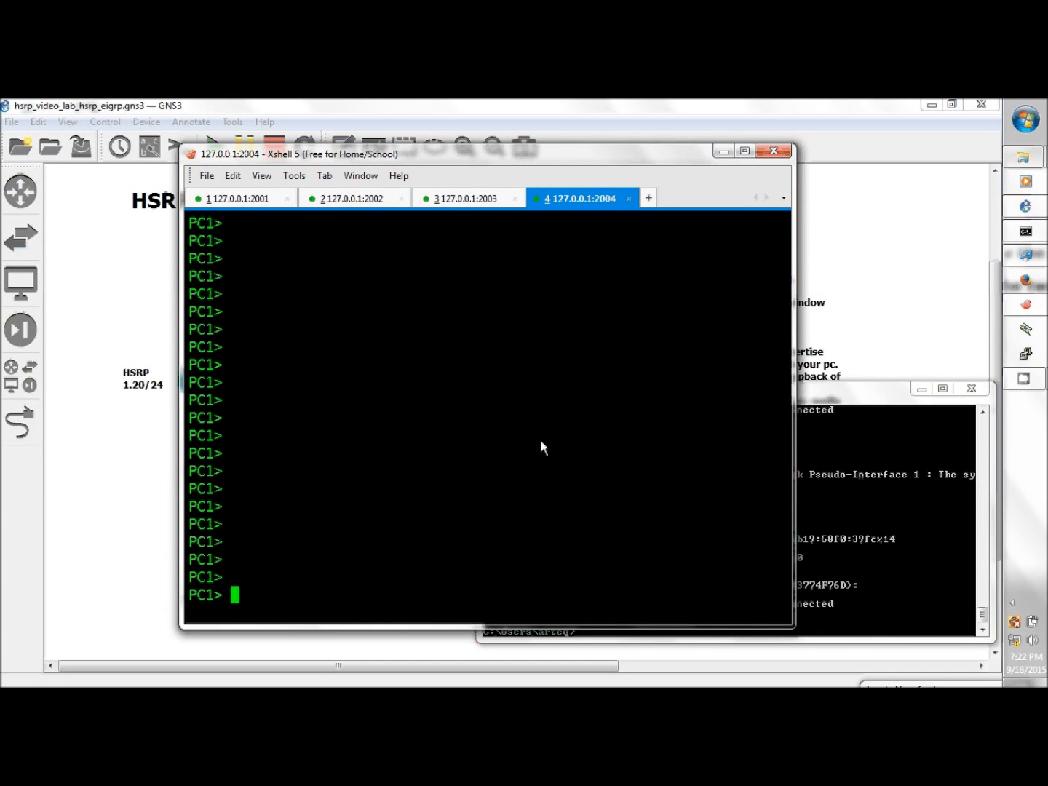
Step: Run dhcp on PC1 to complete DORA and receive 172.16.1.1/24 with gateway 172.16.1.15
text(dhc)
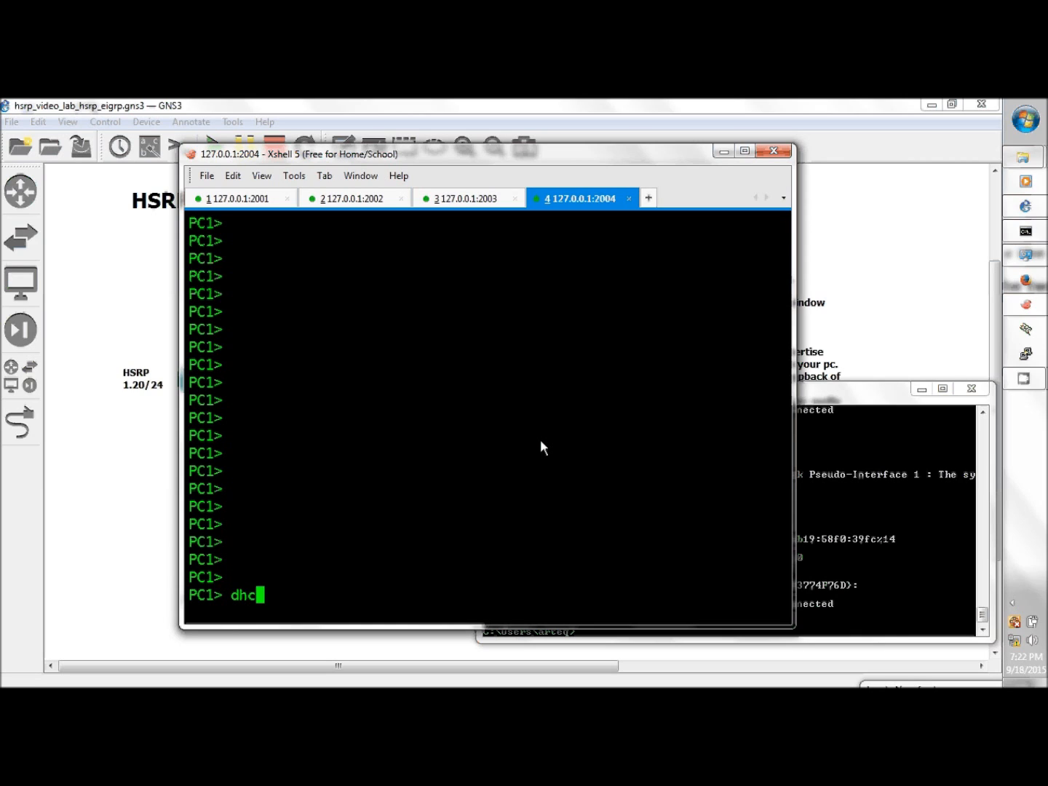
key(Return)
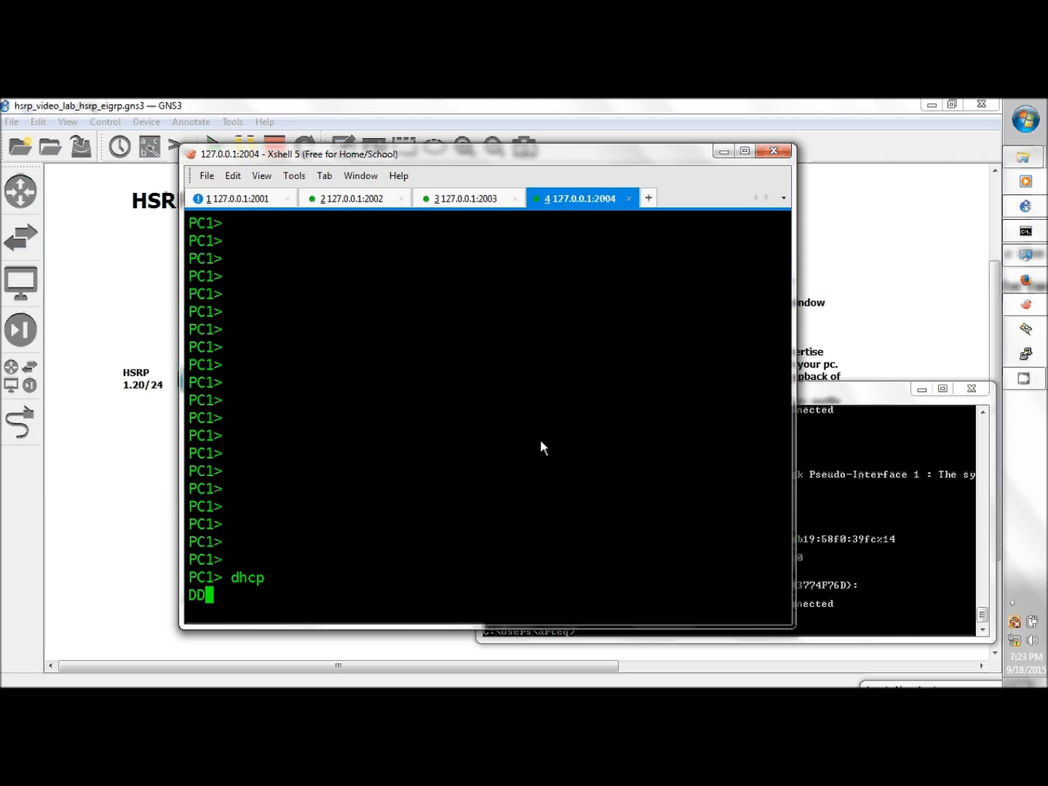
text(ORA)
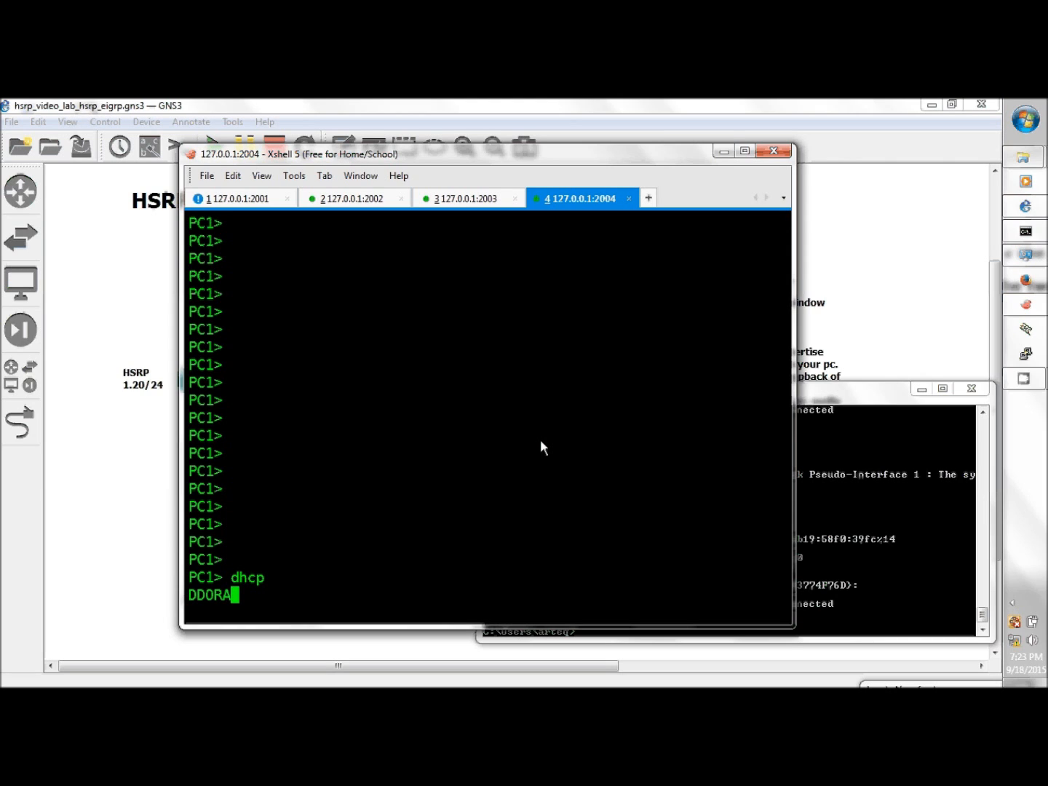
key(Return)
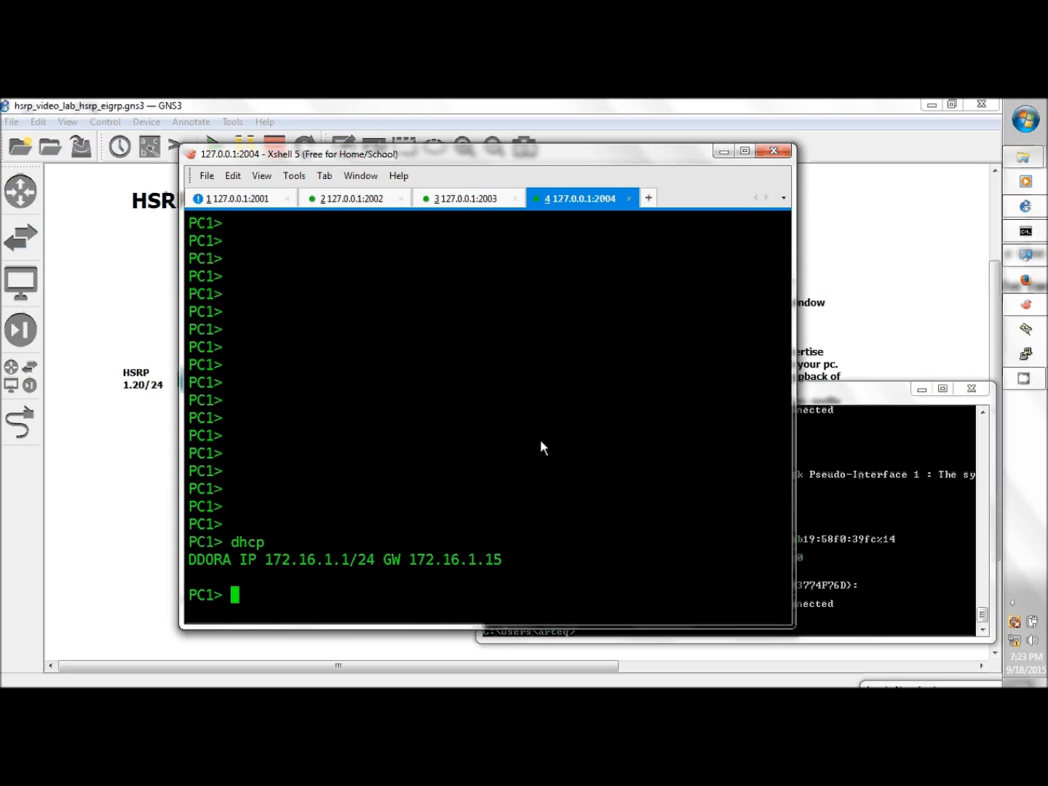
mouse_move(561, 460)
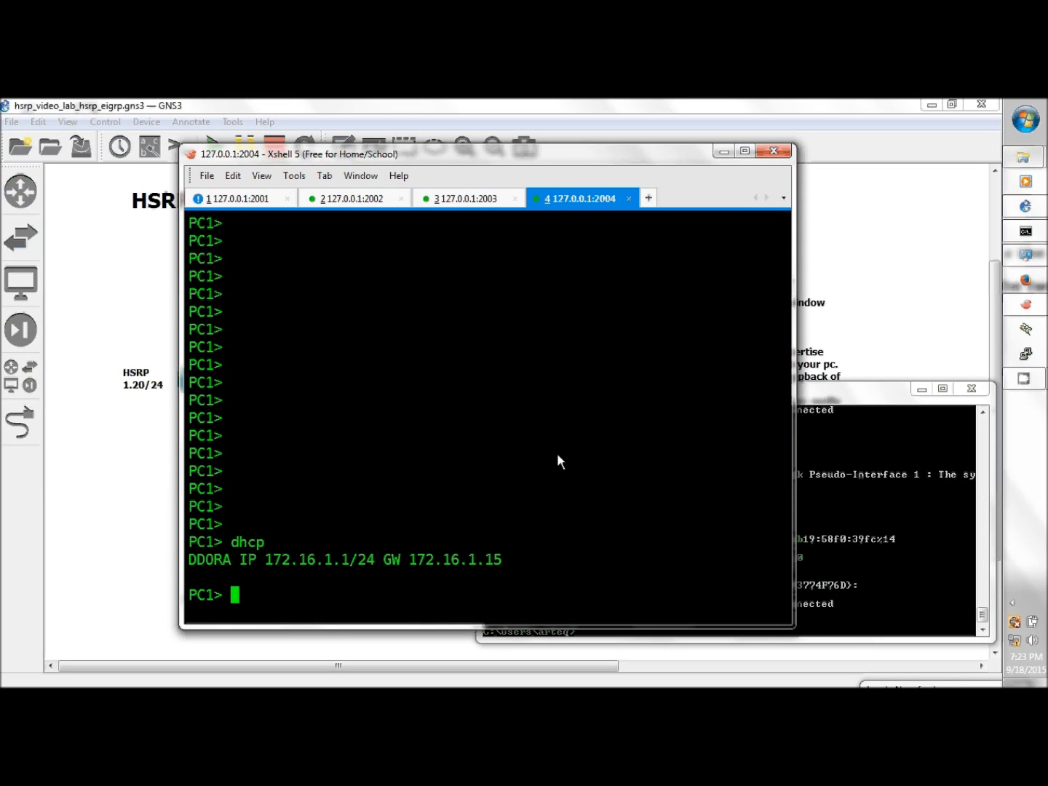
mouse_move(256, 195)
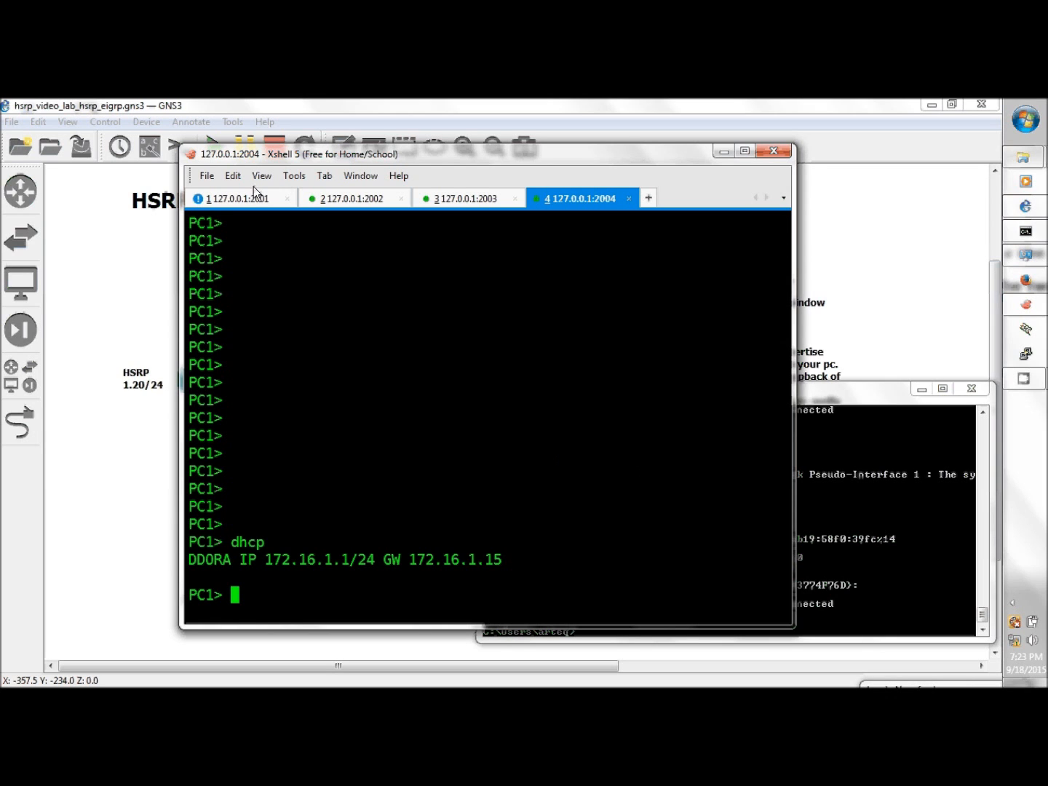
Step: List R1's DHCP bindings showing automatic leases for 172.16.1.1 and 172.16.1.2
click(239, 197)
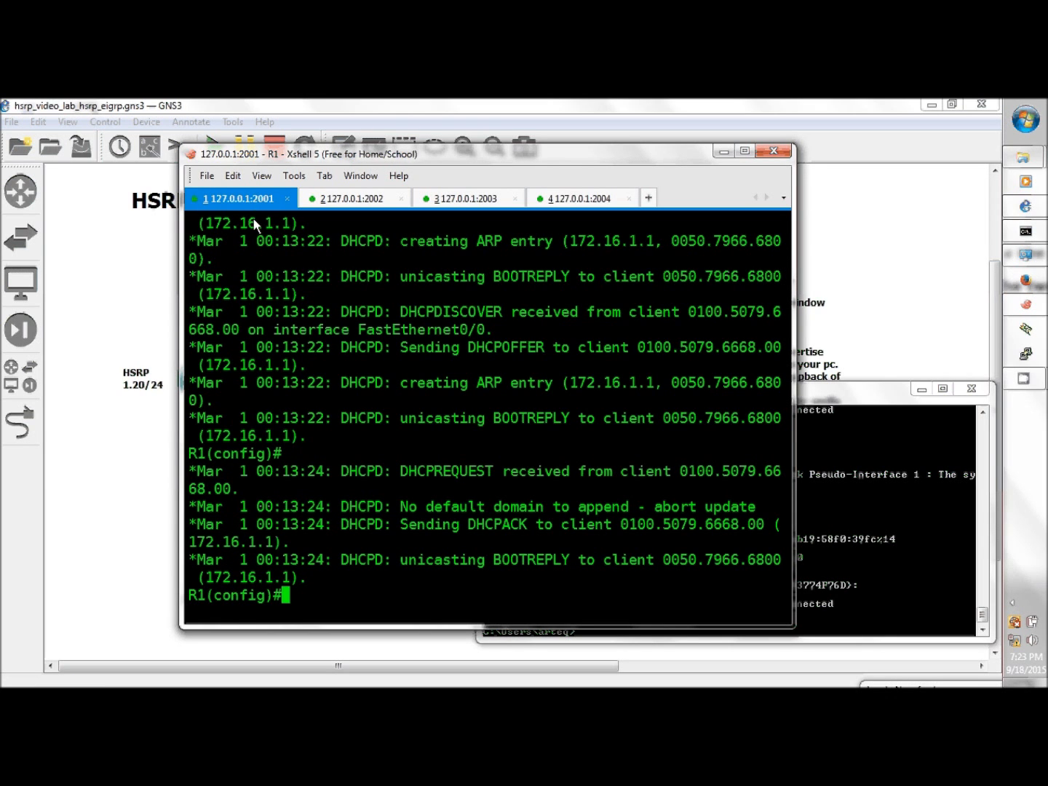
text(do sh)
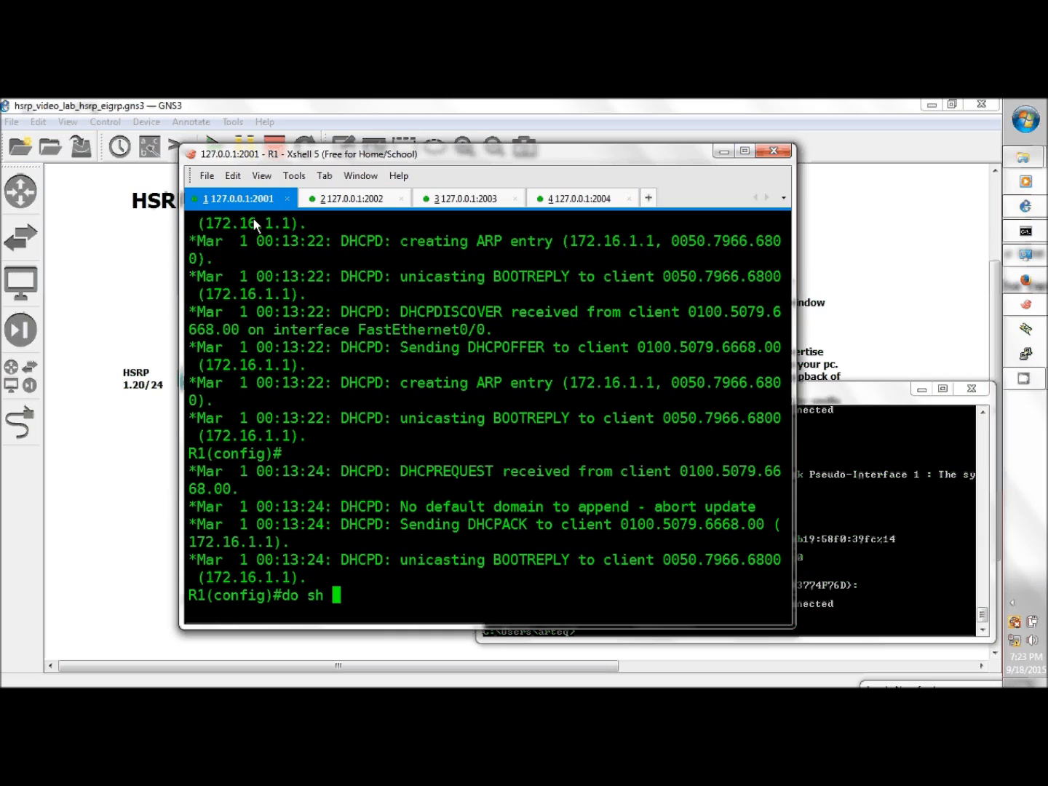
text(ip dhcp binding)
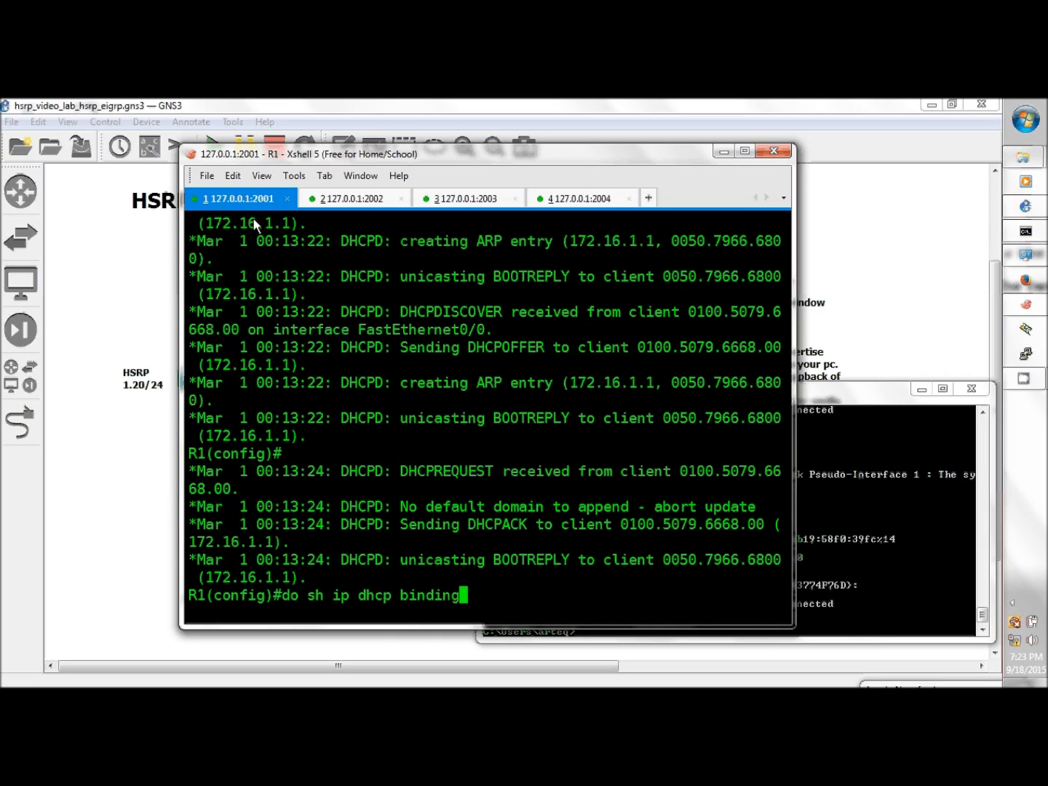
key(Return)
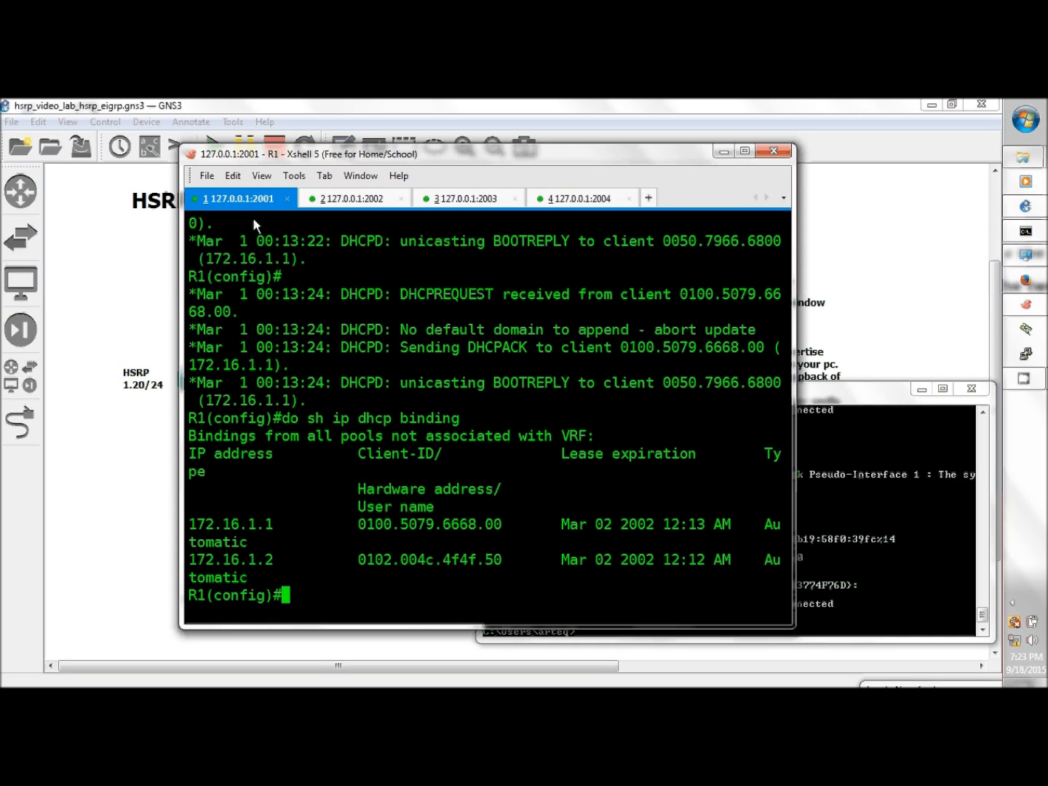
mouse_move(575, 105)
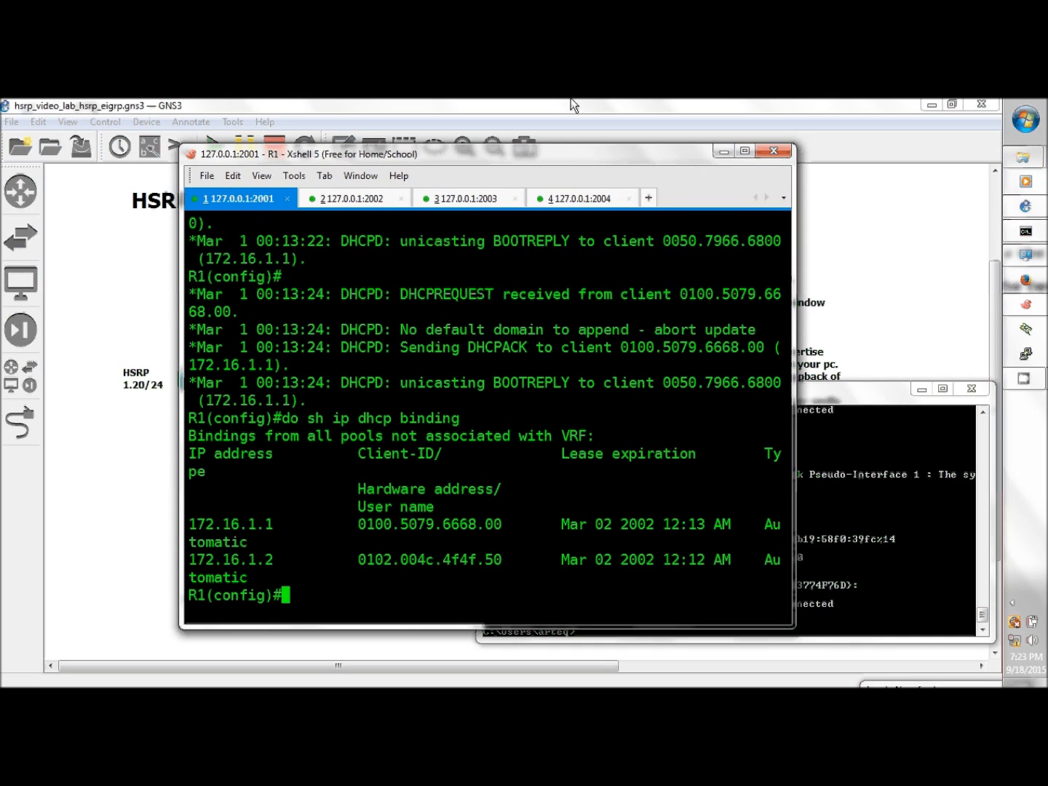
Step: Enter configuration mode on R2 and attempt the DHCP server packet debug command
click(353, 197)
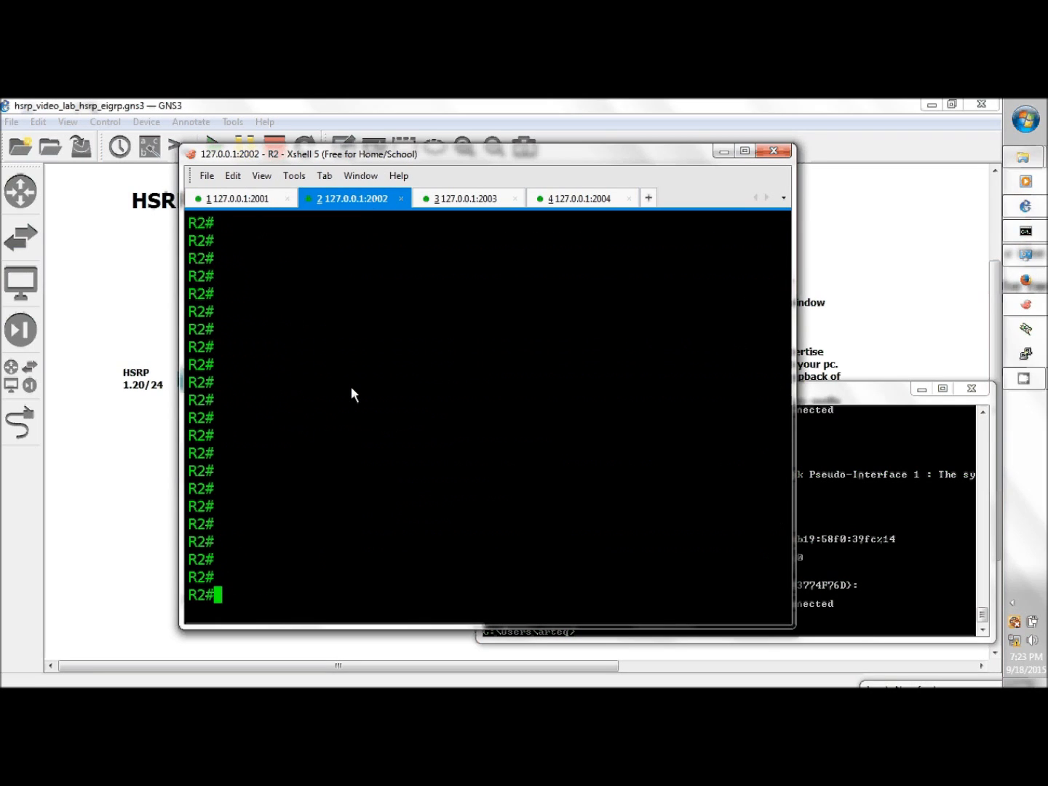
text(config t)
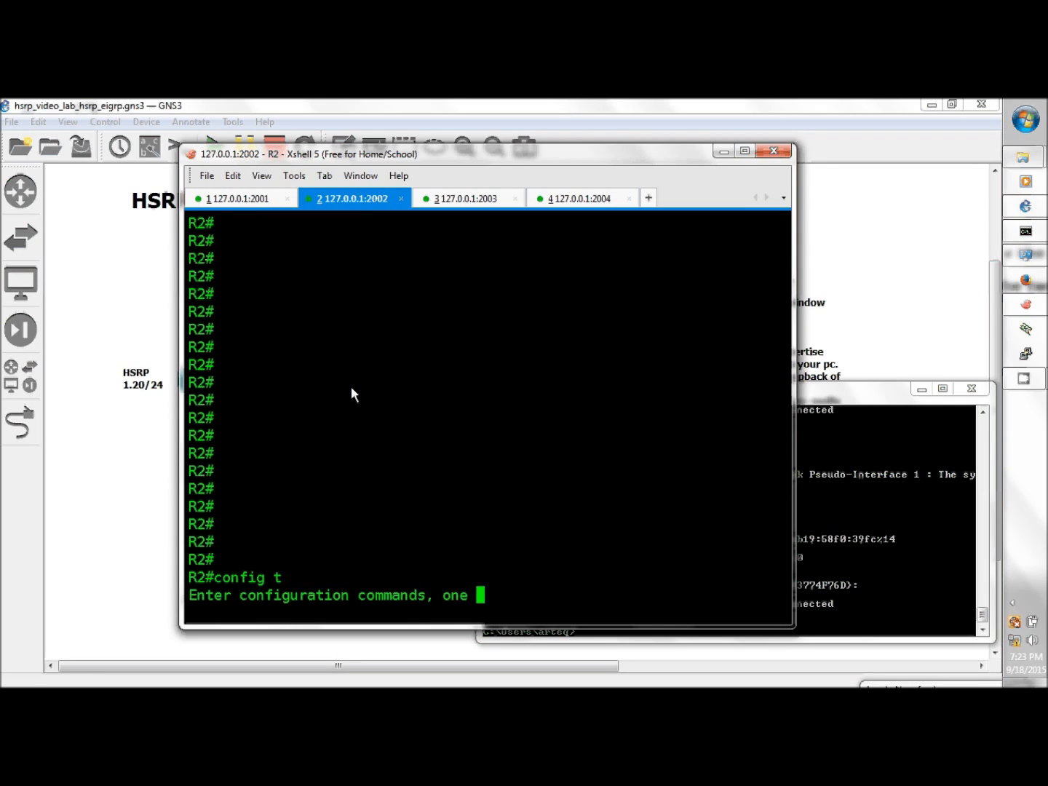
text(debug ip)
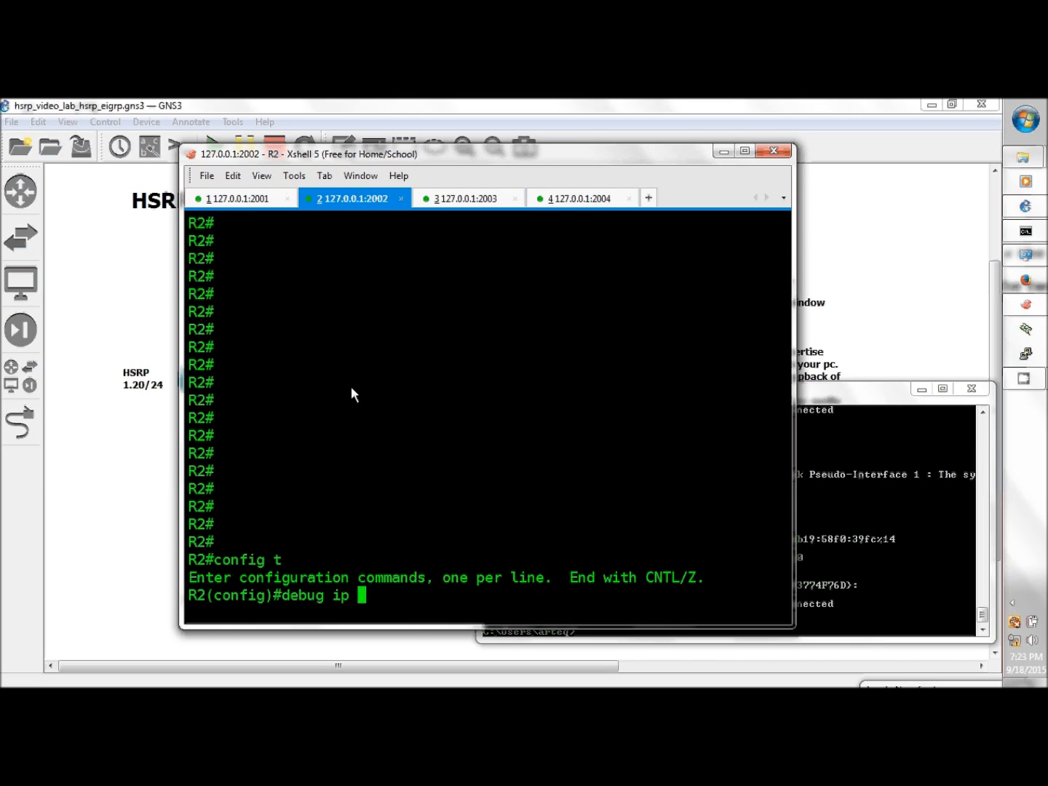
text(dhcp serv)
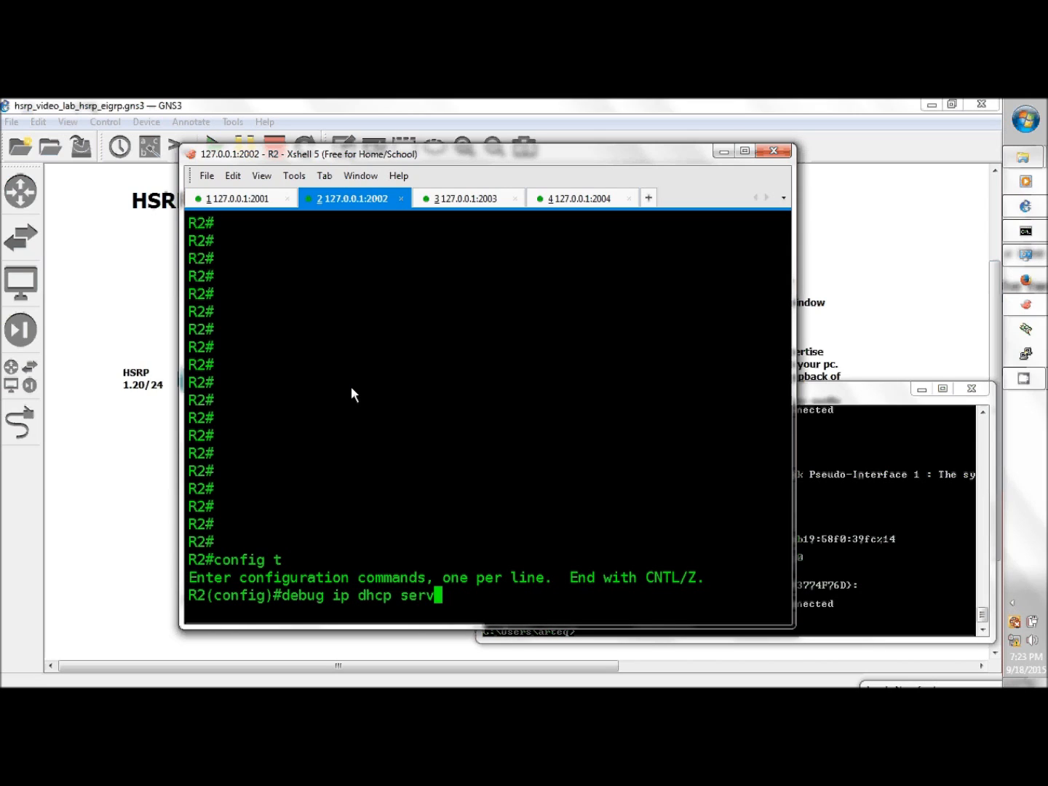
text(er pa)
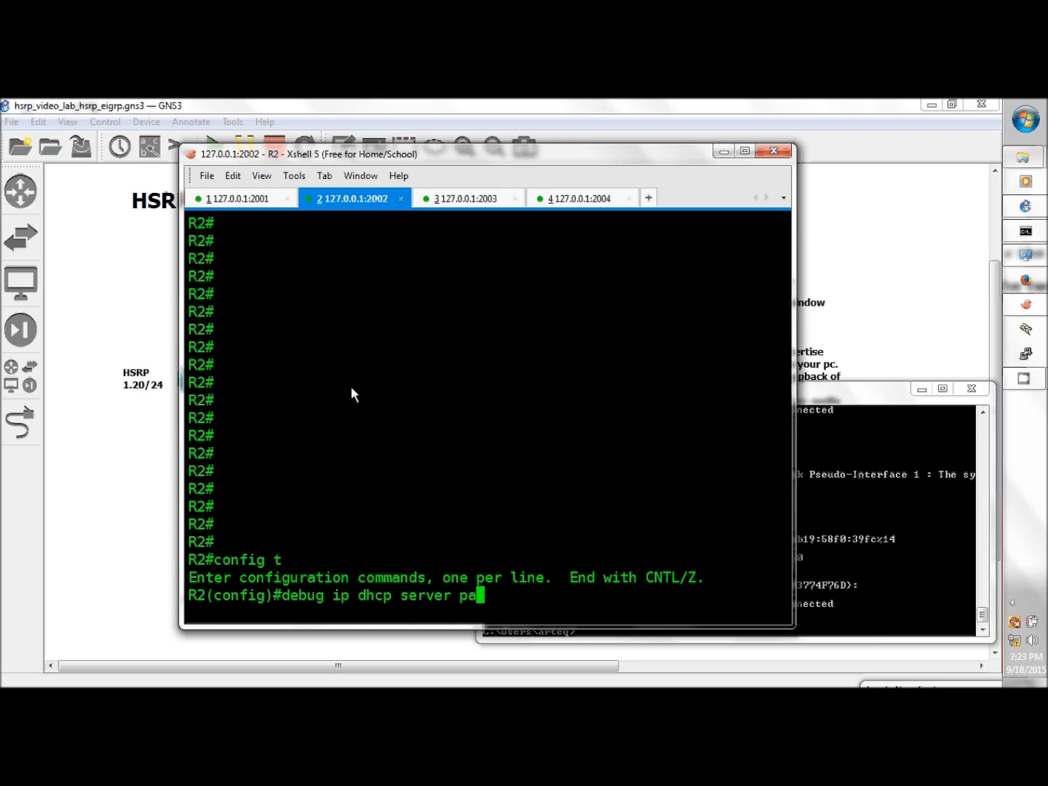
key(Return)
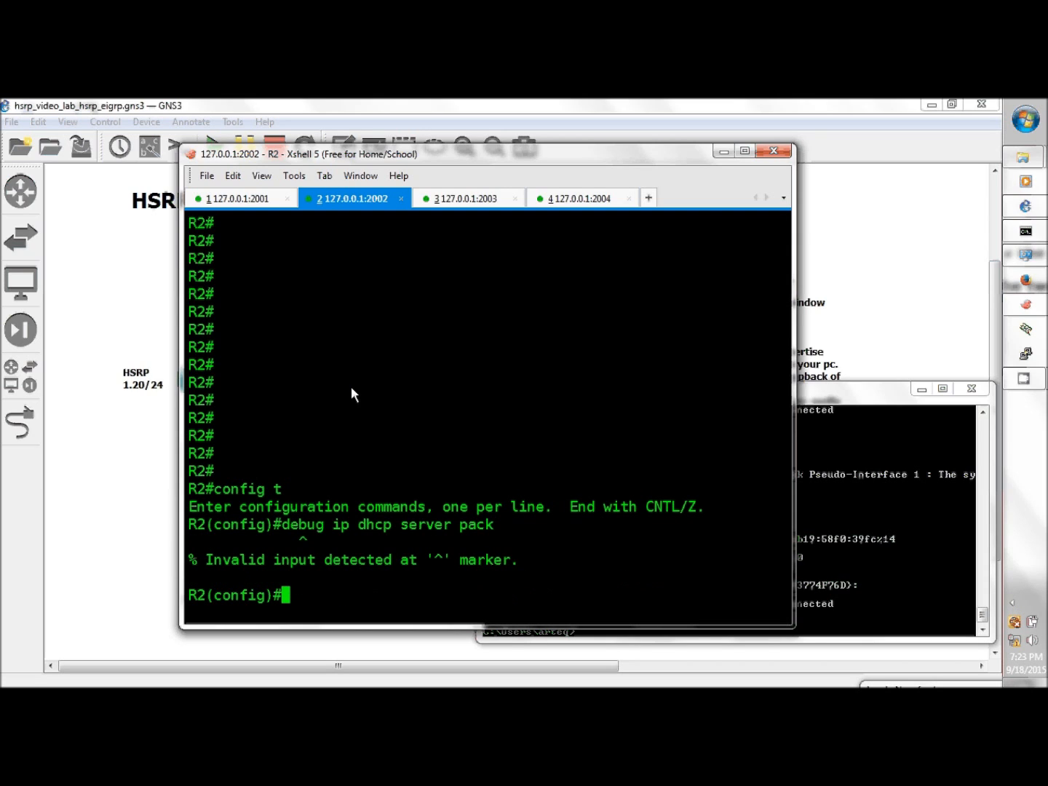
Step: Enable DHCP server packet debugging on R2 with do debug ip dhcp server pac
text(do)
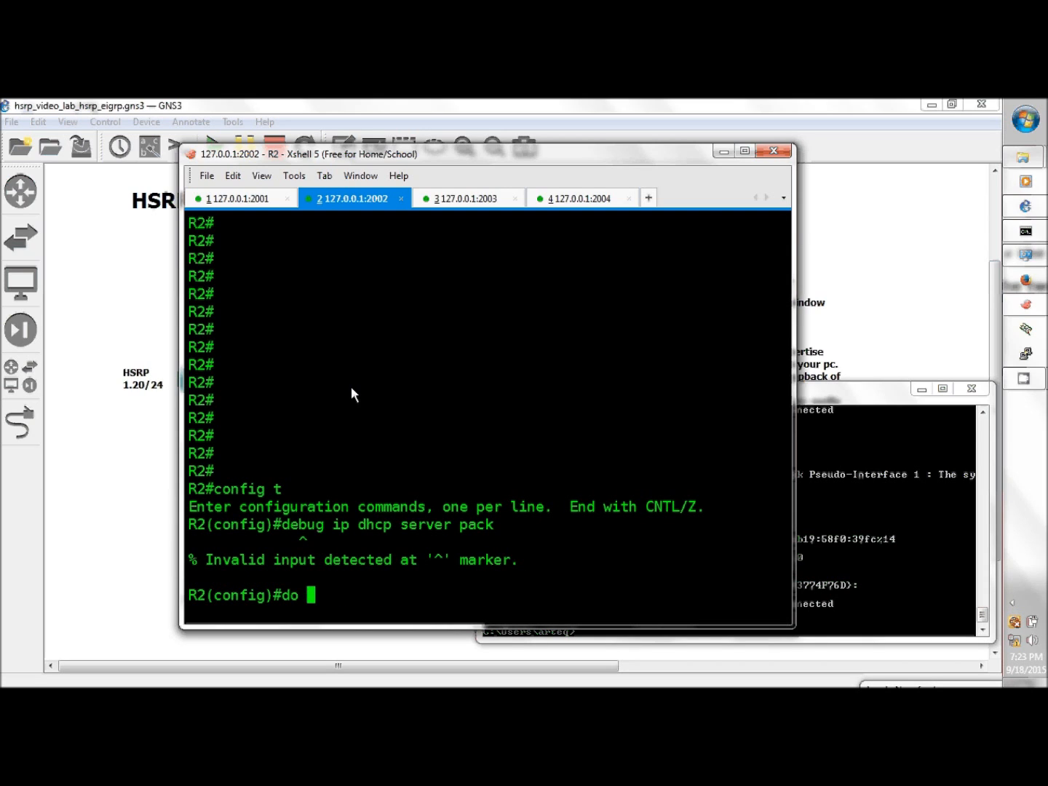
text(debug i)
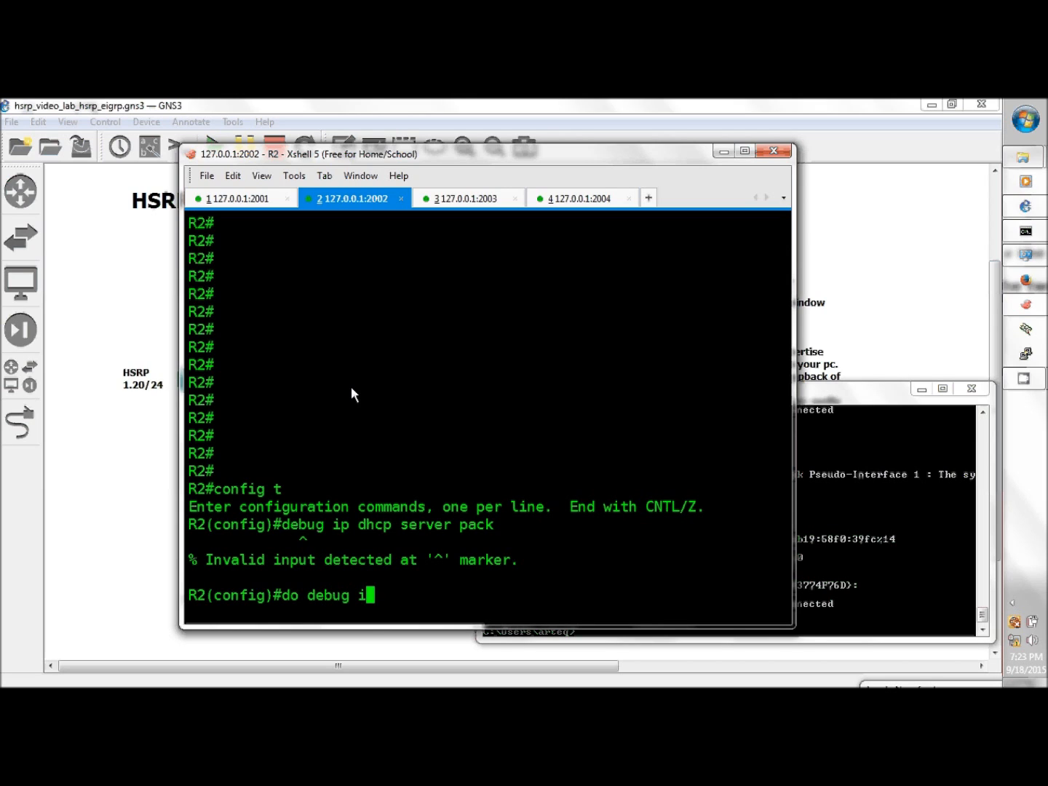
text(p dhcp)
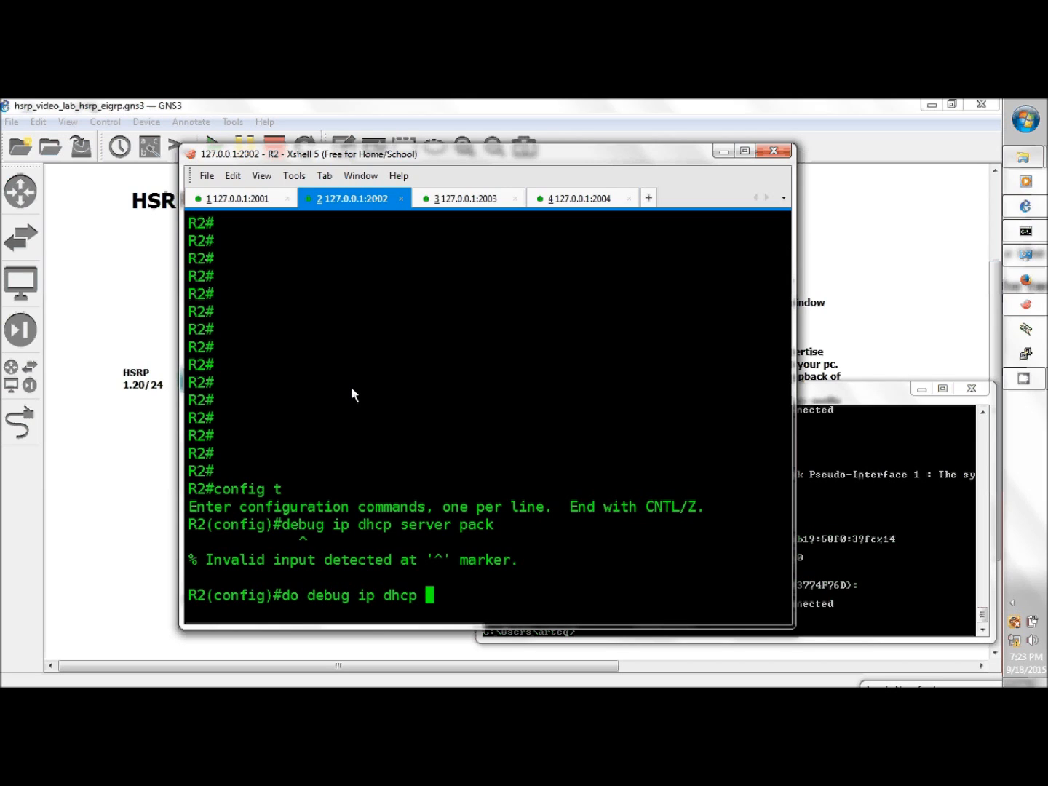
text(server pac)
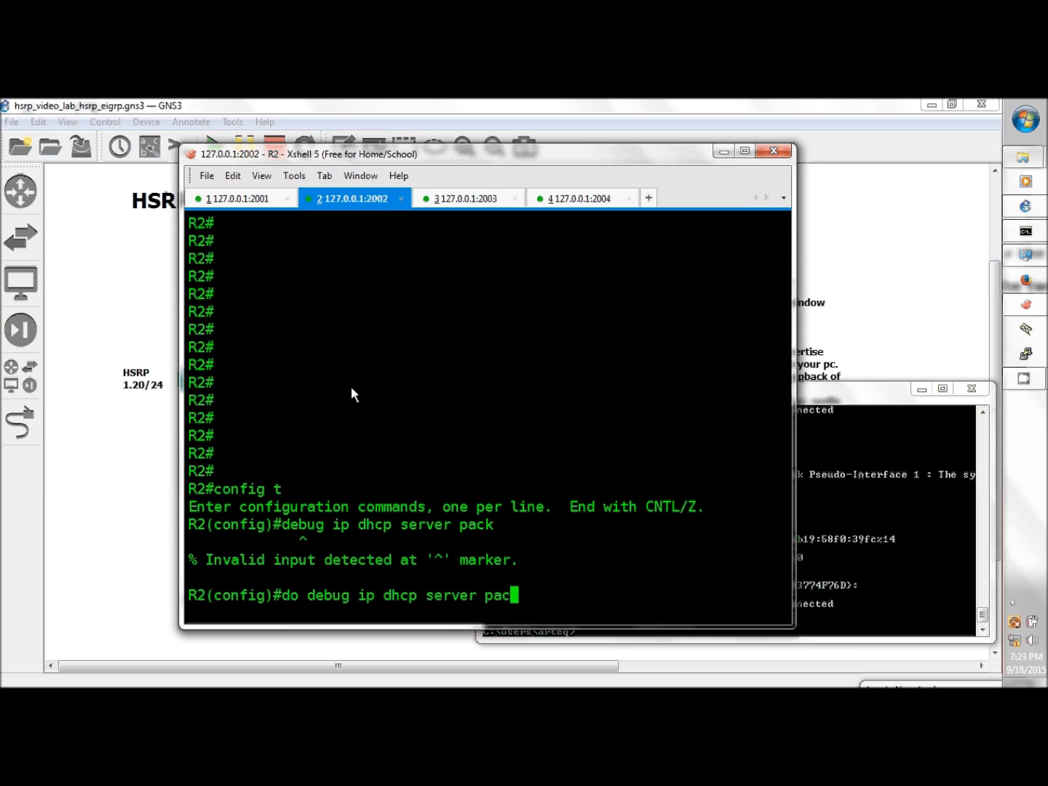
key(Return)
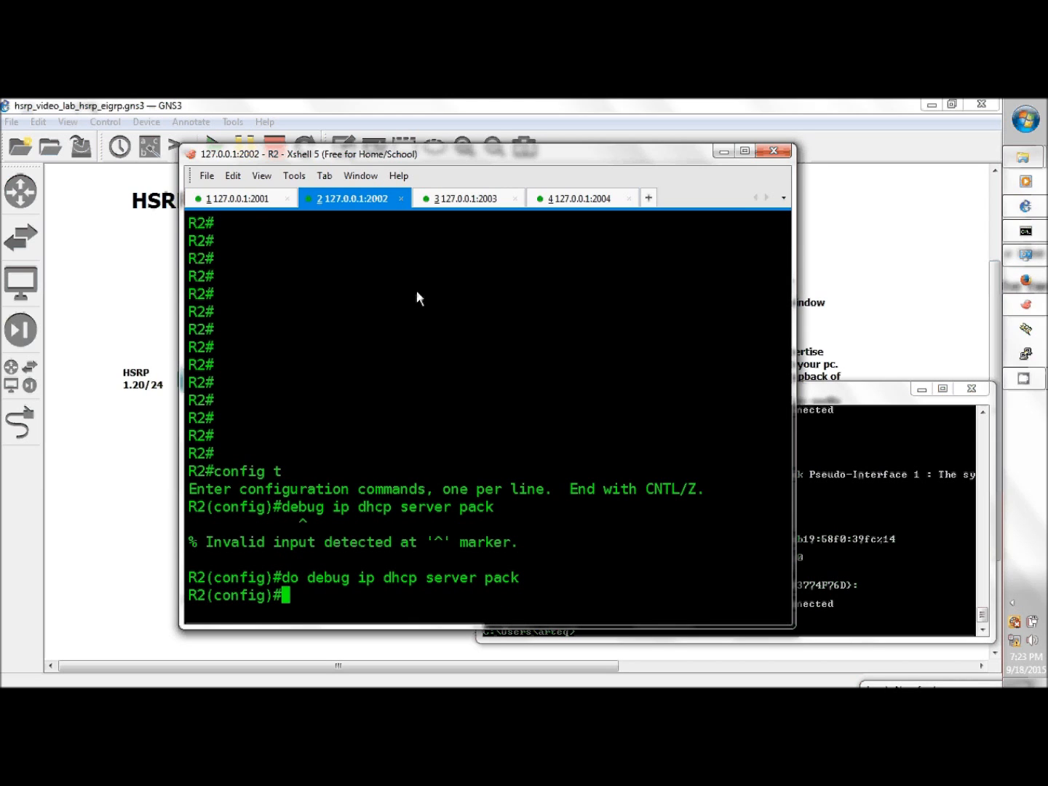
Step: Shut down R1's FastEthernet0/0 so HSRP group 1 drops from Active to Init
click(239, 198)
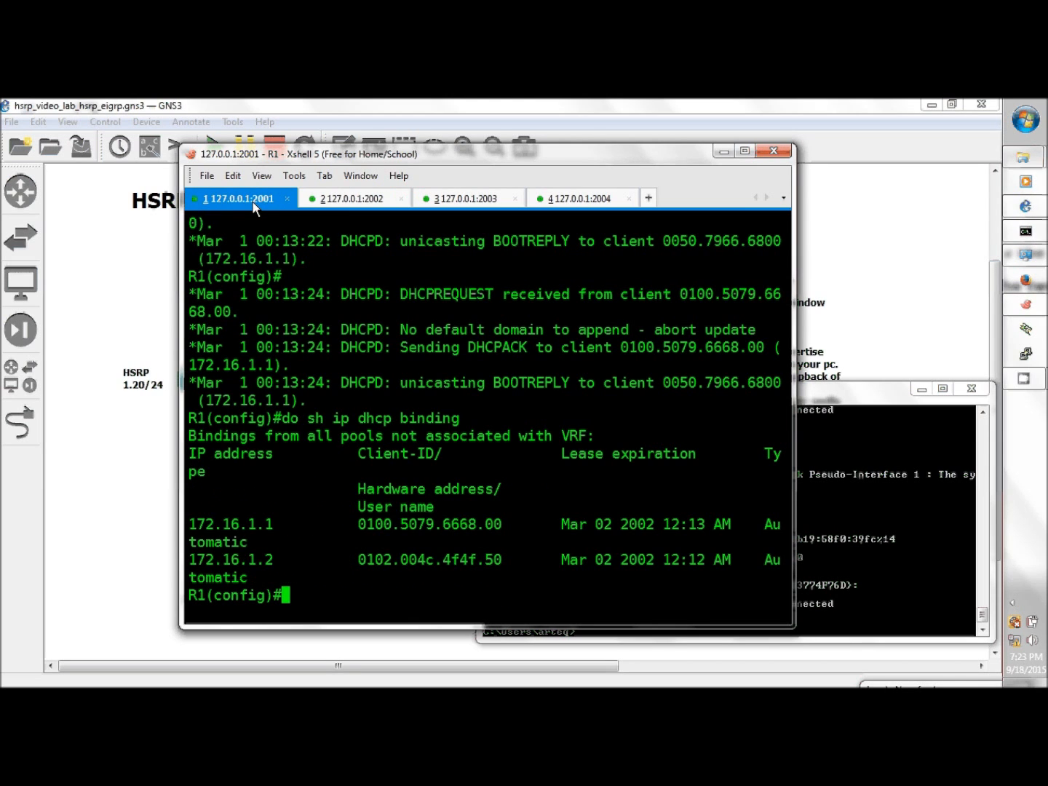
mouse_move(333, 603)
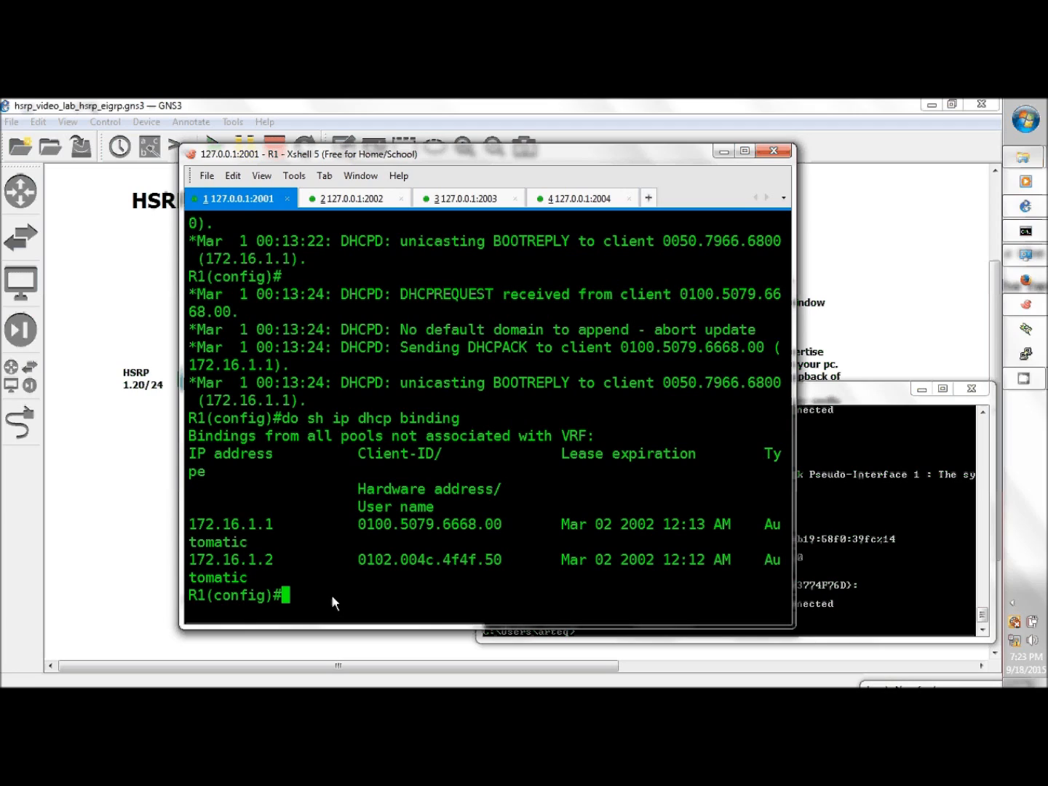
text(int)
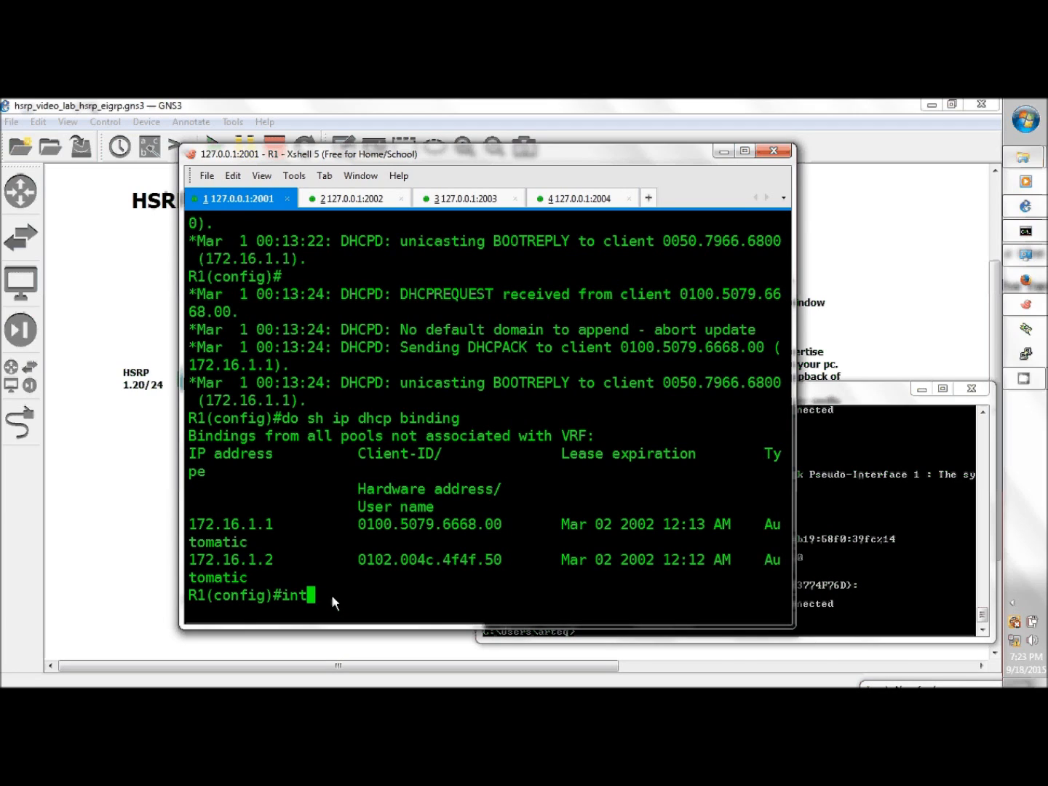
text(f0/0)
text(shut)
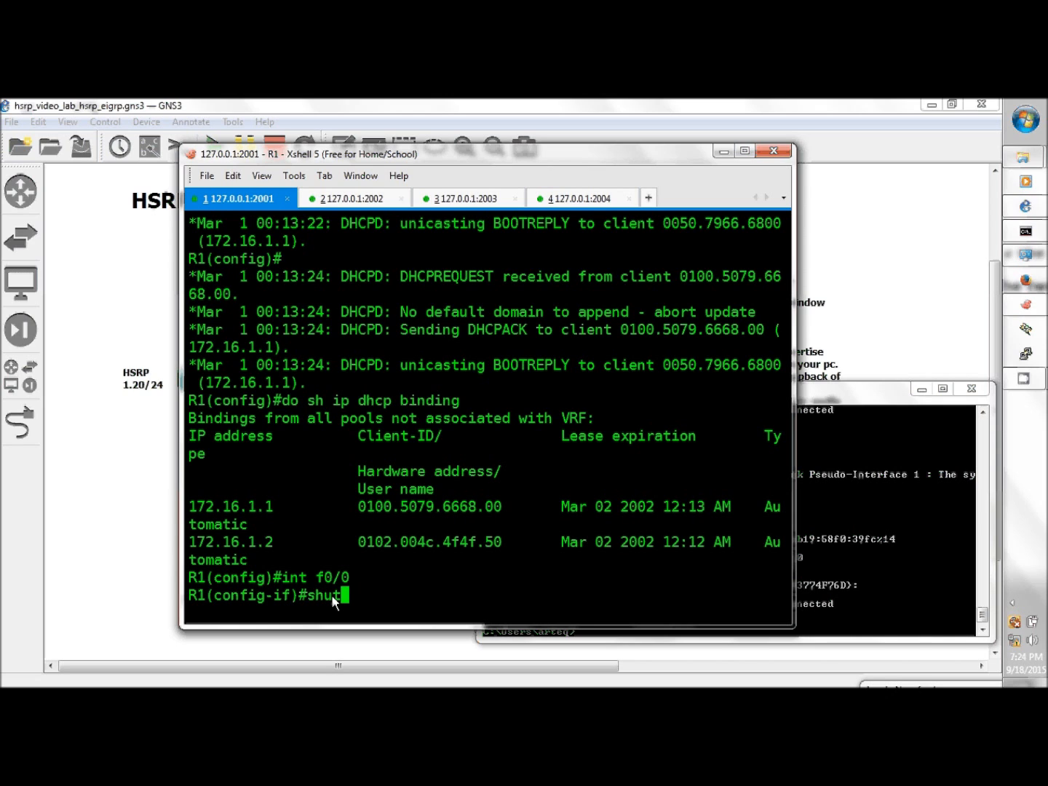
key(Return)
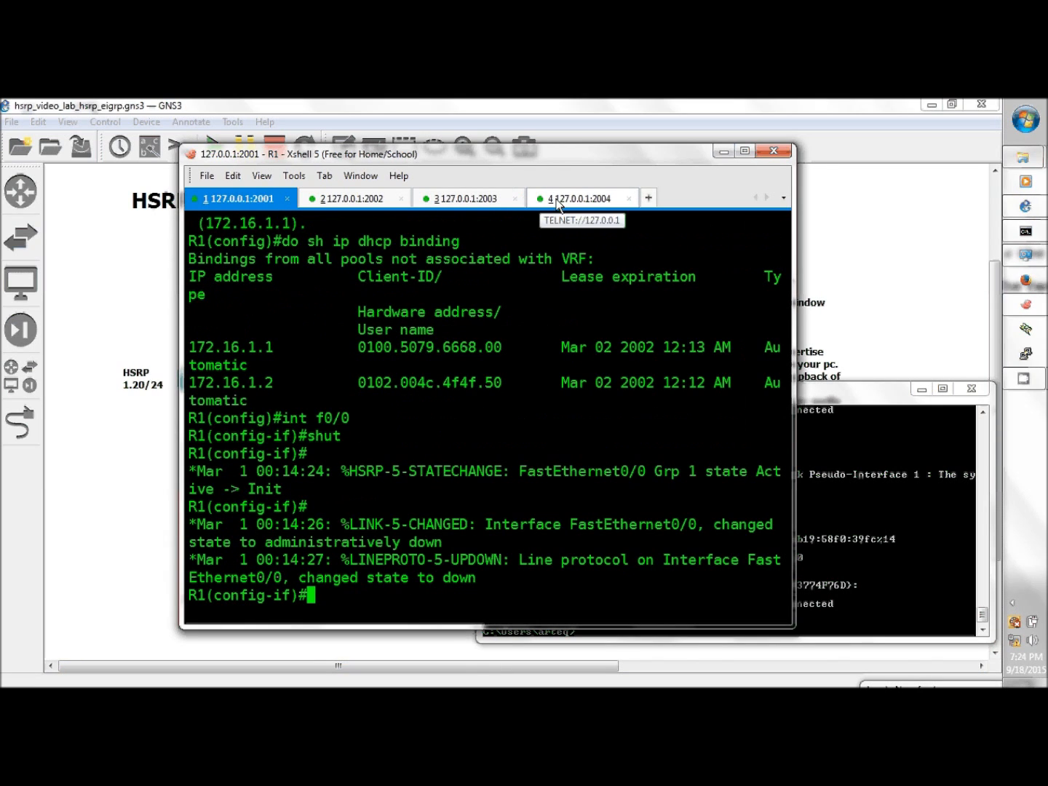
Step: Run 'clear ip' on PC1 to wipe its address settings, then return to R1's console
click(582, 198)
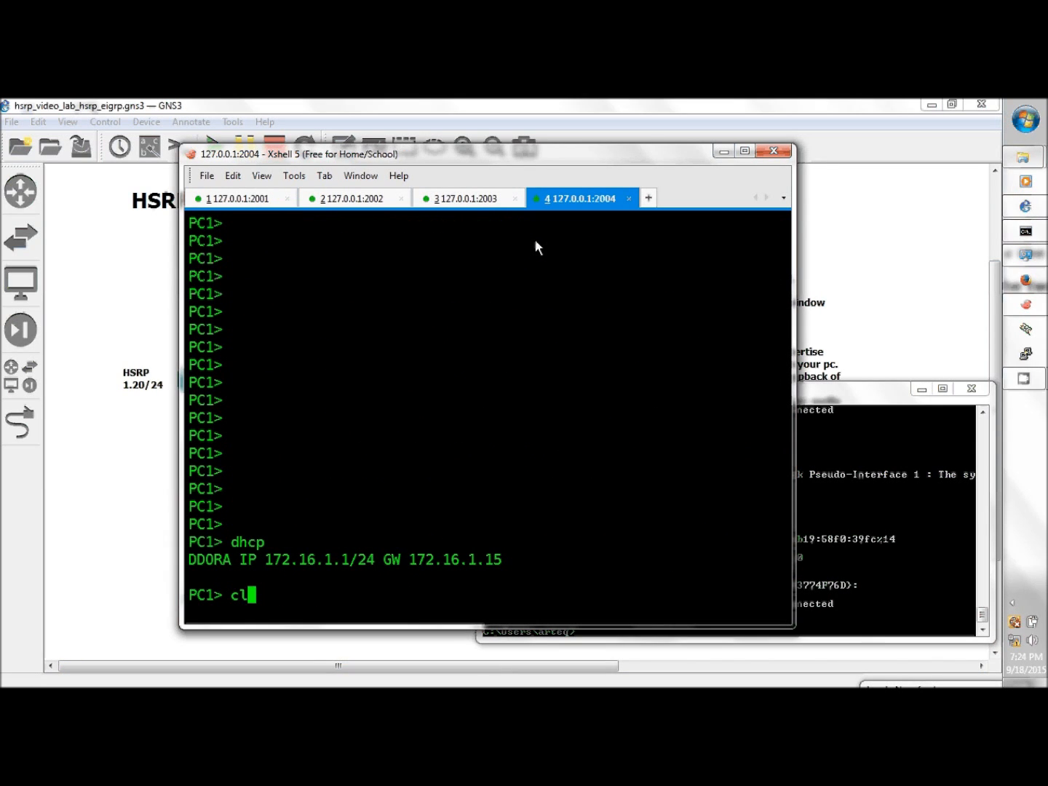
text(ear ip)
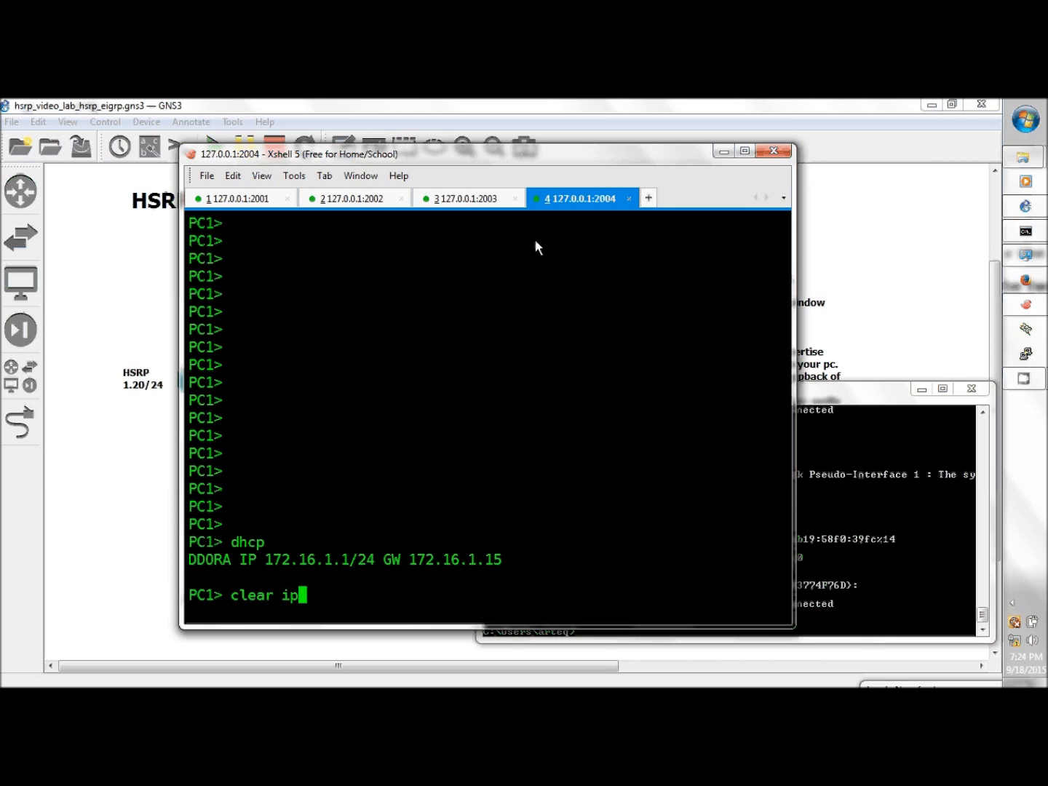
key(Return)
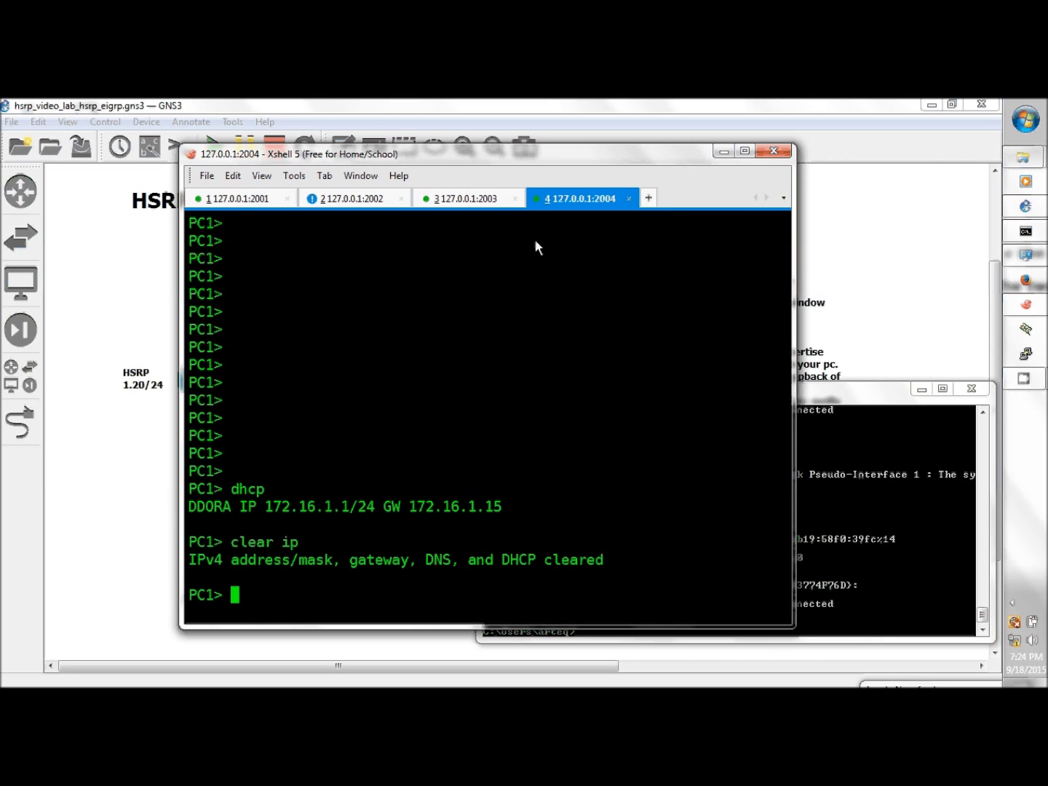
mouse_move(361, 198)
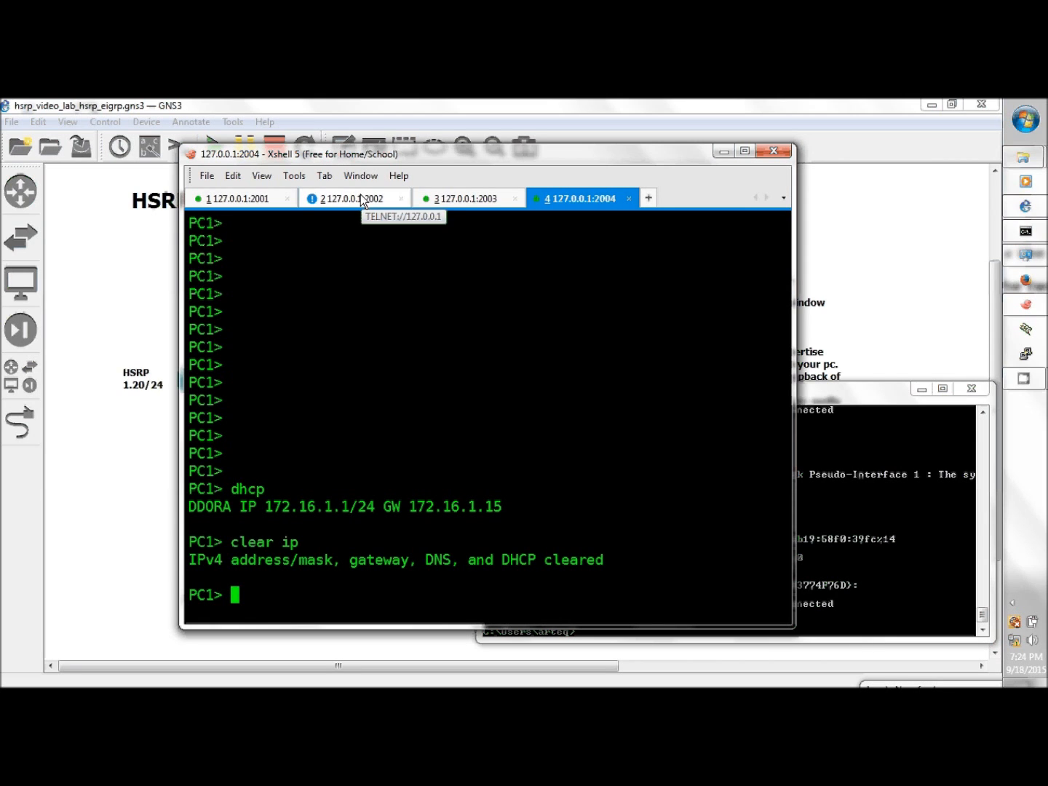
click(239, 198)
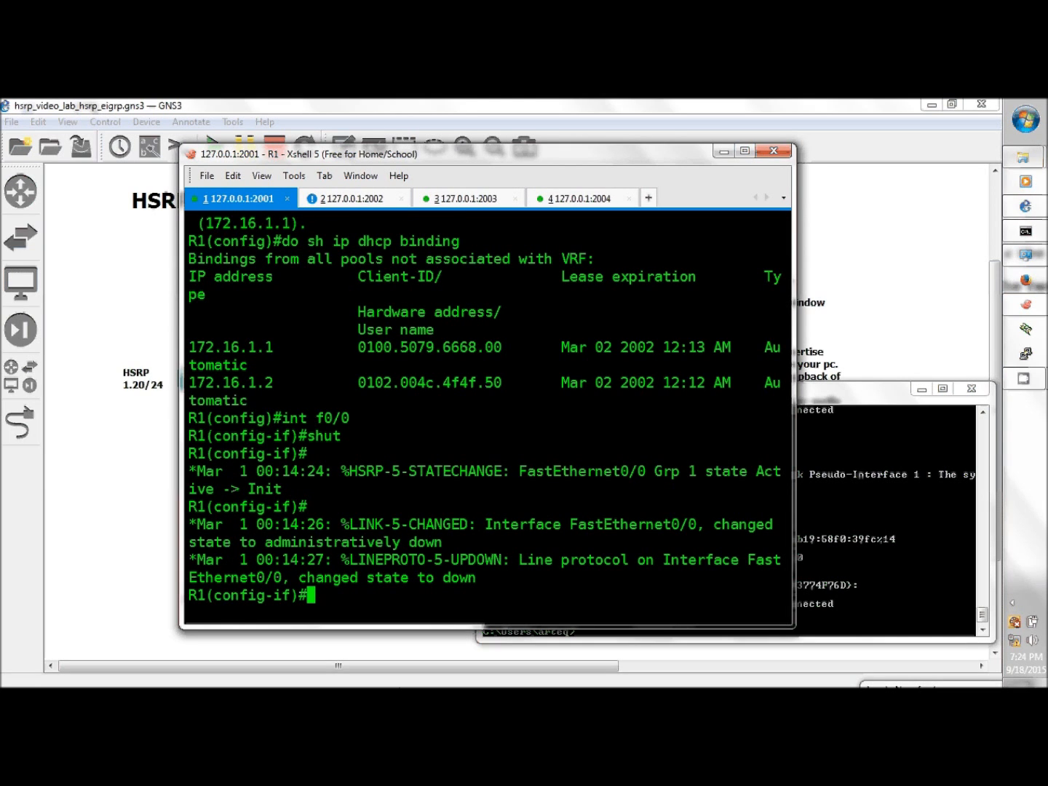
Step: Show R1's running config with 'do sh run' to copy its ip dhcp lines, then switch to R2
text(dosh)
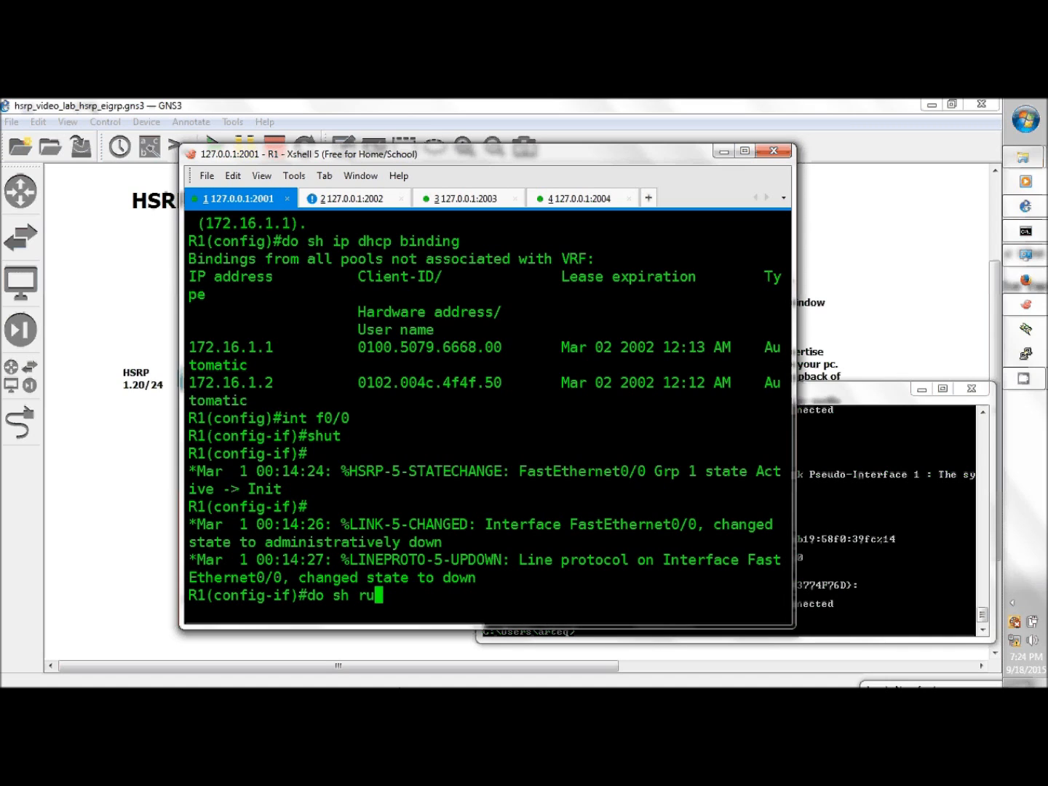
key(Return)
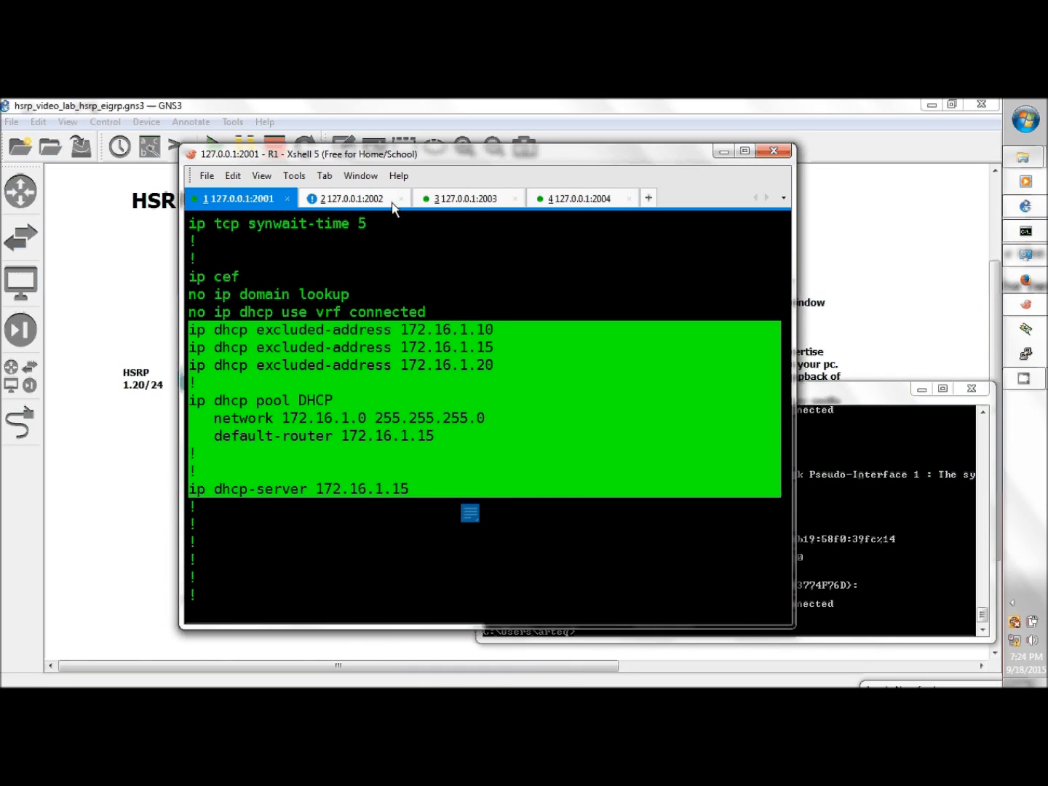
click(353, 198)
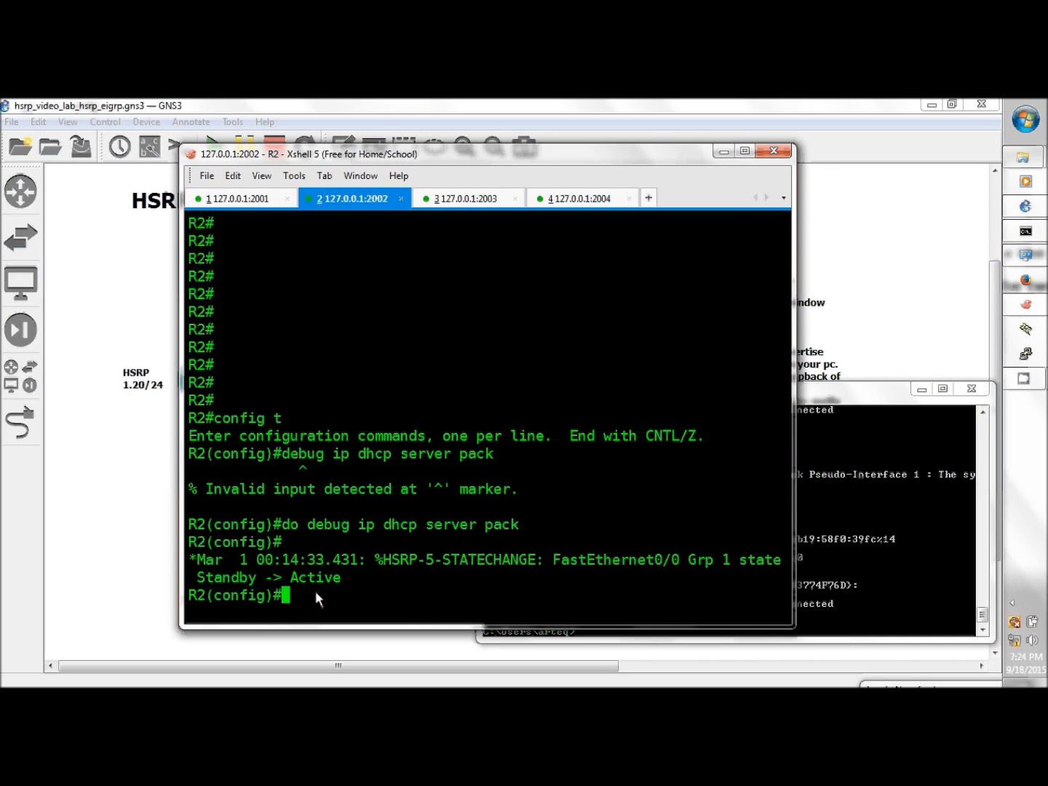
mouse_move(309, 603)
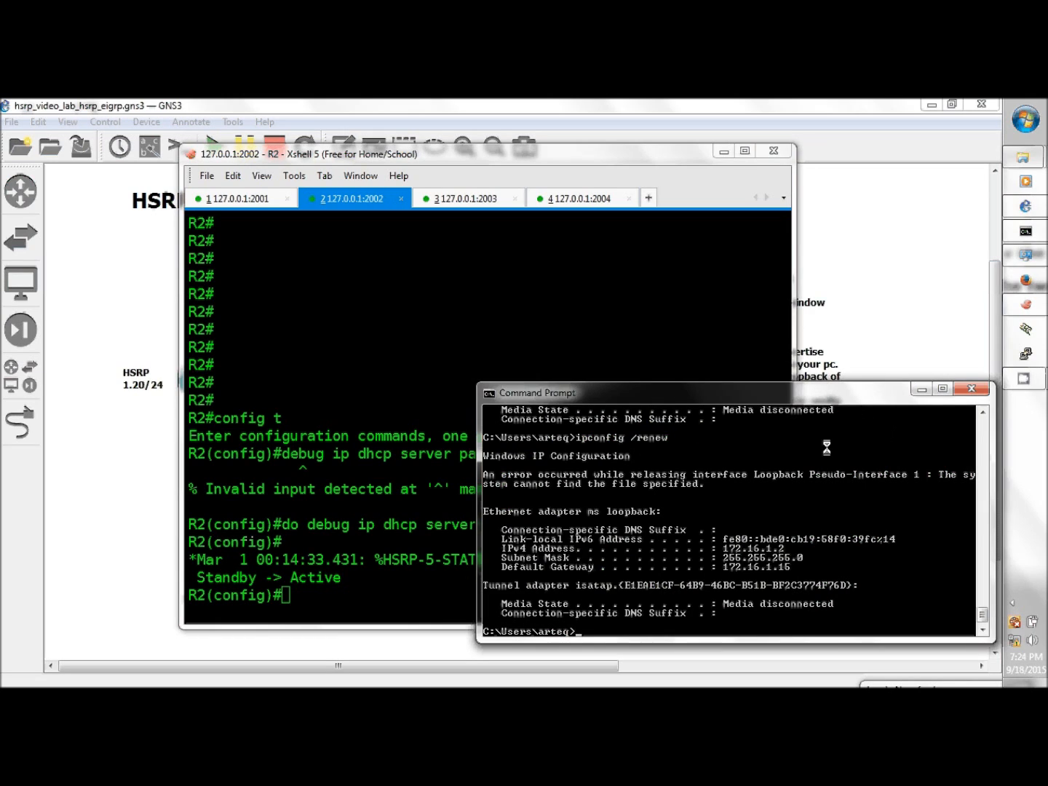
mouse_move(677, 623)
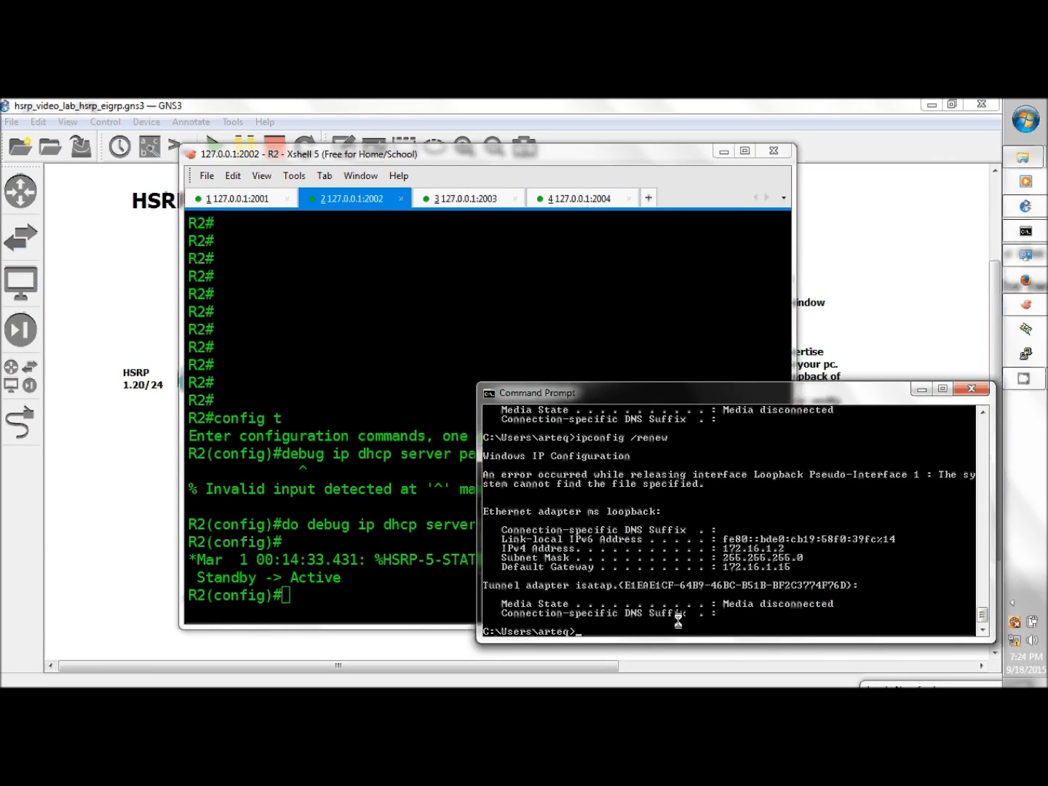
Step: Begin an ipconfig command in the host's Command Prompt beside R2's console
text(ipconf)
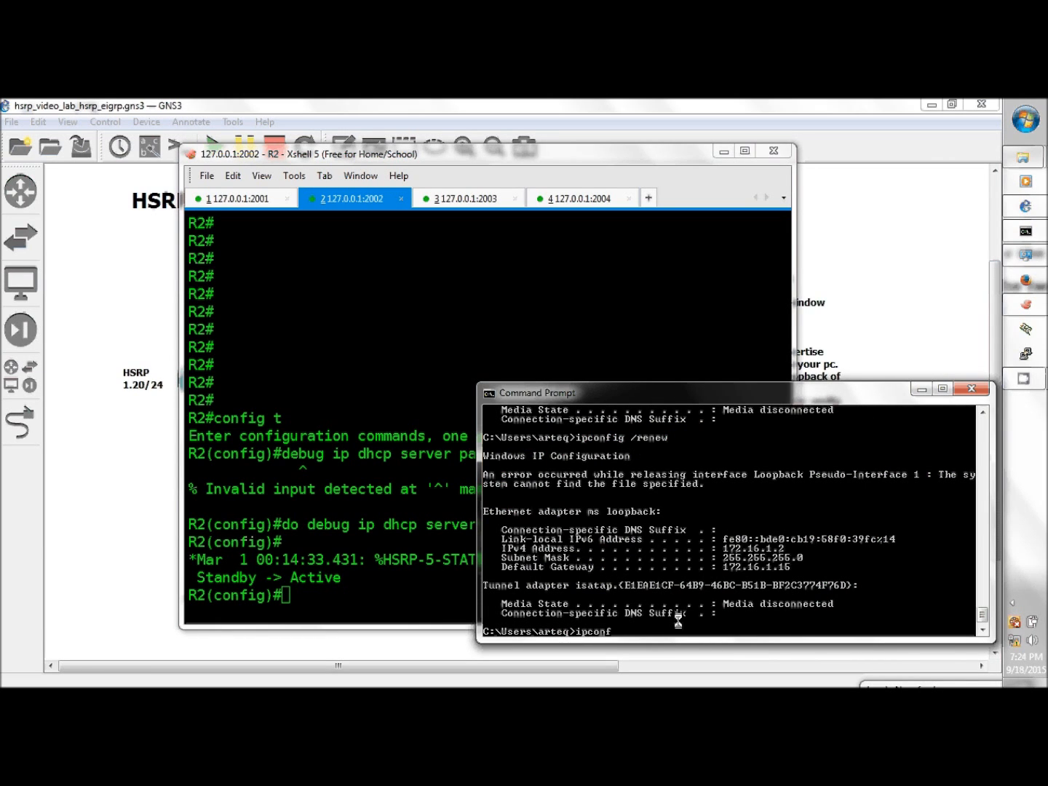
text(ig)
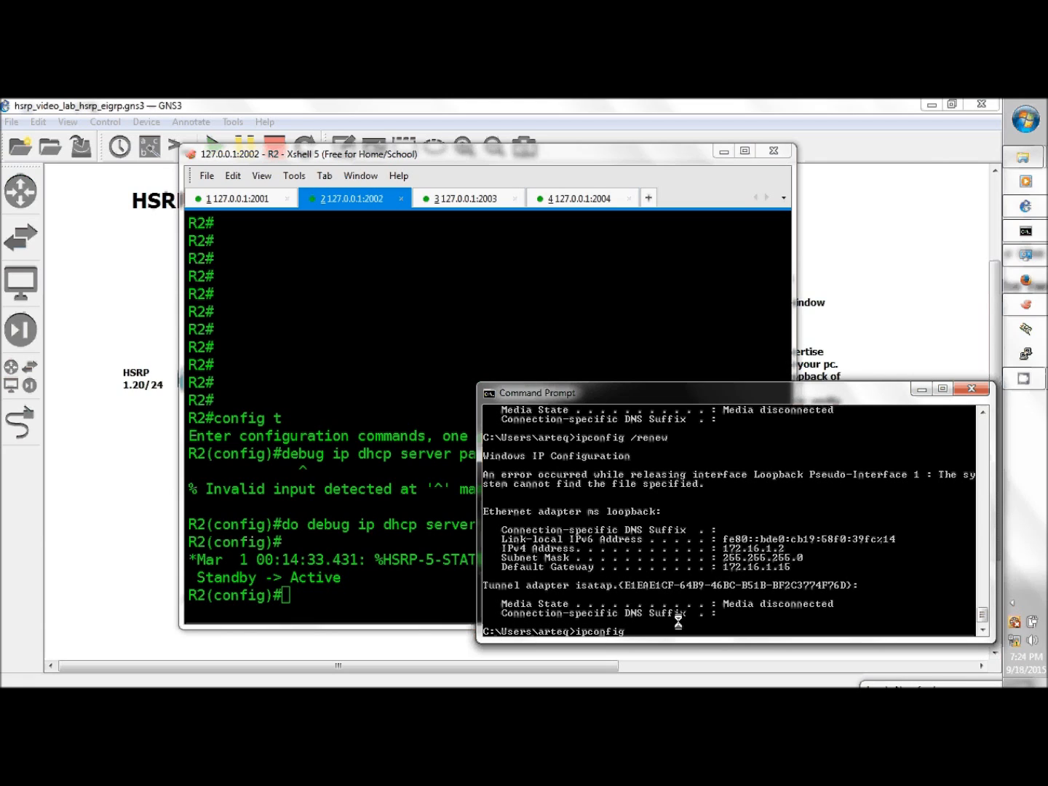
text(/release)
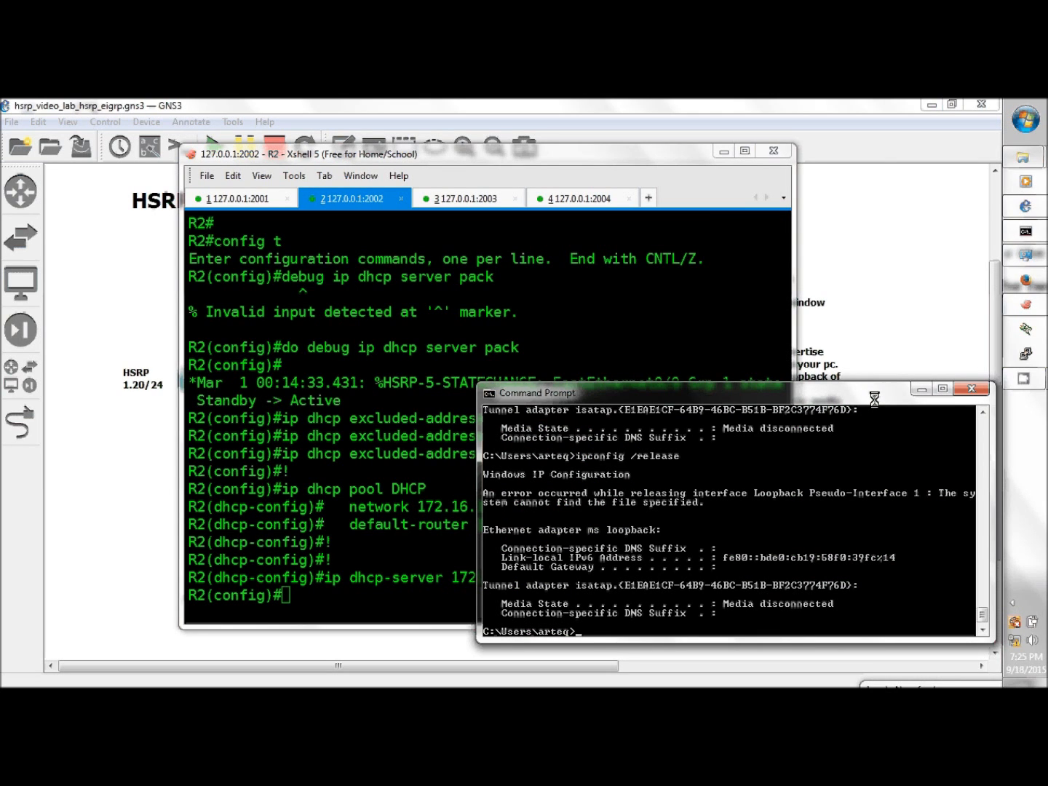
Step: Release and renew the host's lease so R2 hands out 172.16.1.2 with gateway 172.16.1.15, then go to PC1
text(ipconfig /release)
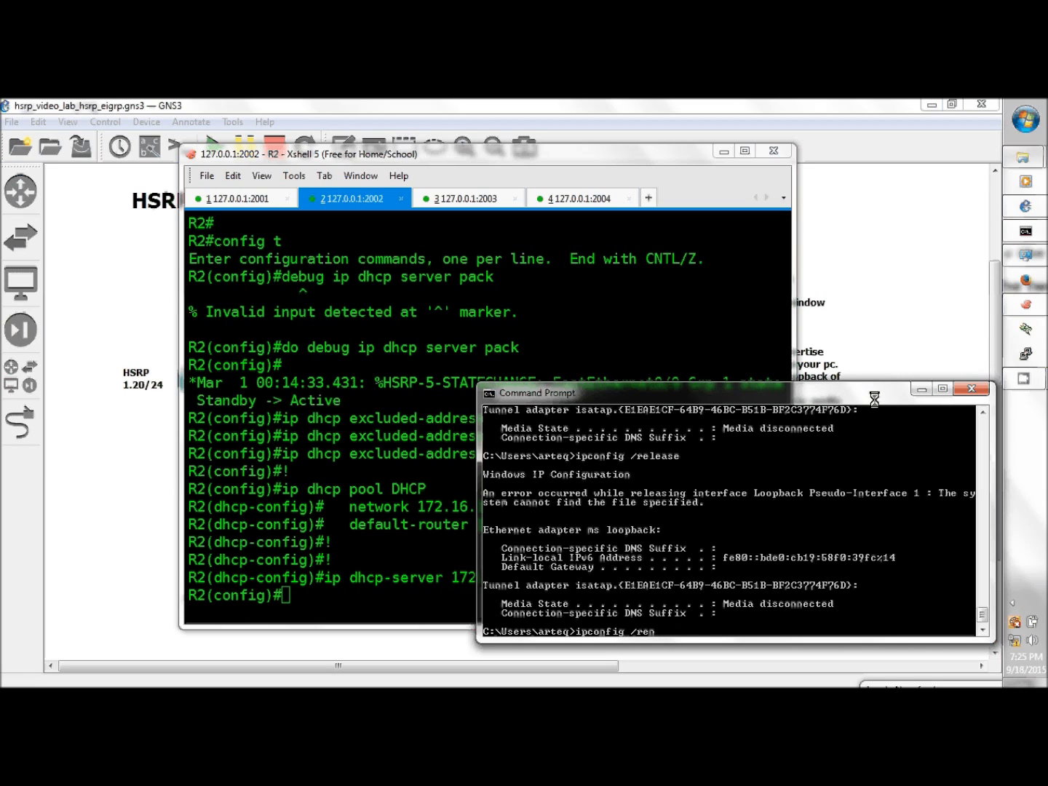
key(Return)
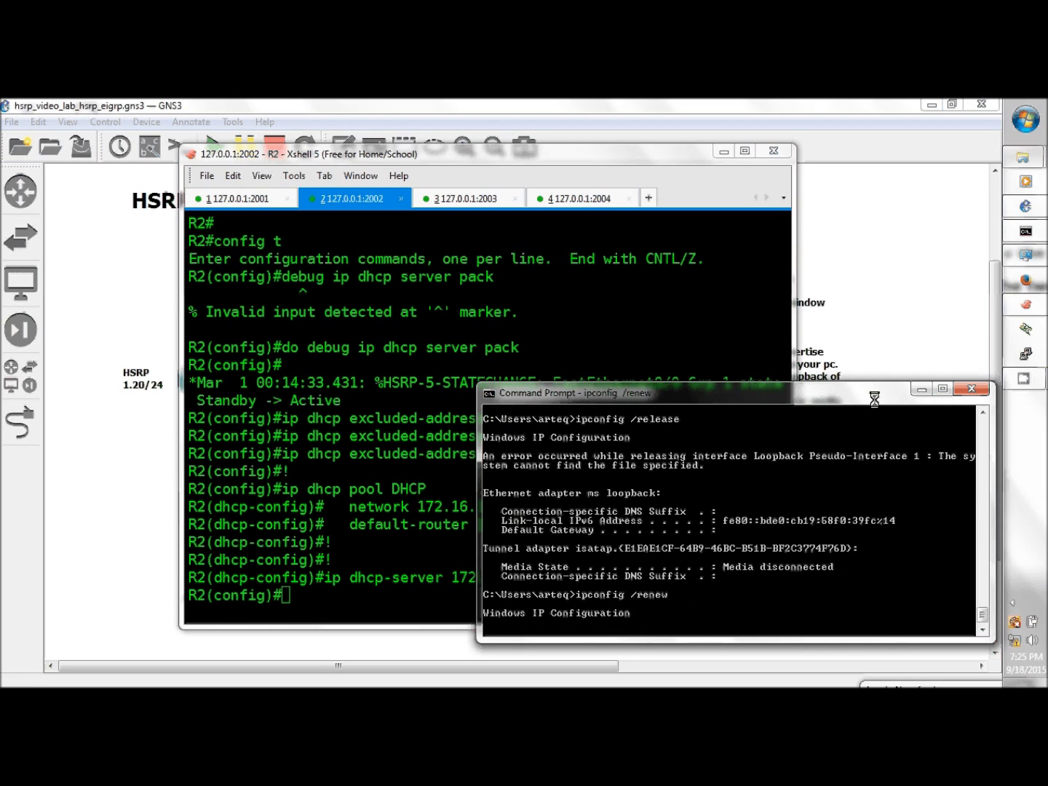
scroll(down, 3)
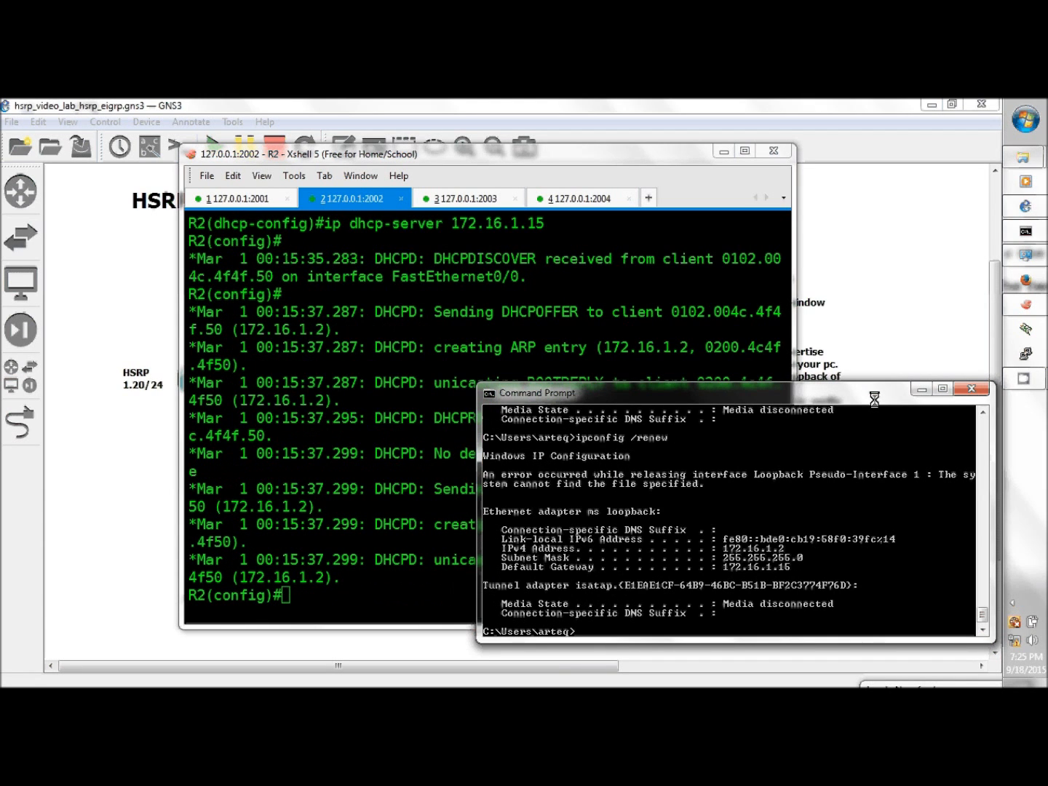
scroll(down, 3)
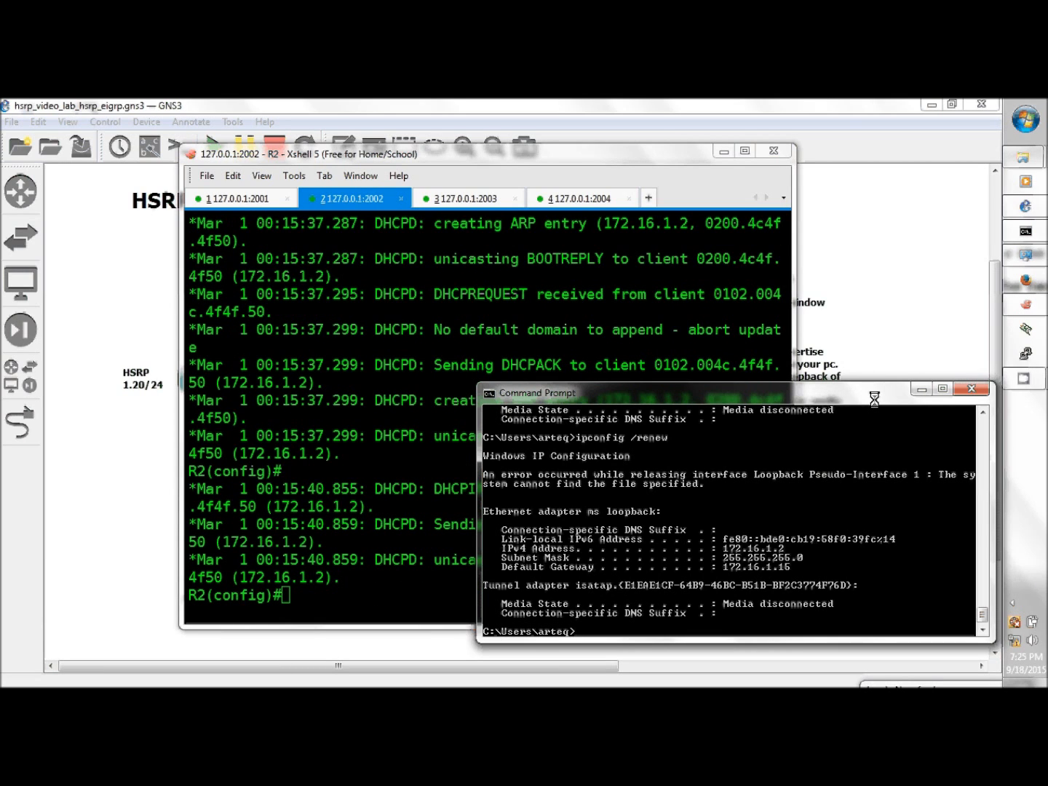
click(582, 198)
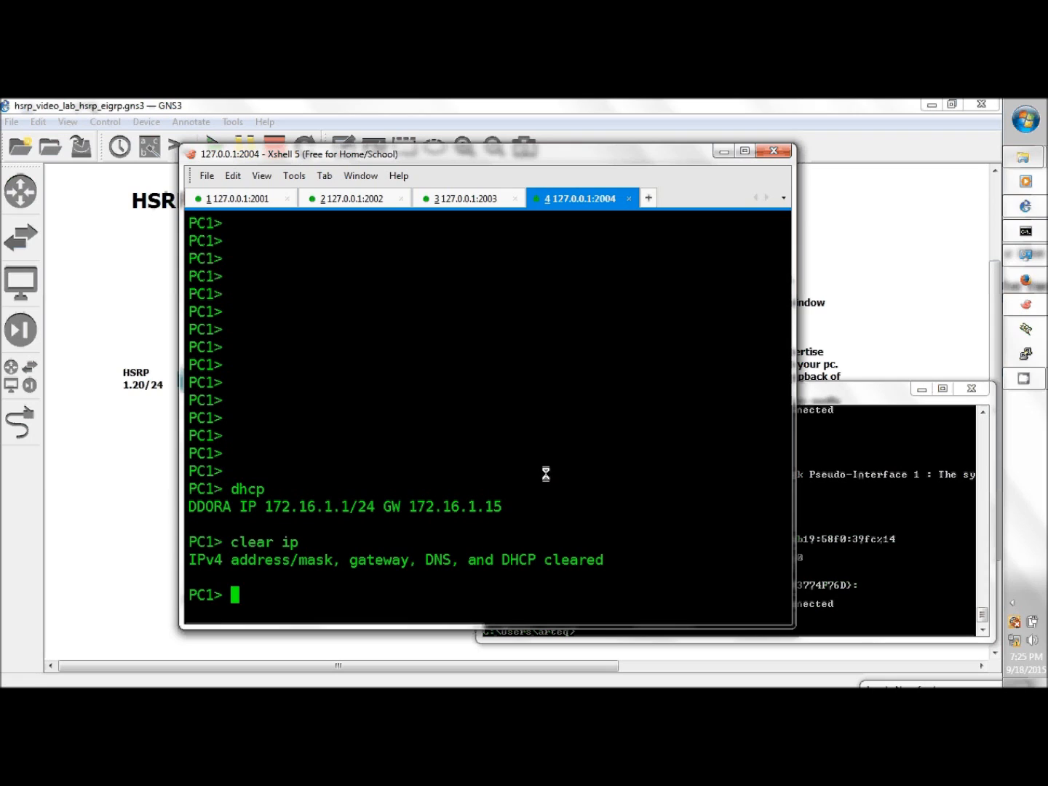
Step: Have PC1 get 172.16.1.1/24 via 'dhcp' and attempt 'do ping 100.1.1.1', which fails
text(dhcp)
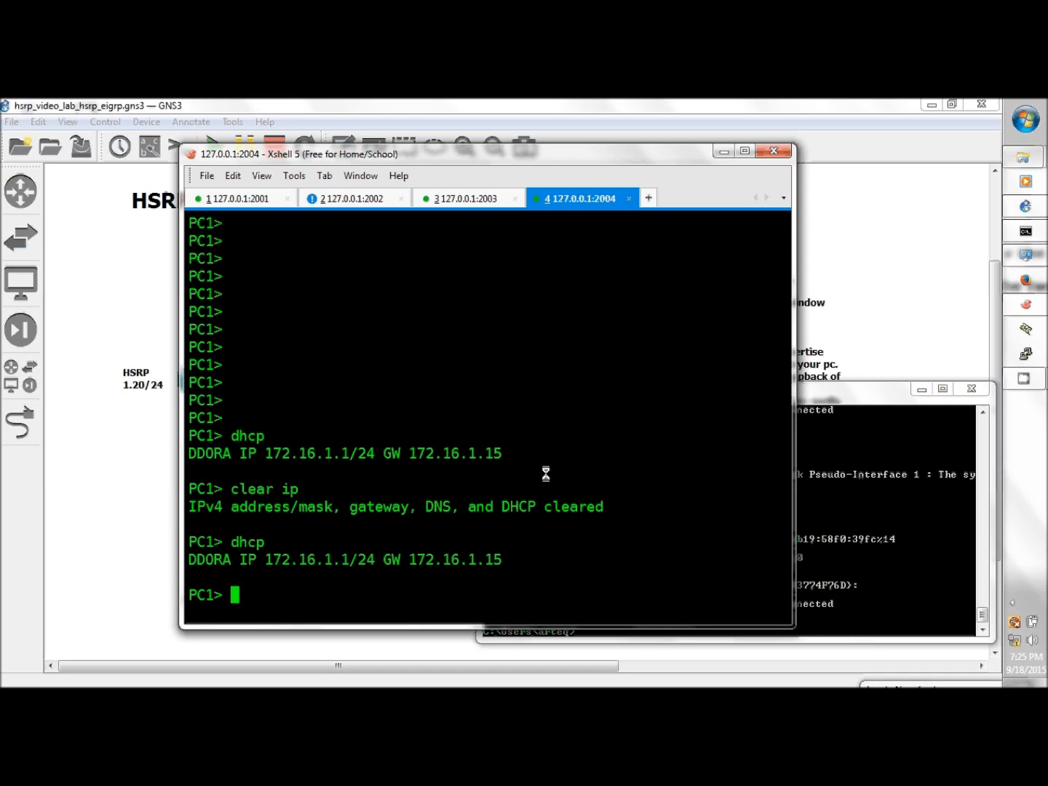
text(do pi)
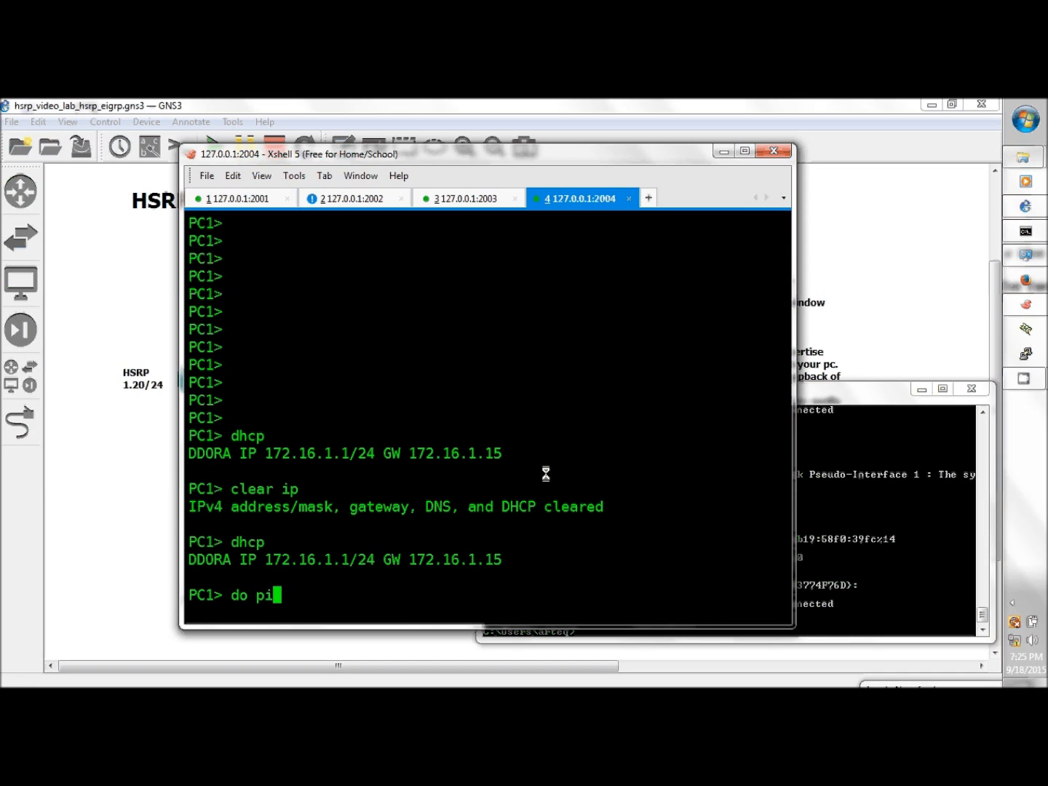
text(ng100.)
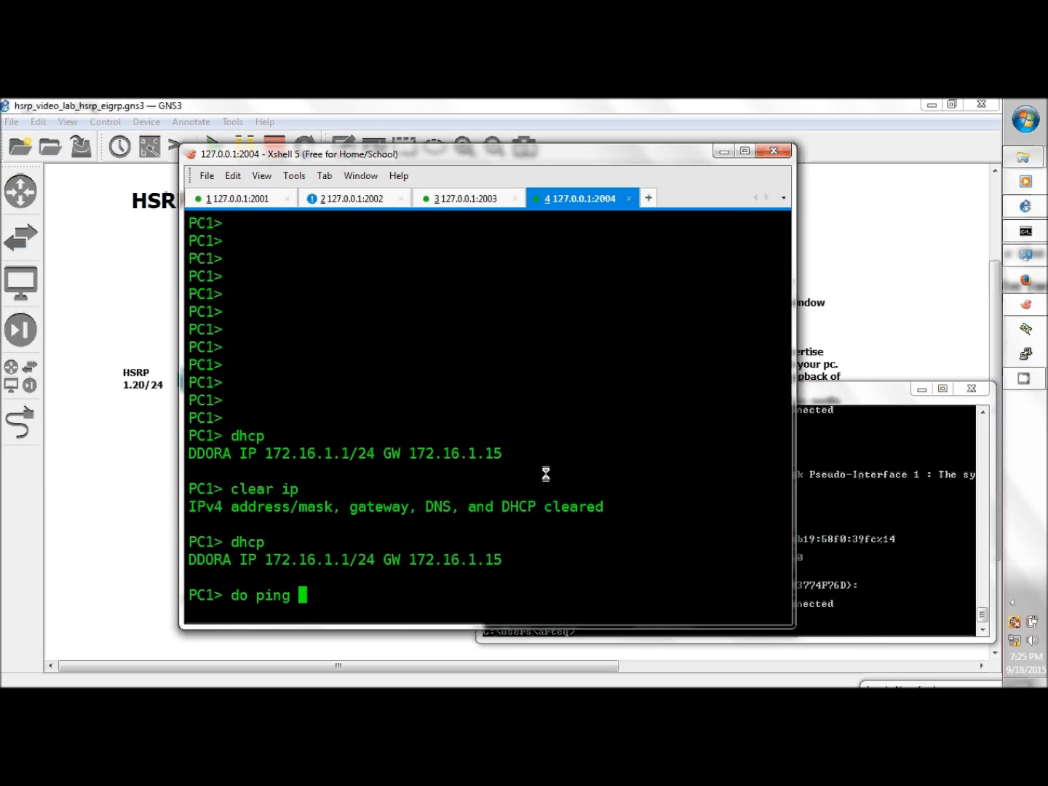
text(100.1.1)
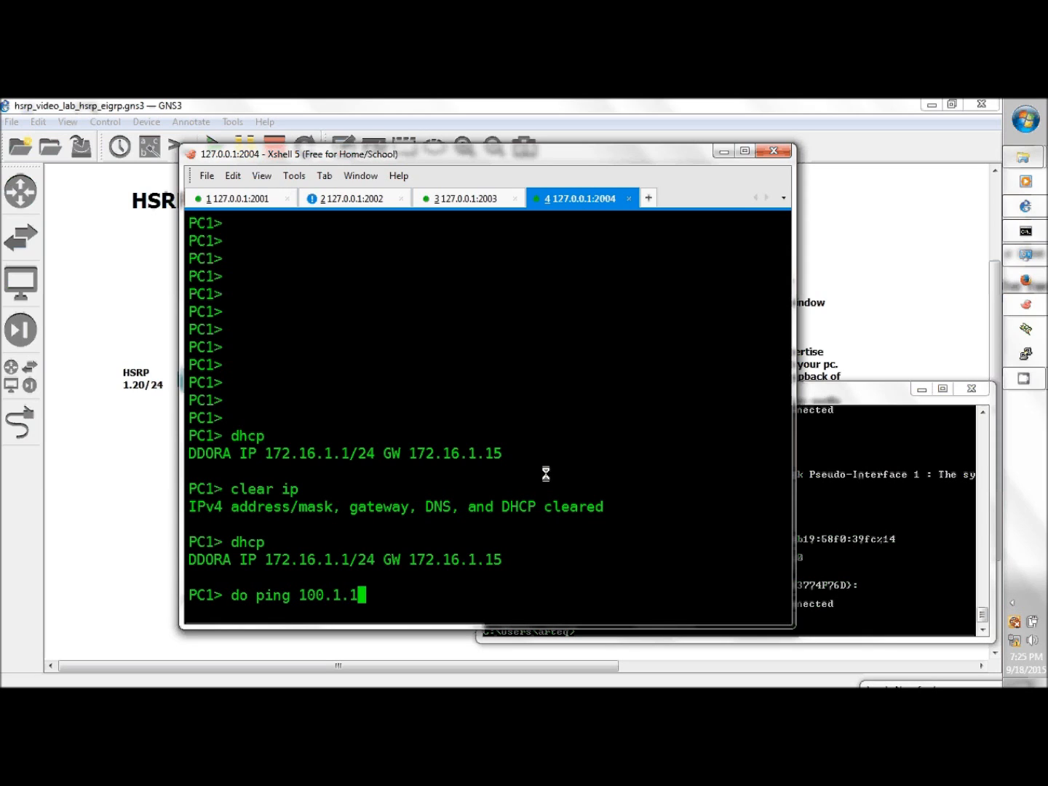
key(Return)
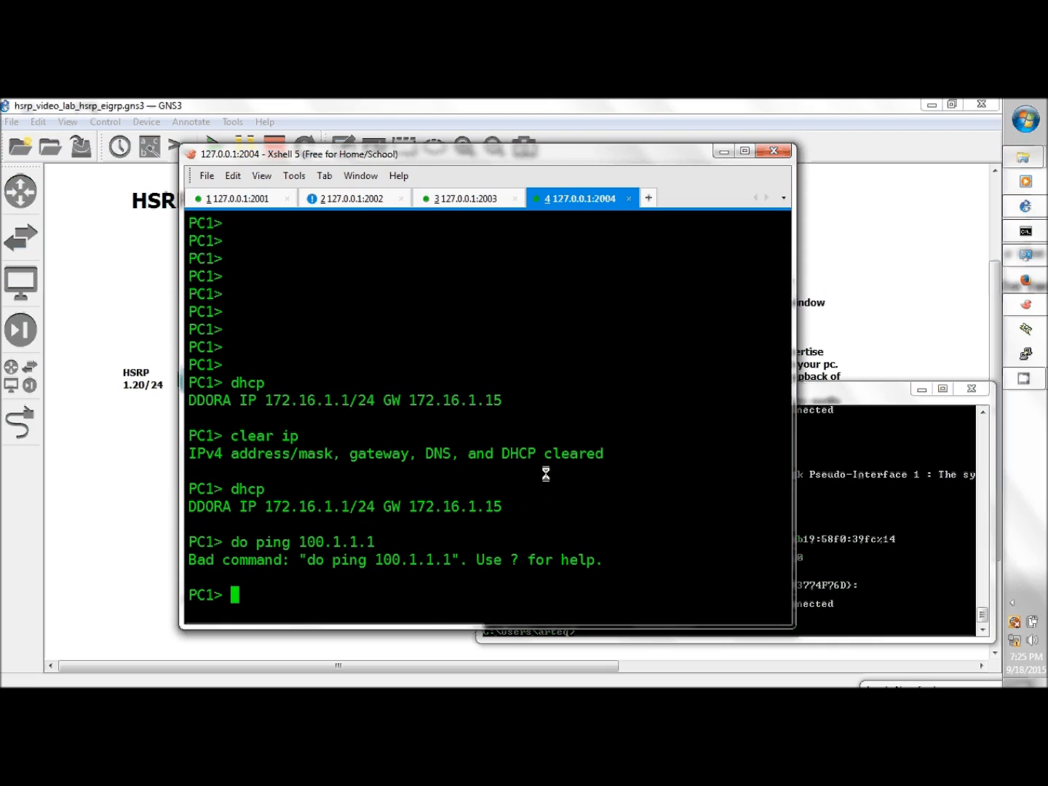
Step: Ping 100.1.1.1 from PC1 with the plain 'ping' command and get replies
text(ping)
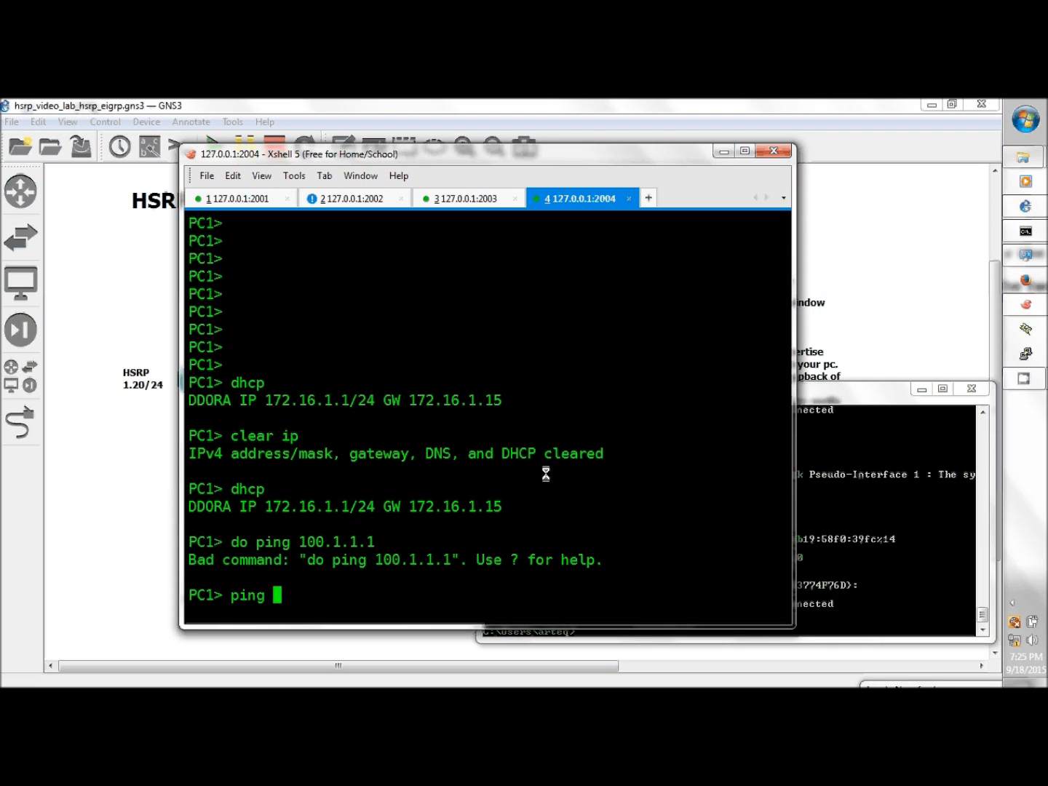
text(100.1.)
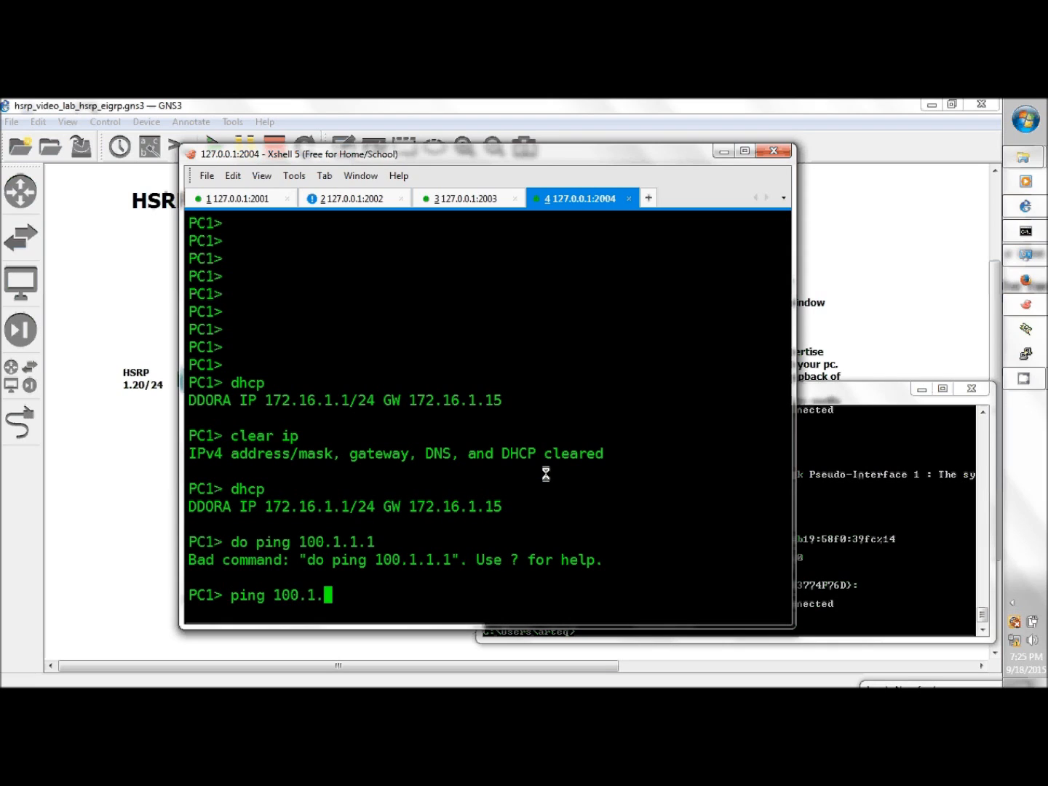
key(Return)
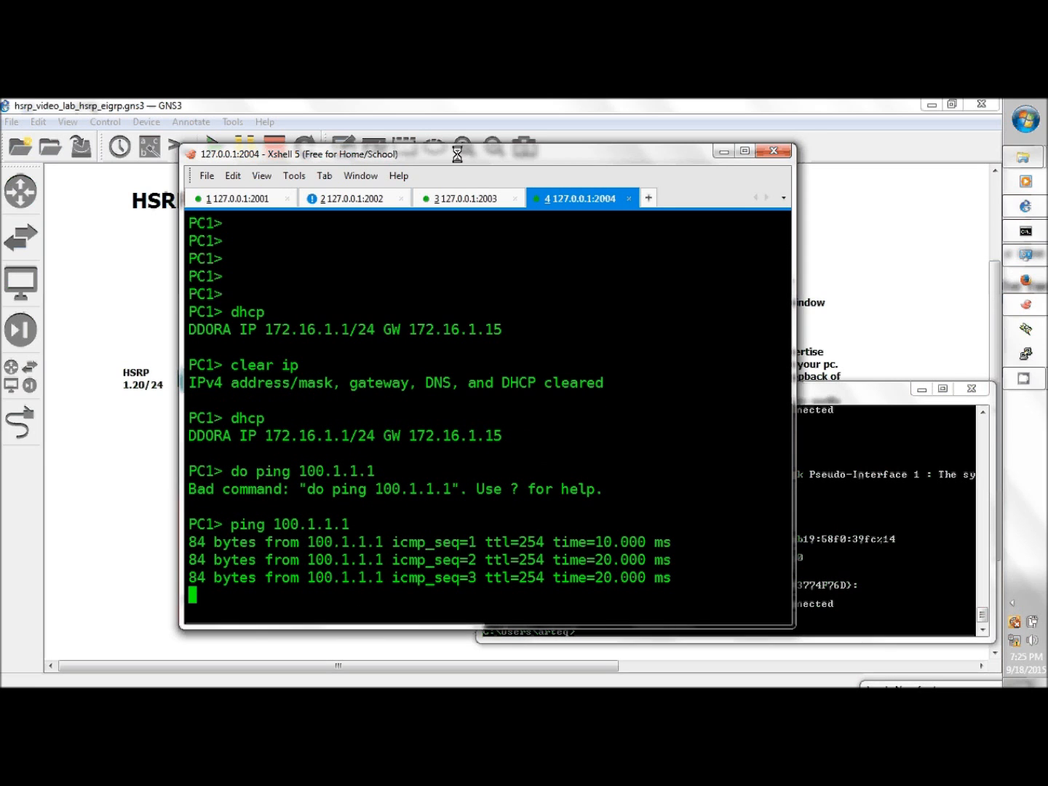
Step: Switch to R2's console and begin 'do sh ip dhcp binding' to check its leases
click(350, 198)
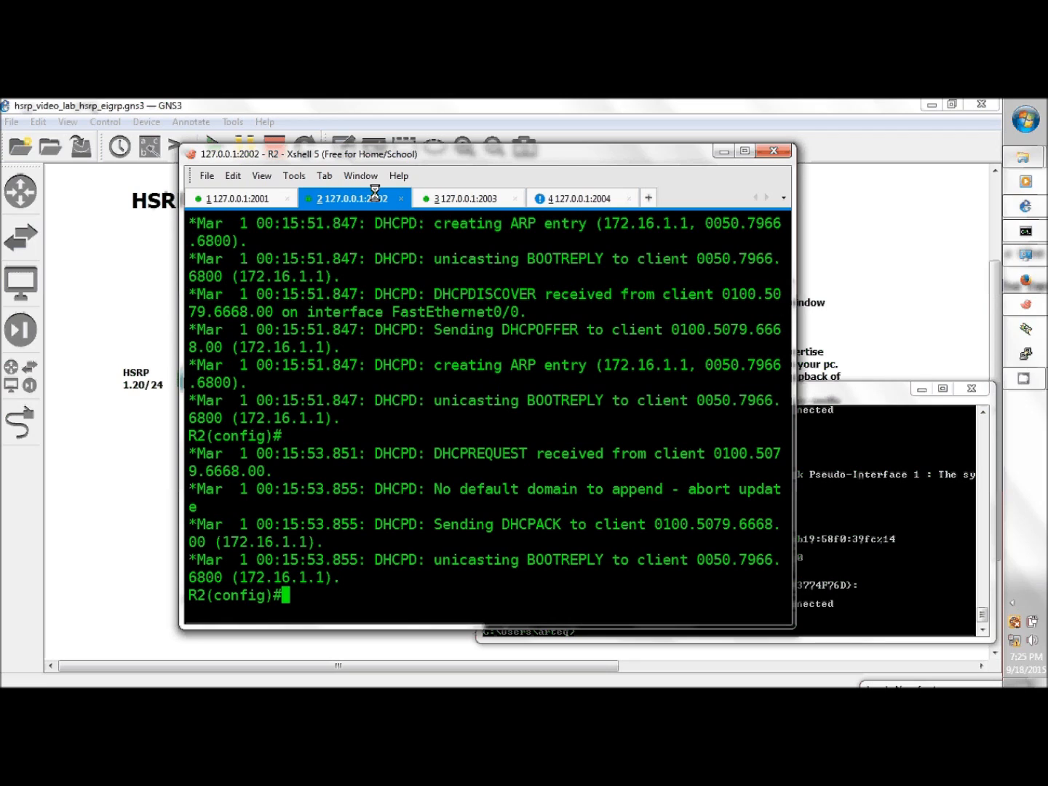
text(do)
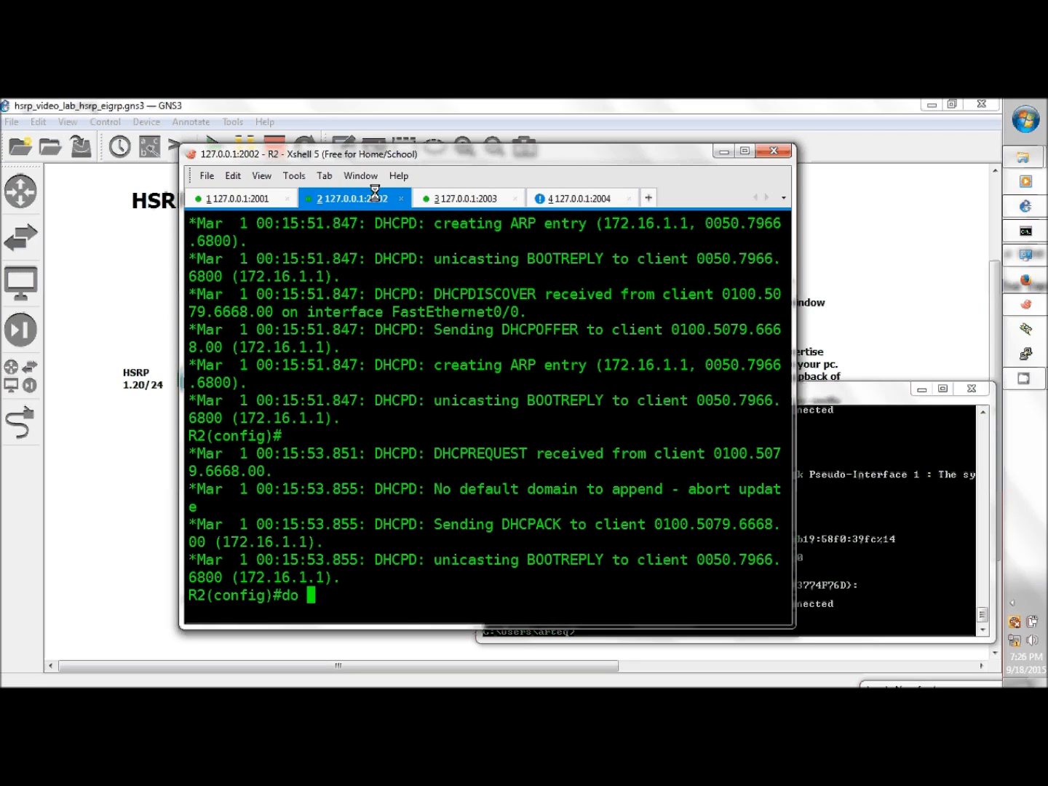
text(sh ip dhc)
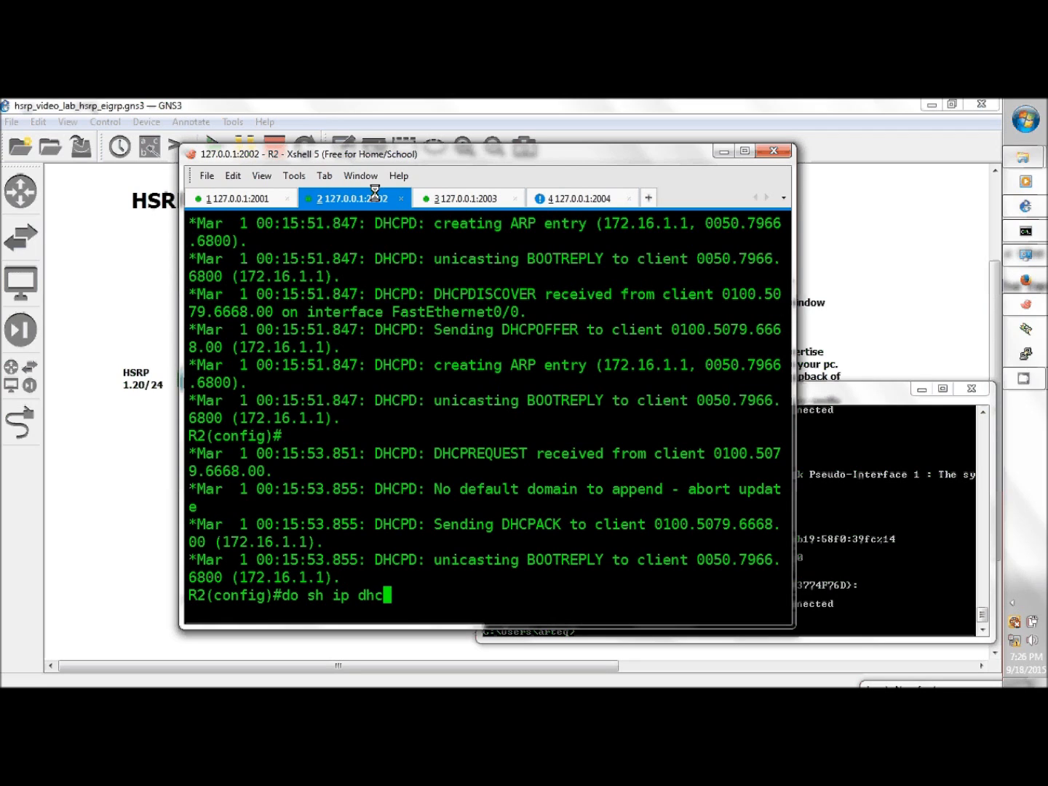